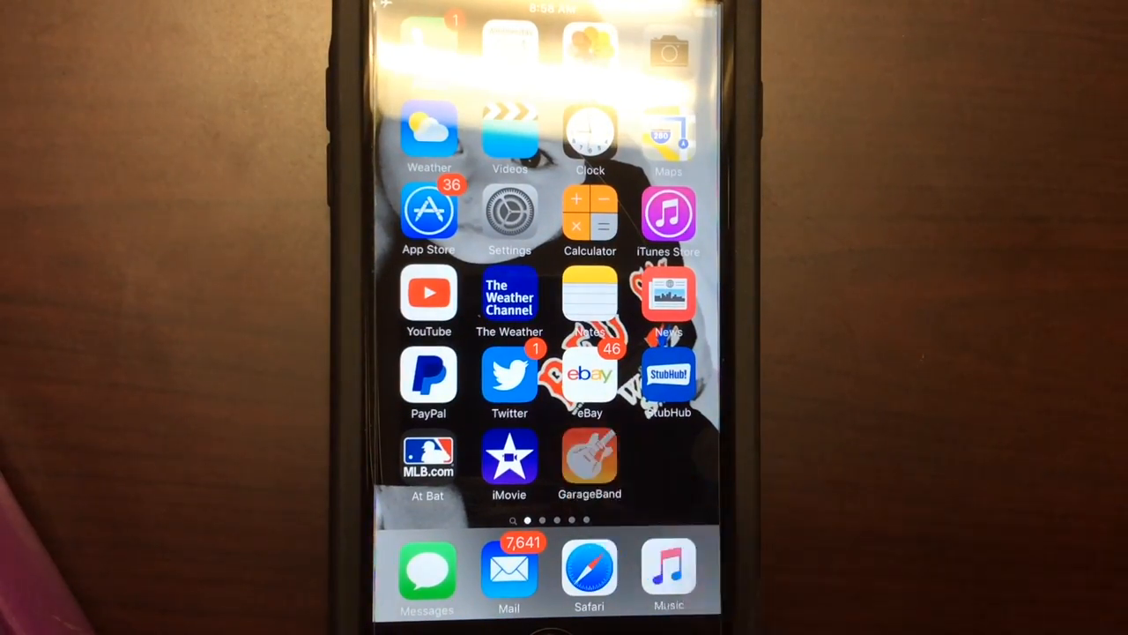
- Launch GarageBand from the home screen and return to the saved songs browser
{"action": "left_click", "coordinate": [589, 456]}
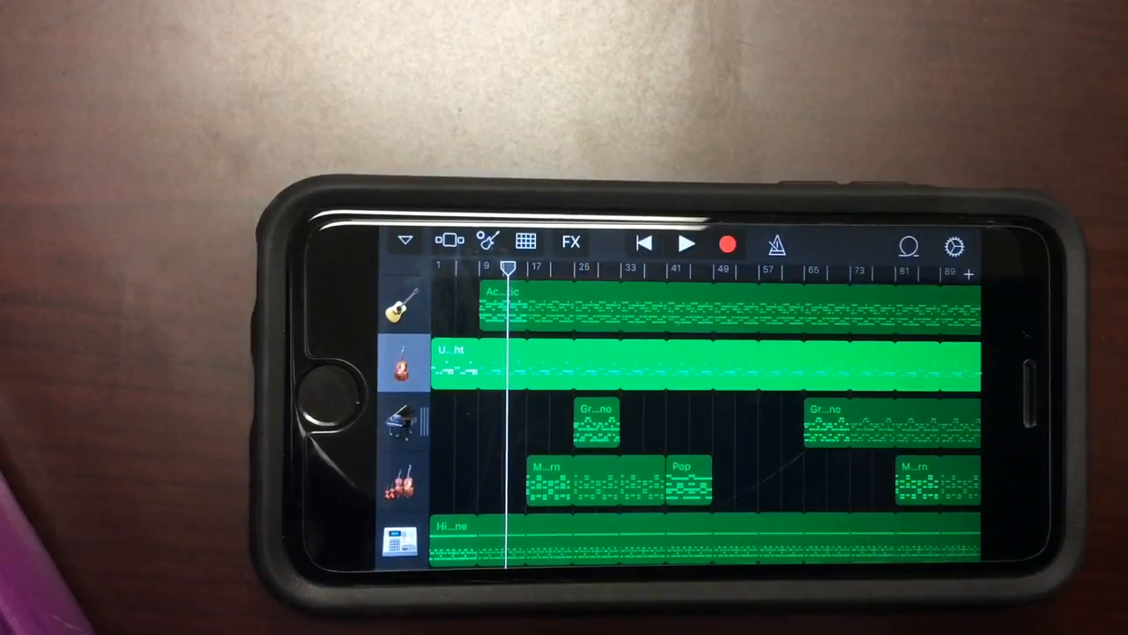
{"action": "left_click", "coordinate": [688, 243]}
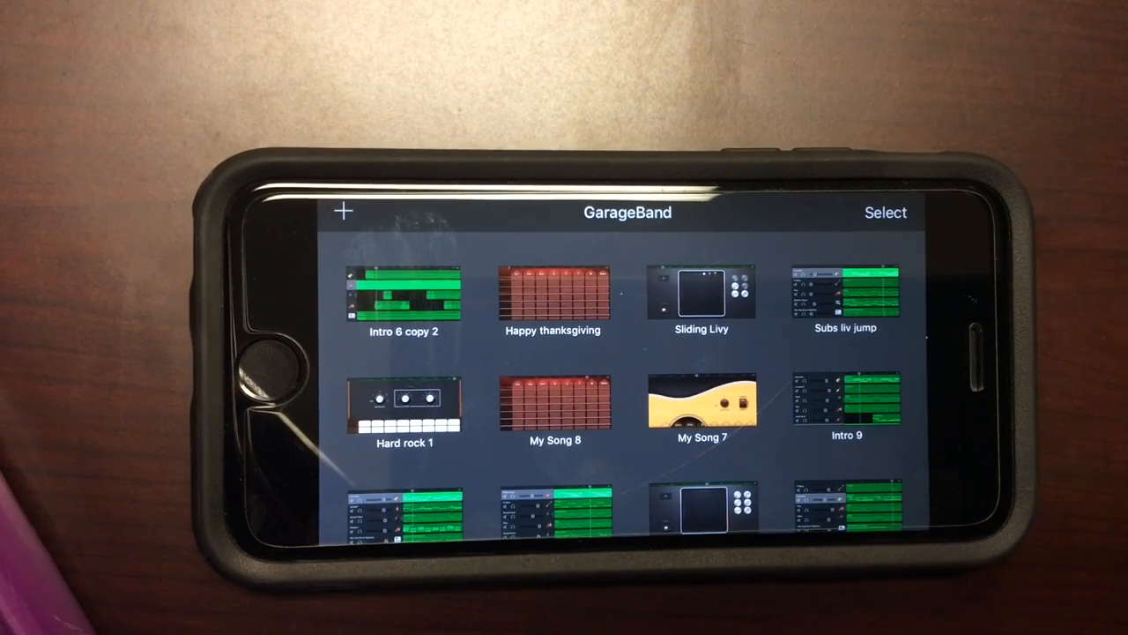
- Start a new song from the My Songs browser using Create New Song
{"action": "left_click", "coordinate": [344, 211]}
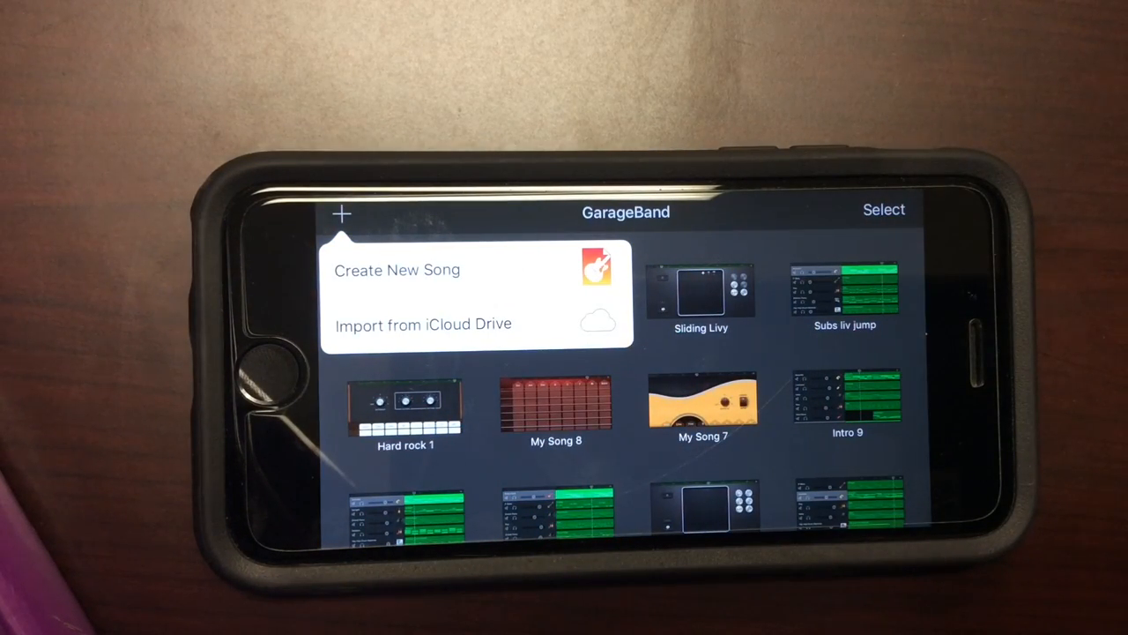
{"action": "left_click", "coordinate": [396, 270]}
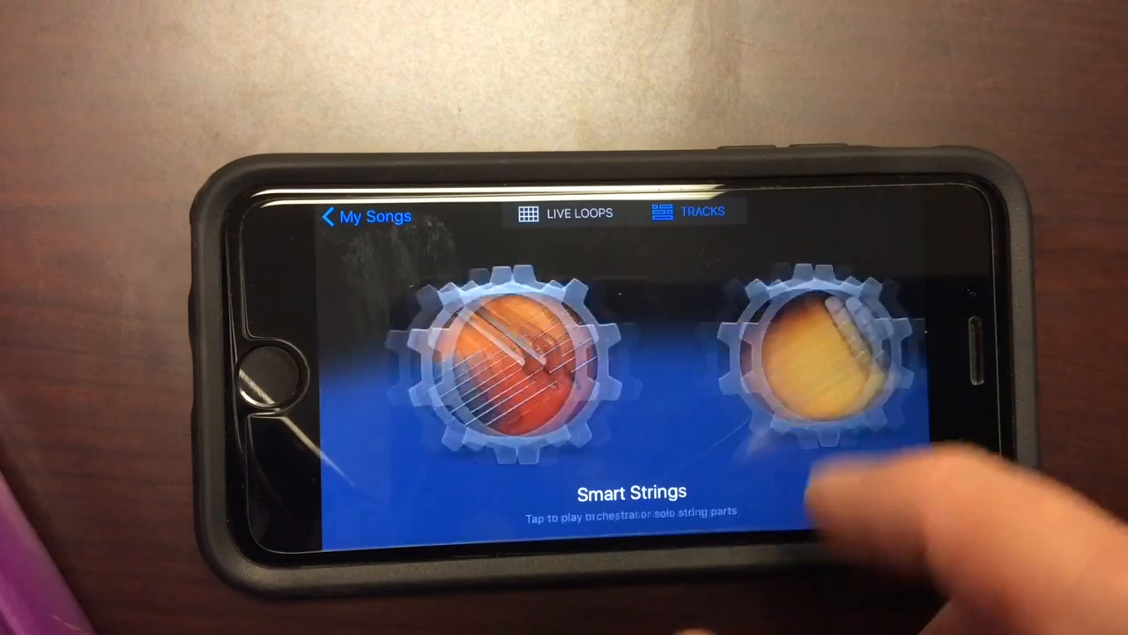
- Swipe the instrument carousel past Smart Drums until Smart Bass appears
{"action": "scroll", "scroll_direction": "left", "scroll_amount": 3}
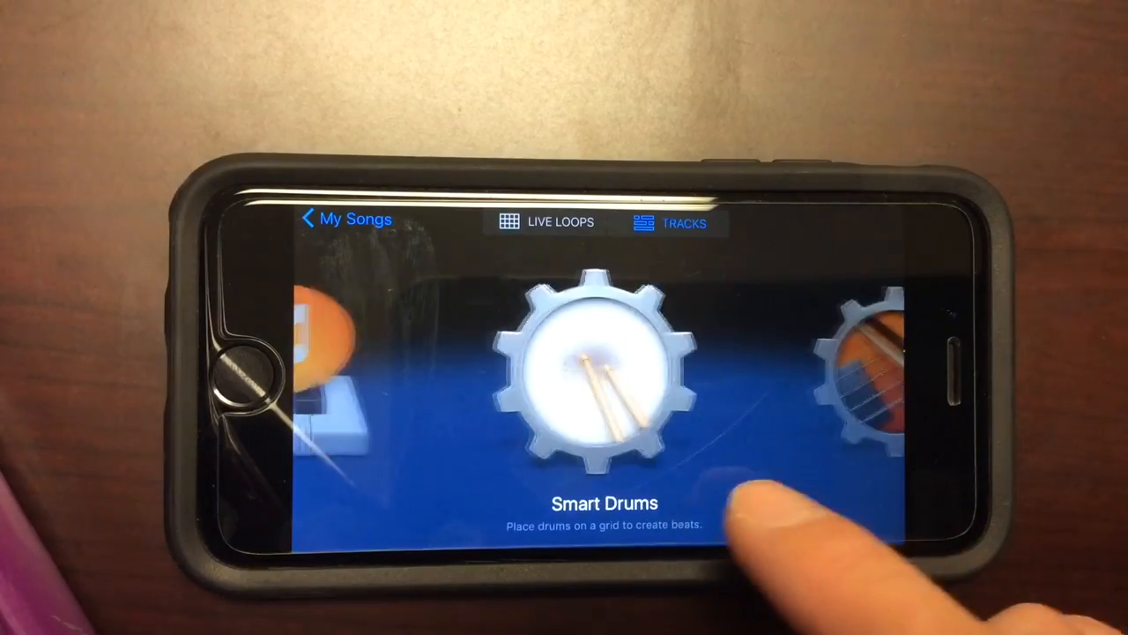
{"action": "scroll", "scroll_direction": "left", "scroll_amount": 3}
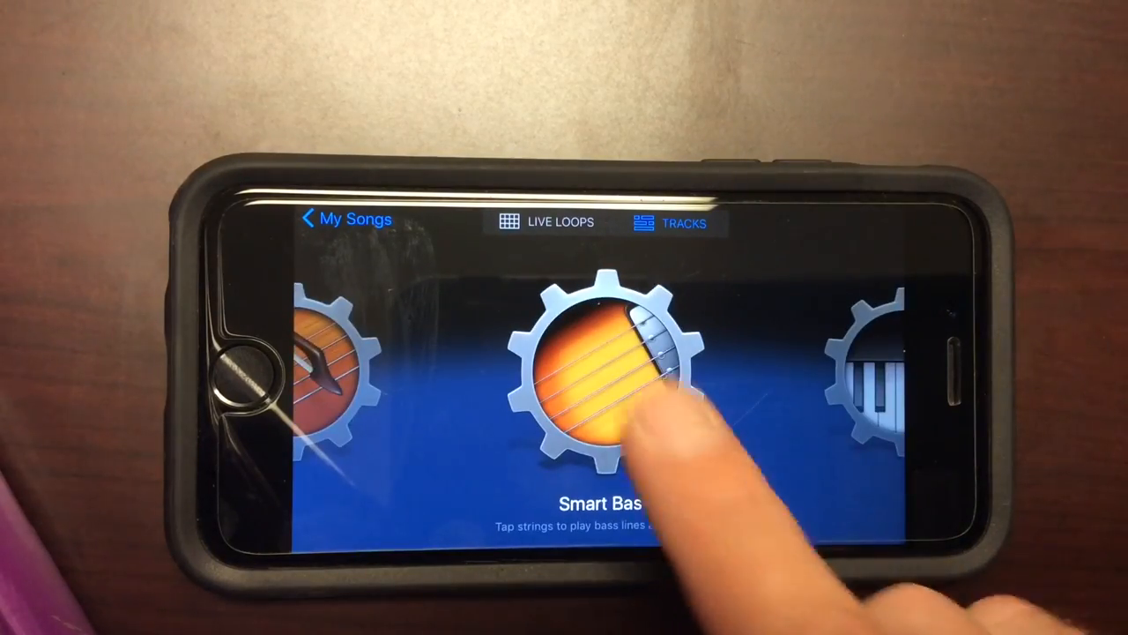
- Open Smart Bass and audition the Dm, Am and Em chord strips
{"action": "left_click", "coordinate": [604, 379]}
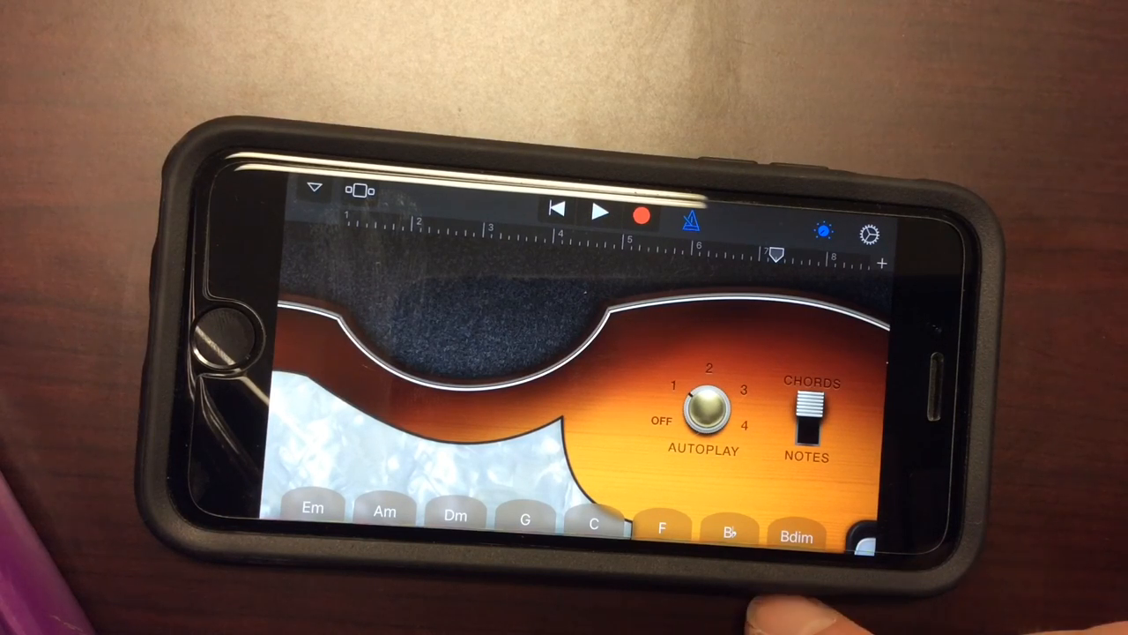
{"action": "left_click", "coordinate": [455, 516]}
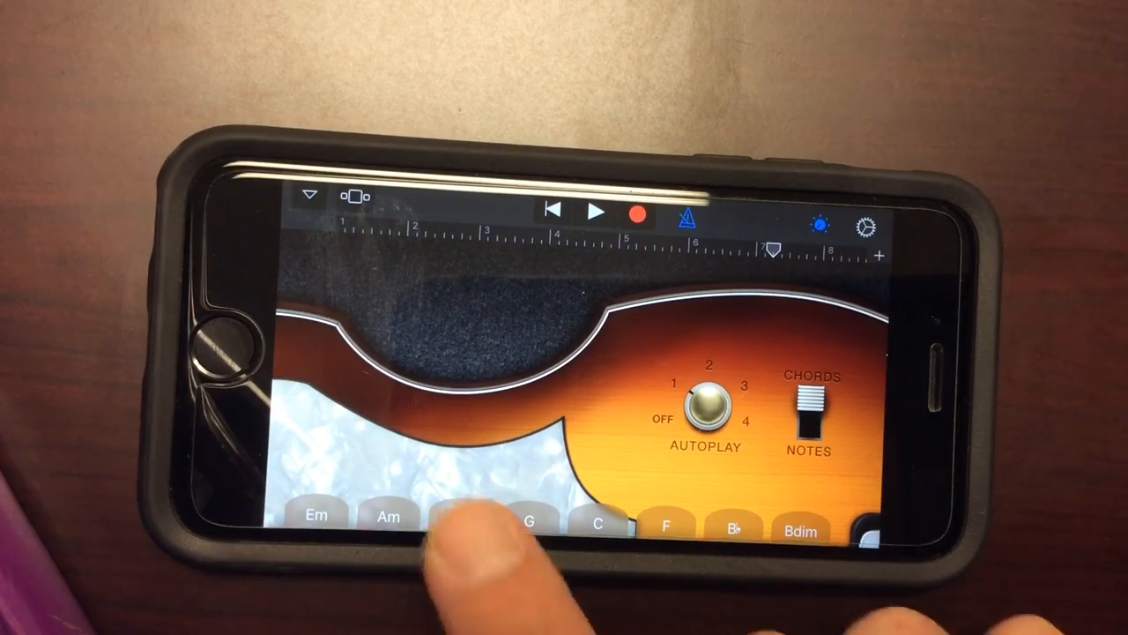
{"action": "left_click", "coordinate": [459, 517]}
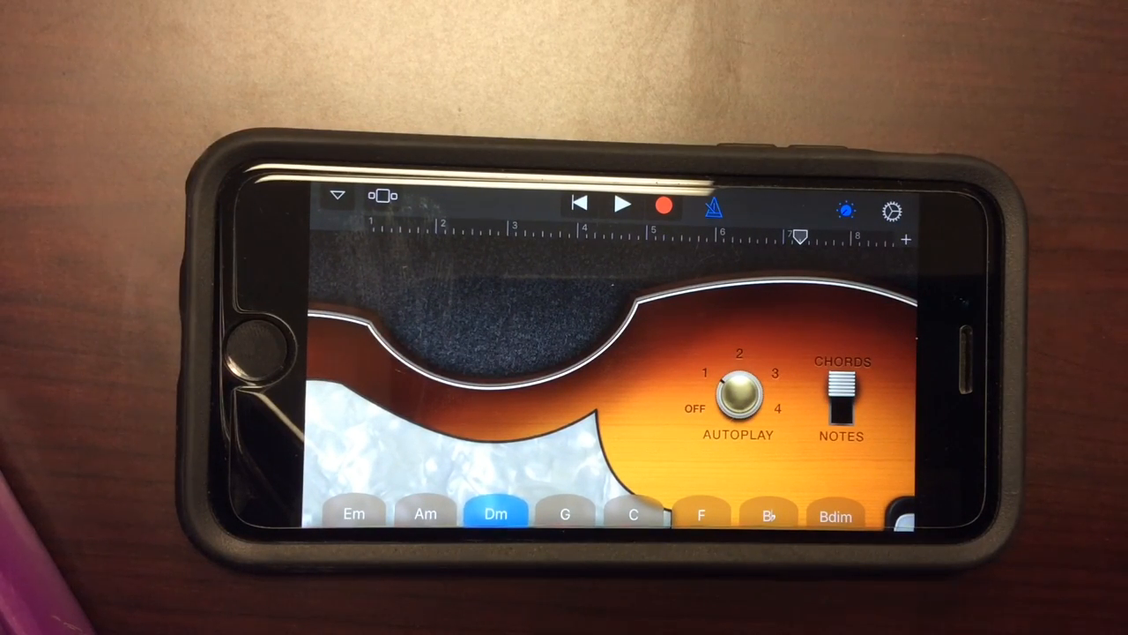
{"action": "left_click", "coordinate": [425, 513]}
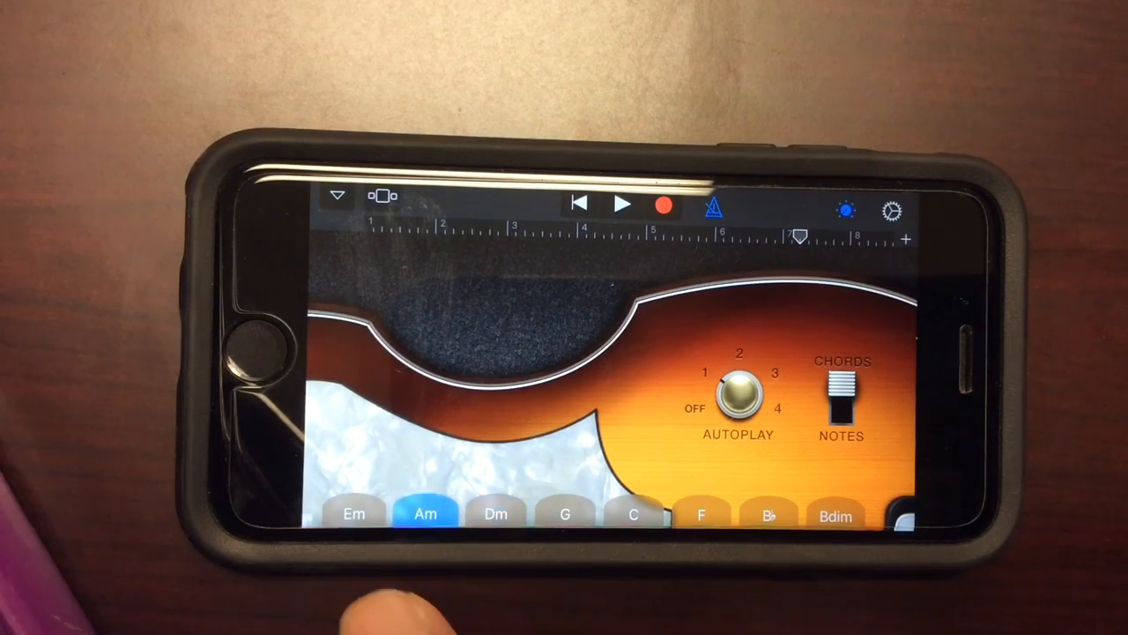
{"action": "left_click", "coordinate": [355, 514]}
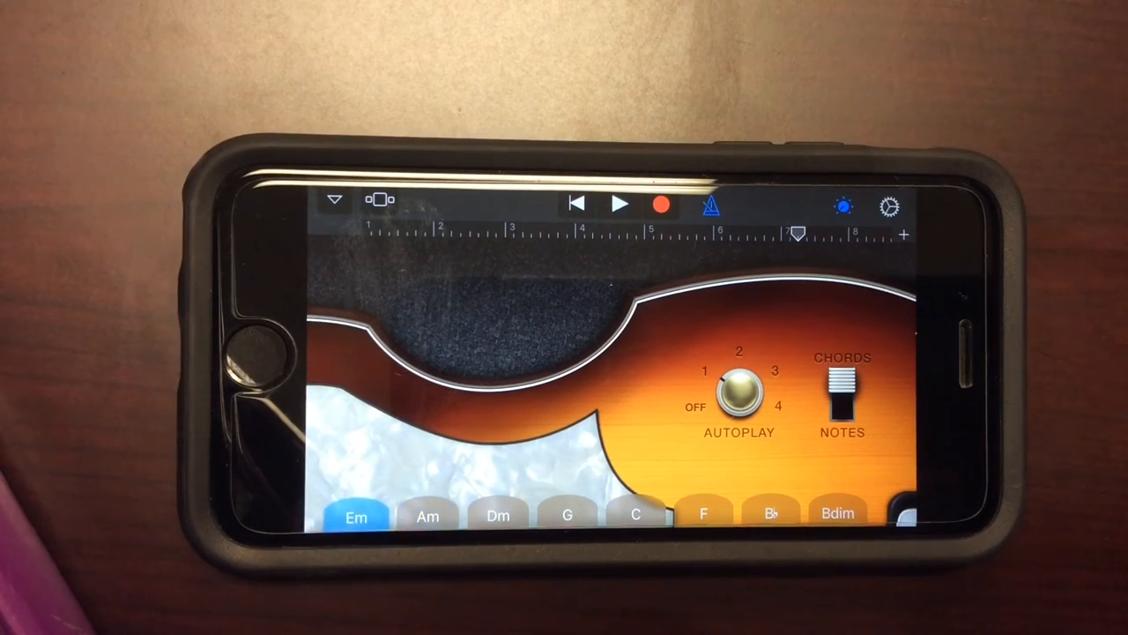
{"action": "left_click", "coordinate": [427, 516]}
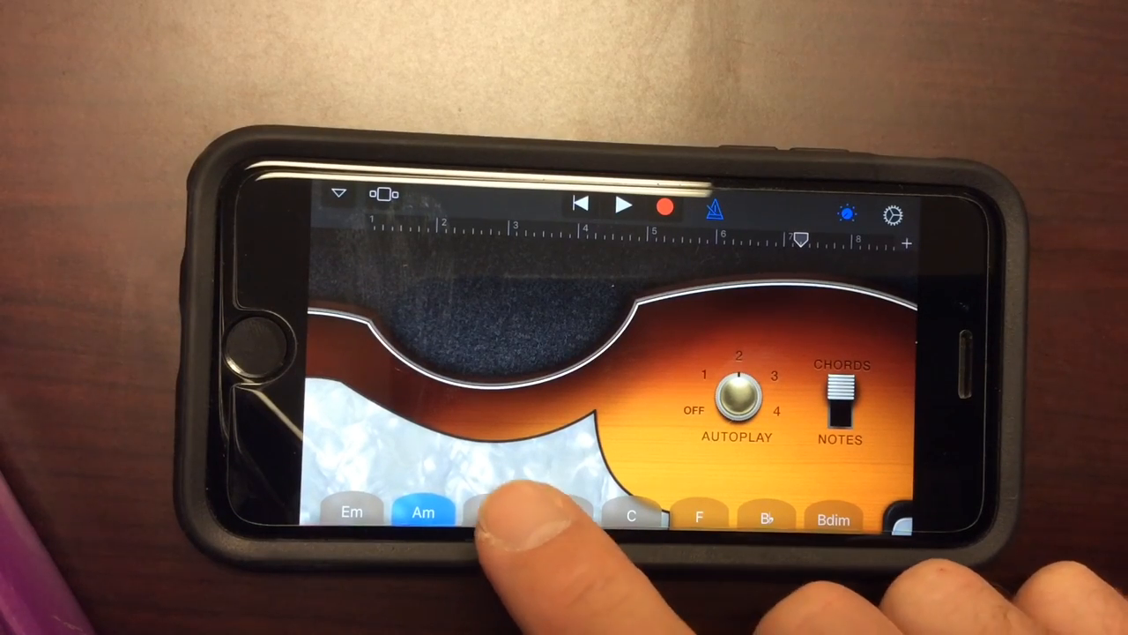
{"action": "left_click", "coordinate": [493, 513]}
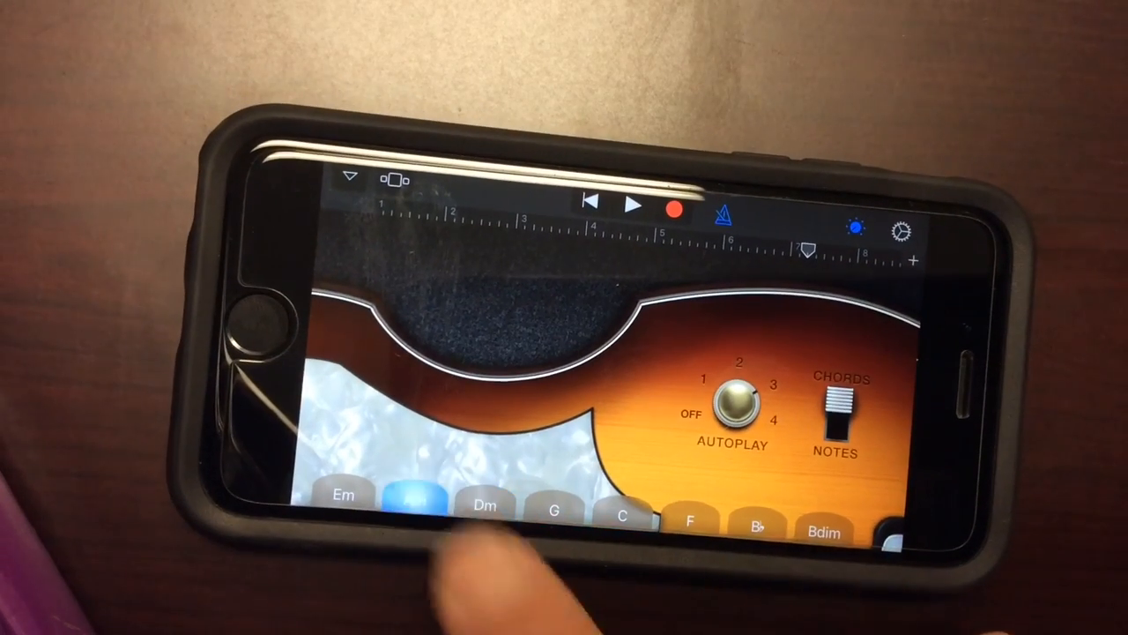
{"action": "left_click", "coordinate": [417, 505]}
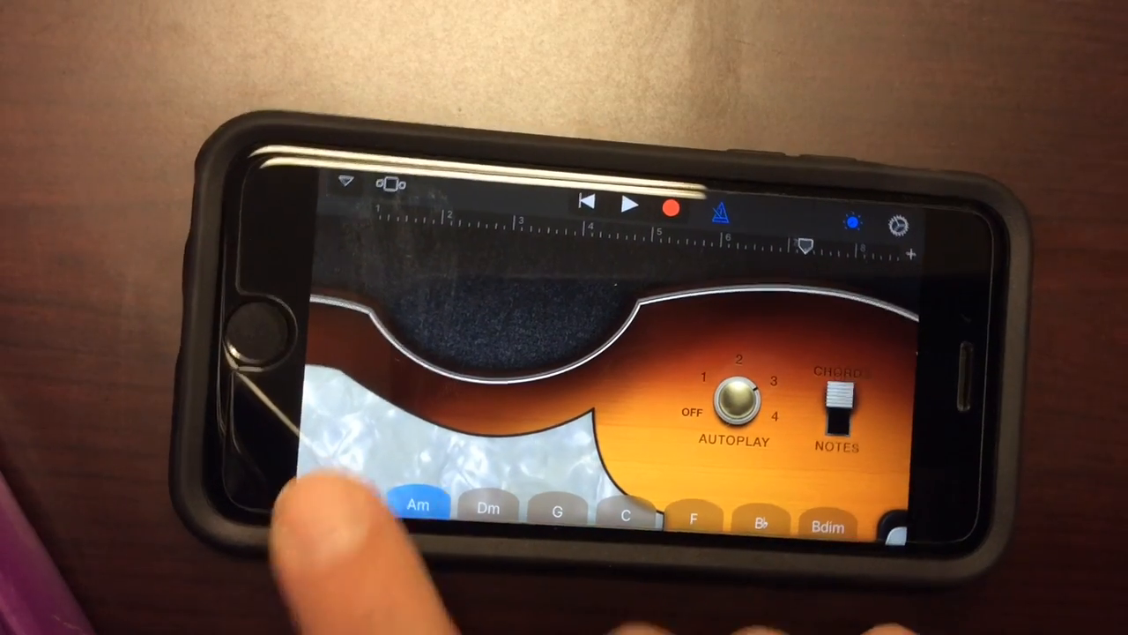
{"action": "left_click", "coordinate": [349, 505]}
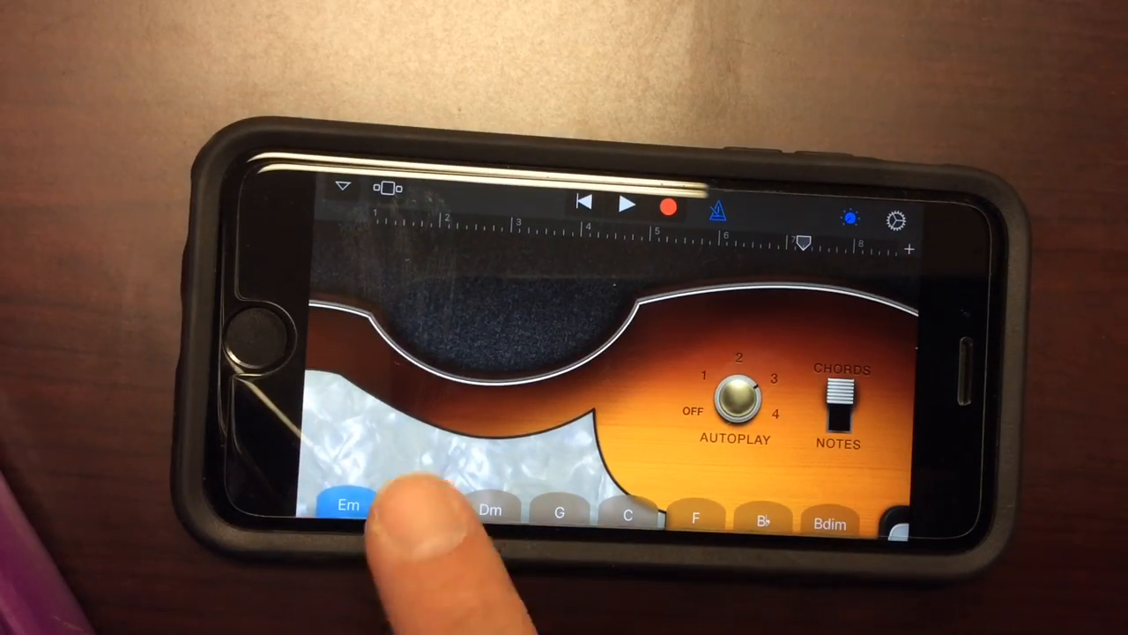
{"action": "left_click", "coordinate": [421, 509]}
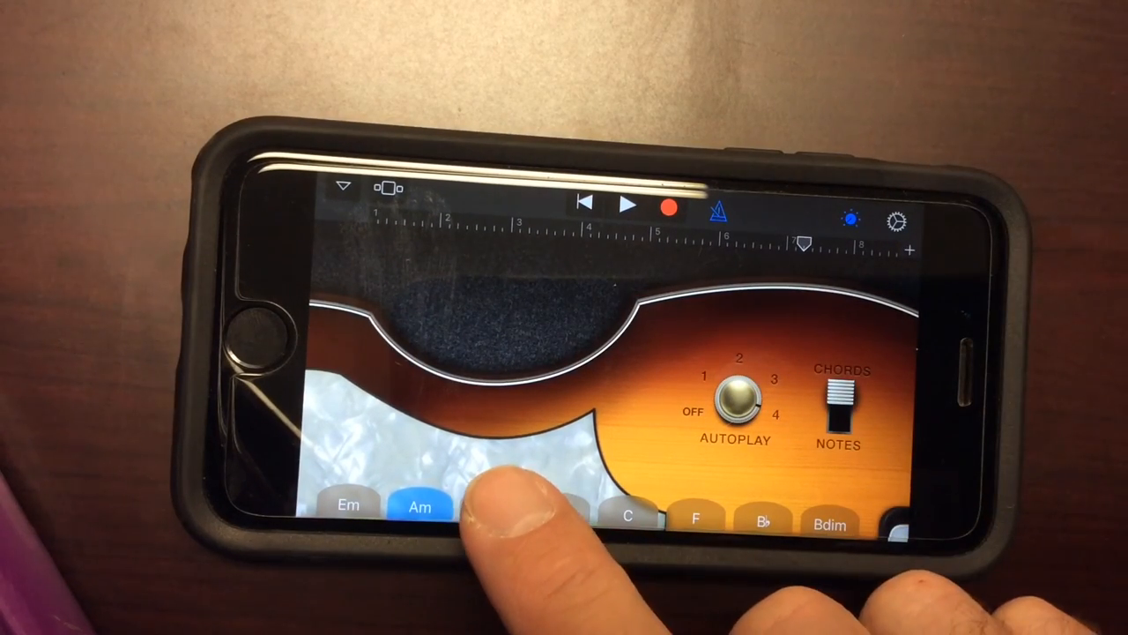
{"action": "left_click", "coordinate": [492, 510]}
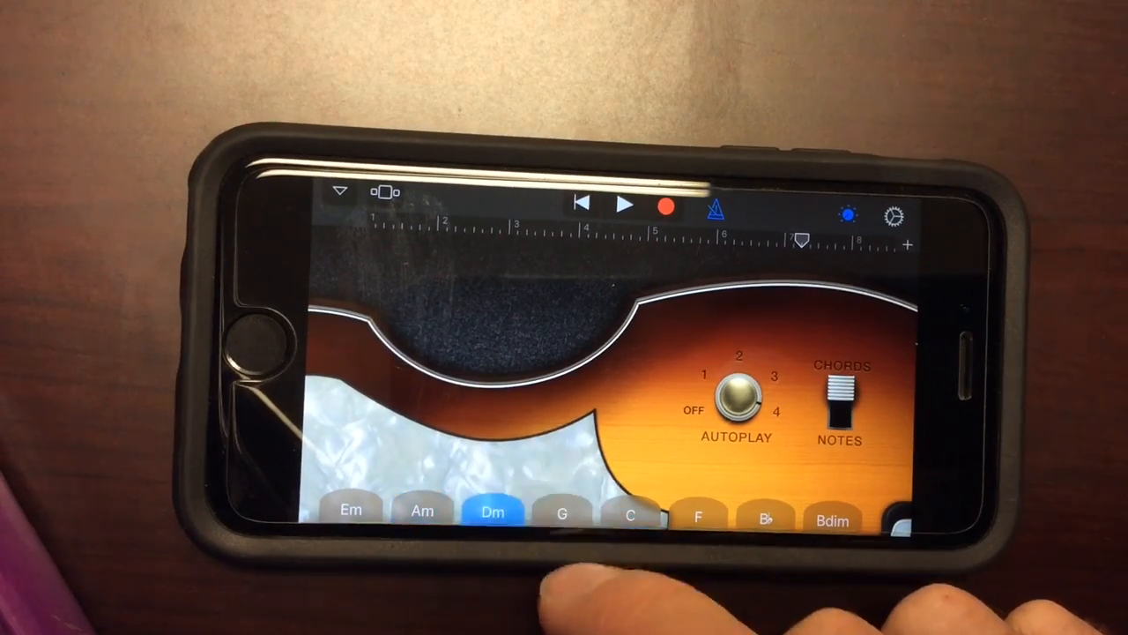
{"action": "left_click", "coordinate": [421, 513]}
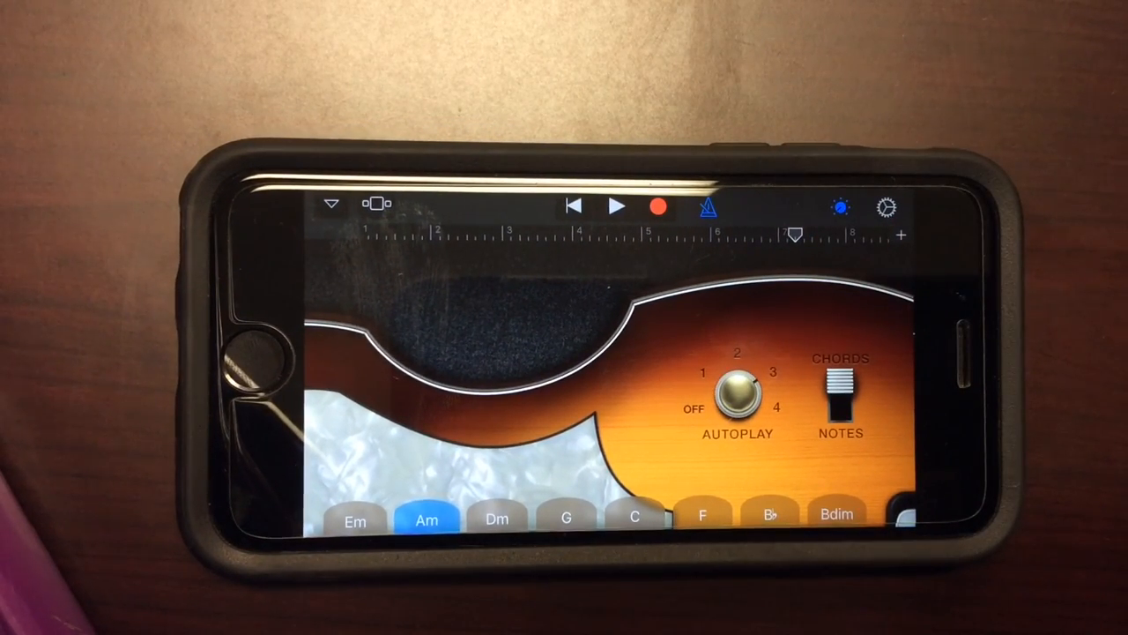
{"action": "left_click", "coordinate": [426, 519]}
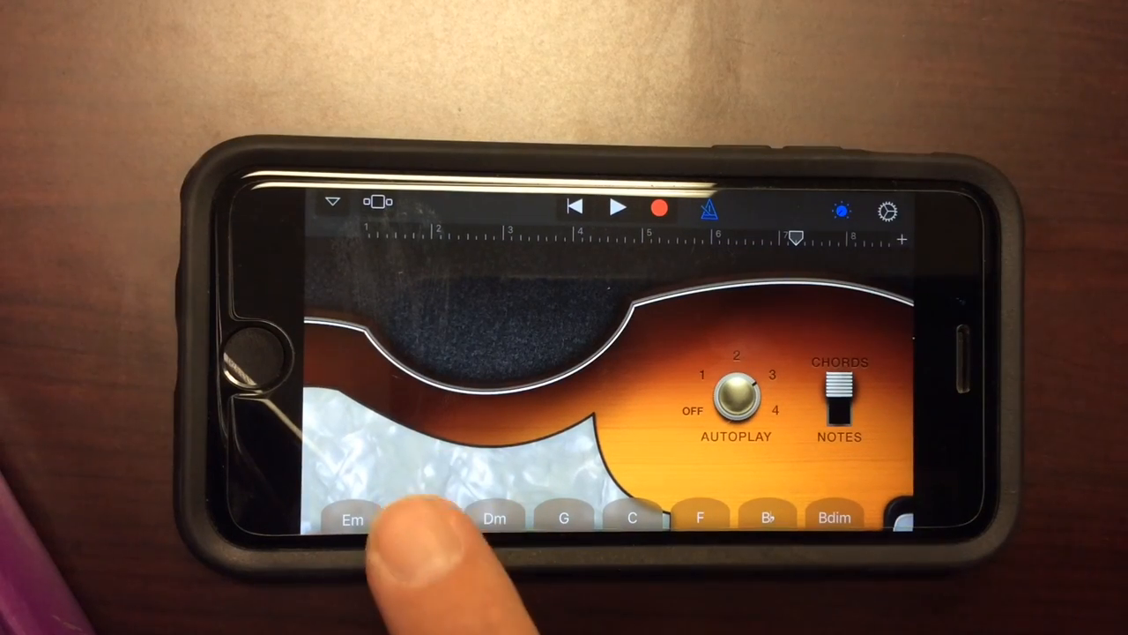
{"action": "left_click", "coordinate": [422, 518]}
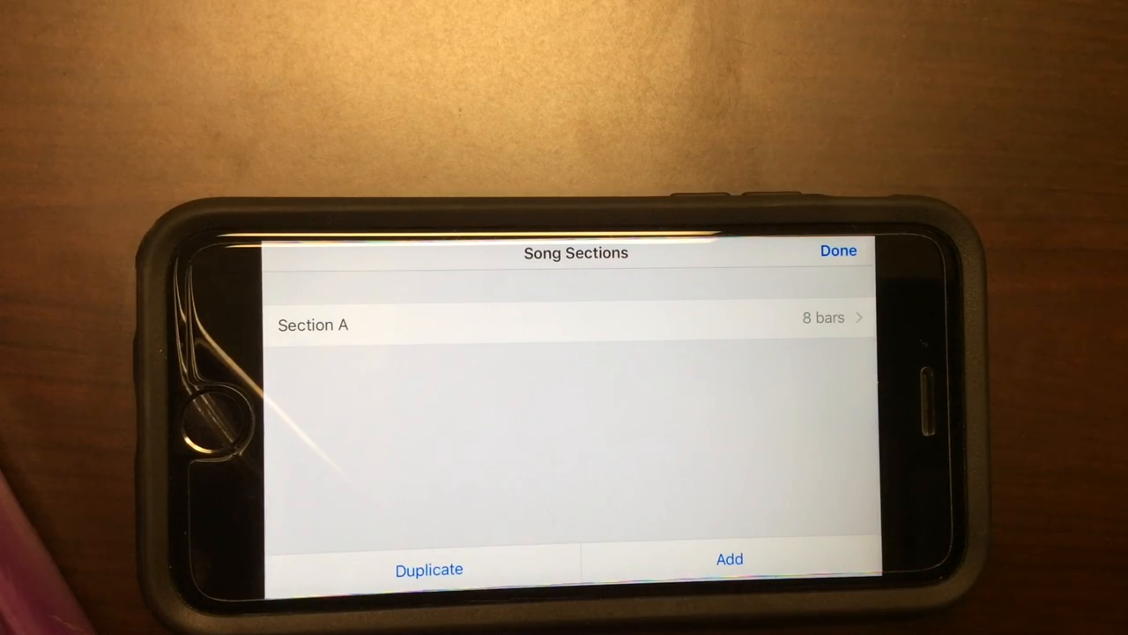
- Check Section A's length is set to Manual 8 bars, then close the settings
{"action": "left_click", "coordinate": [312, 324]}
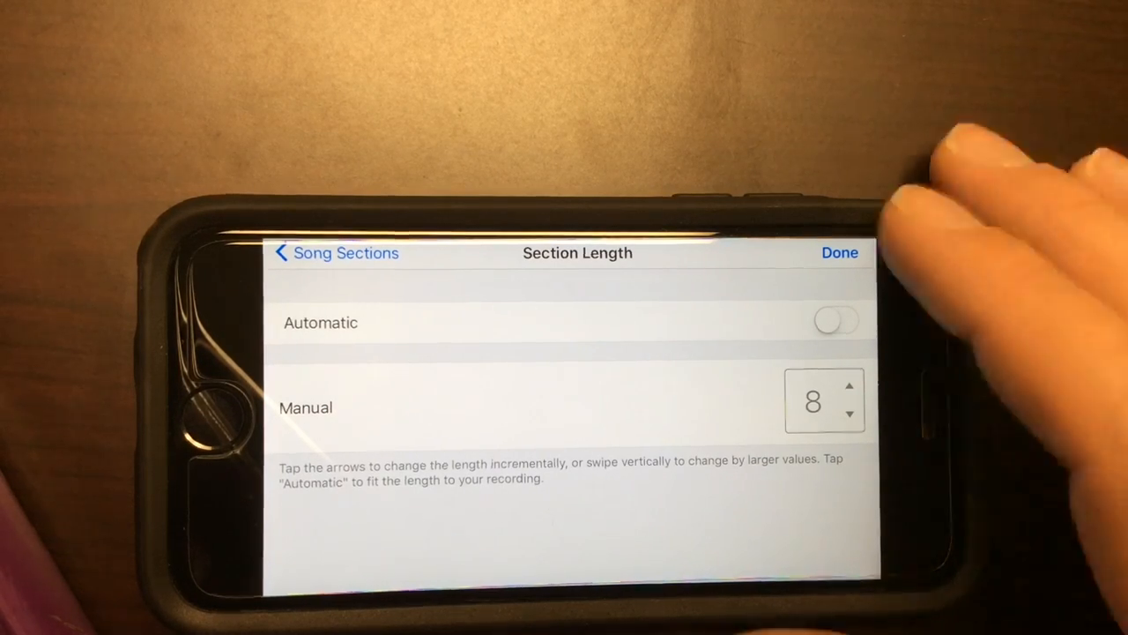
{"action": "left_click", "coordinate": [839, 253]}
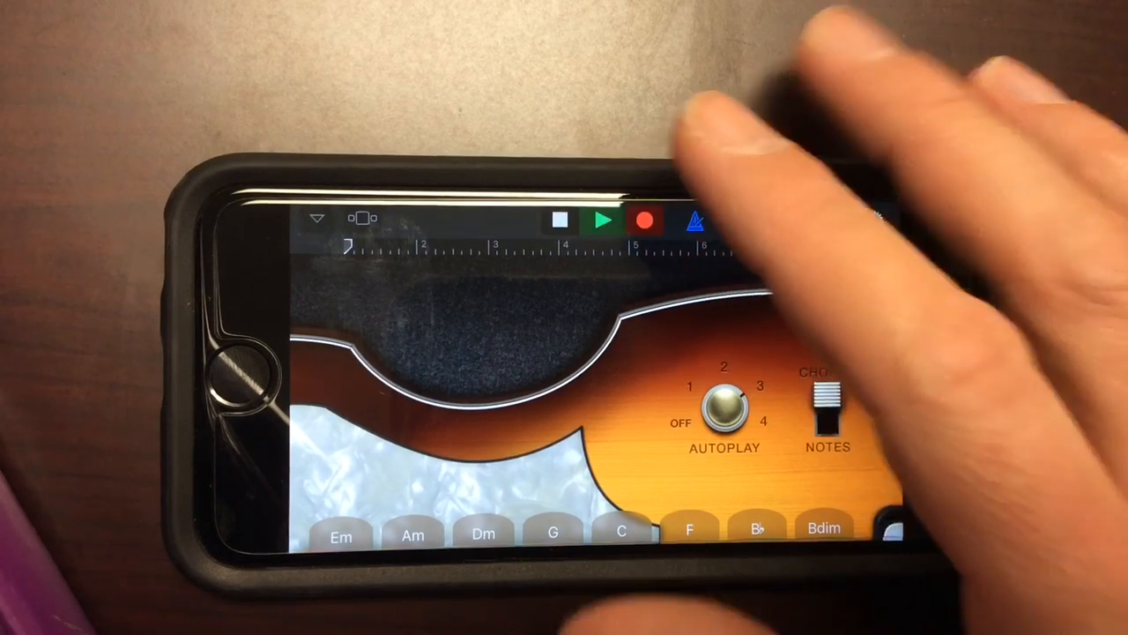
- Record the bass part by playing the Am, Dm, Am and Em chord strips
{"action": "left_click", "coordinate": [483, 533]}
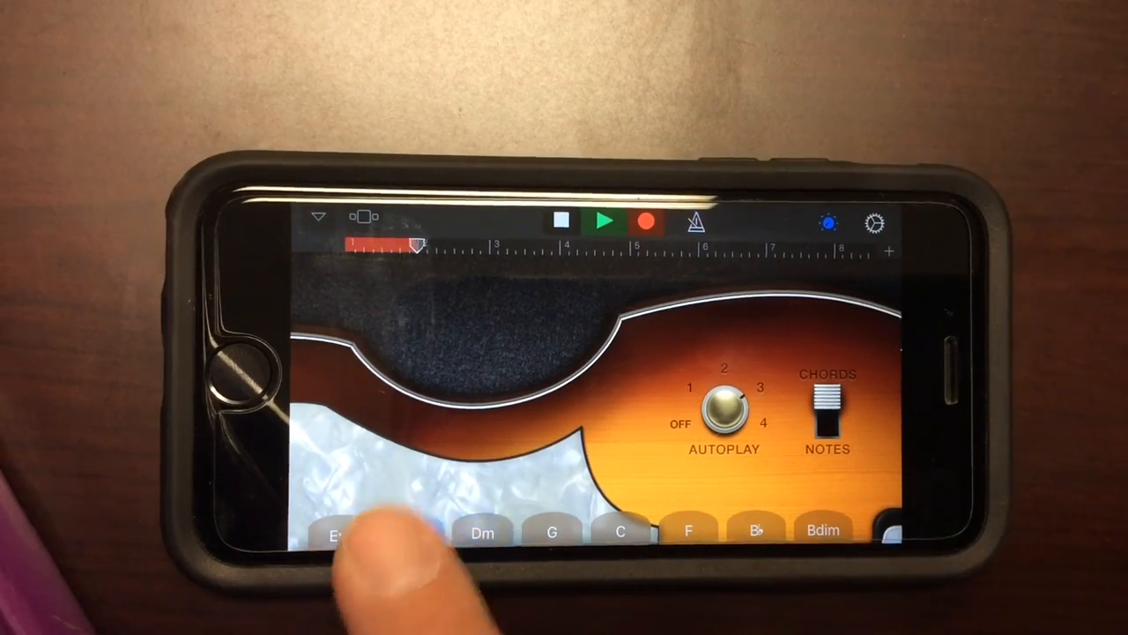
{"action": "left_click", "coordinate": [412, 532]}
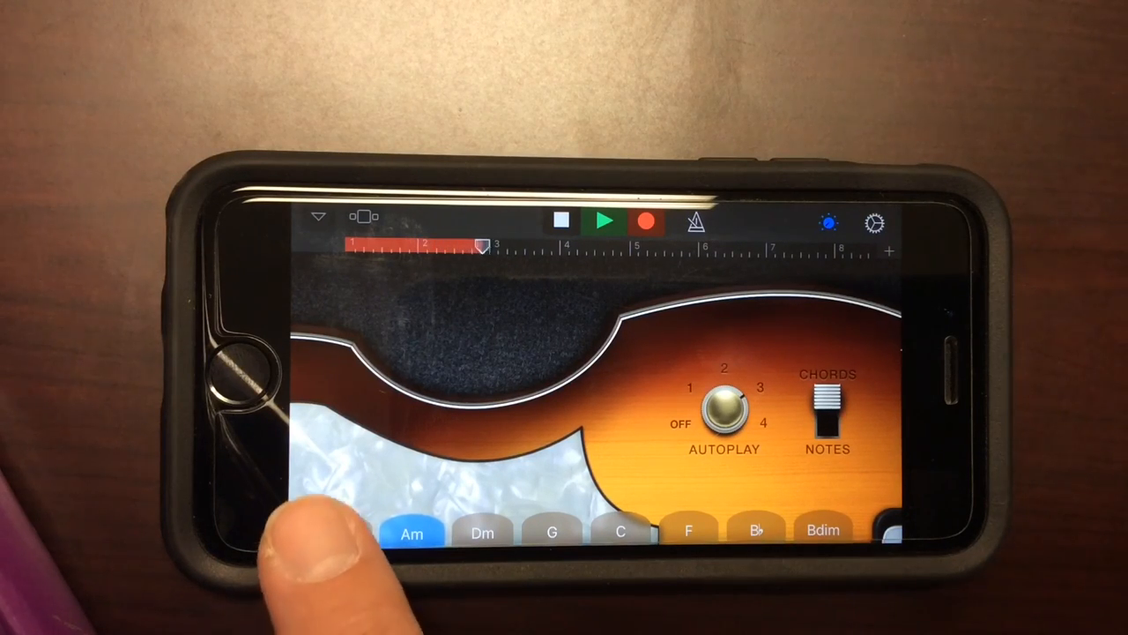
{"action": "left_click", "coordinate": [411, 534]}
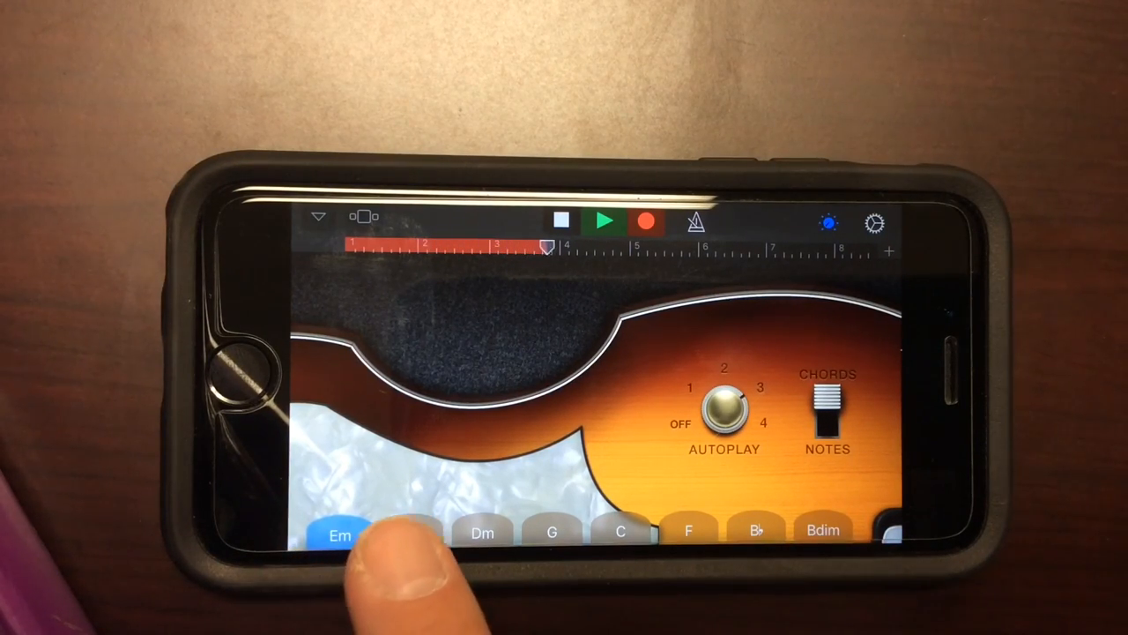
{"action": "left_click", "coordinate": [412, 536]}
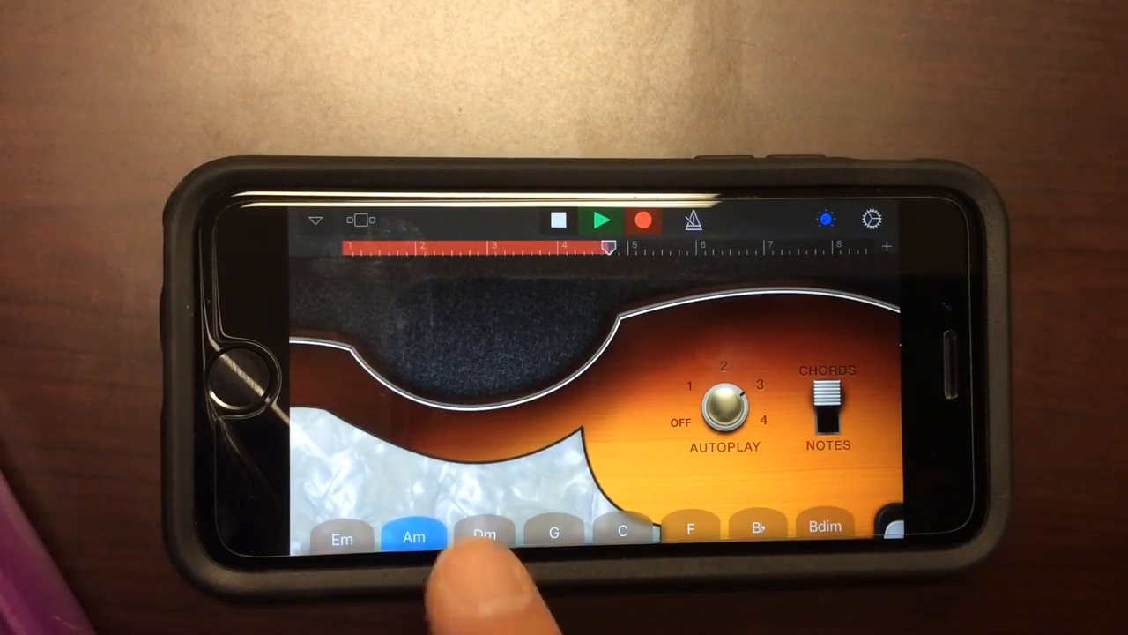
{"action": "left_click", "coordinate": [484, 535]}
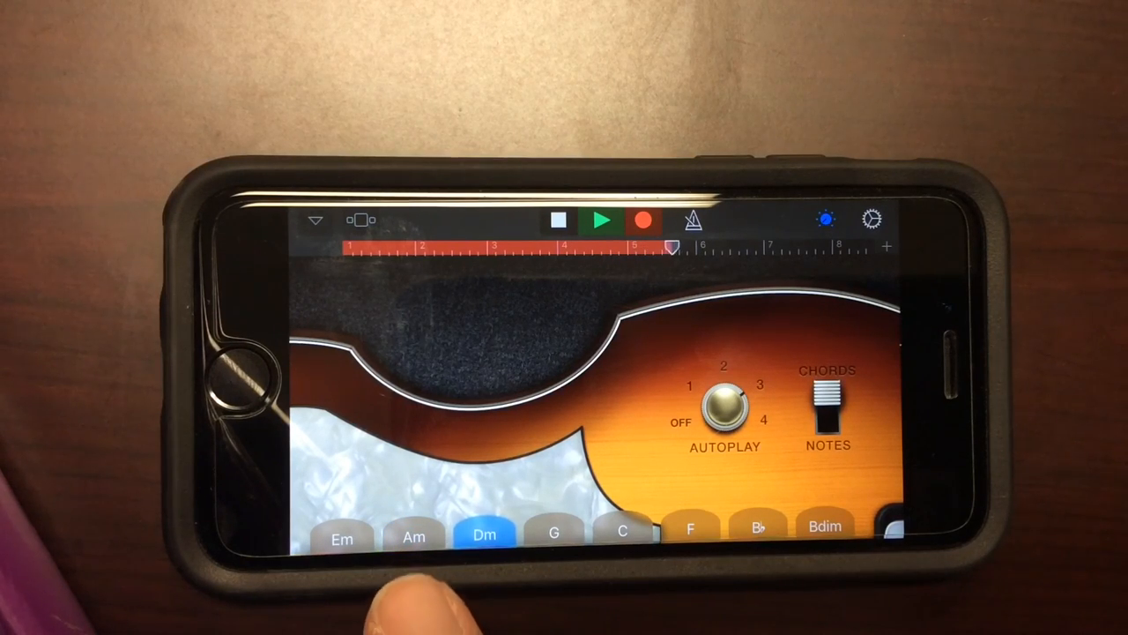
{"action": "left_click", "coordinate": [413, 536]}
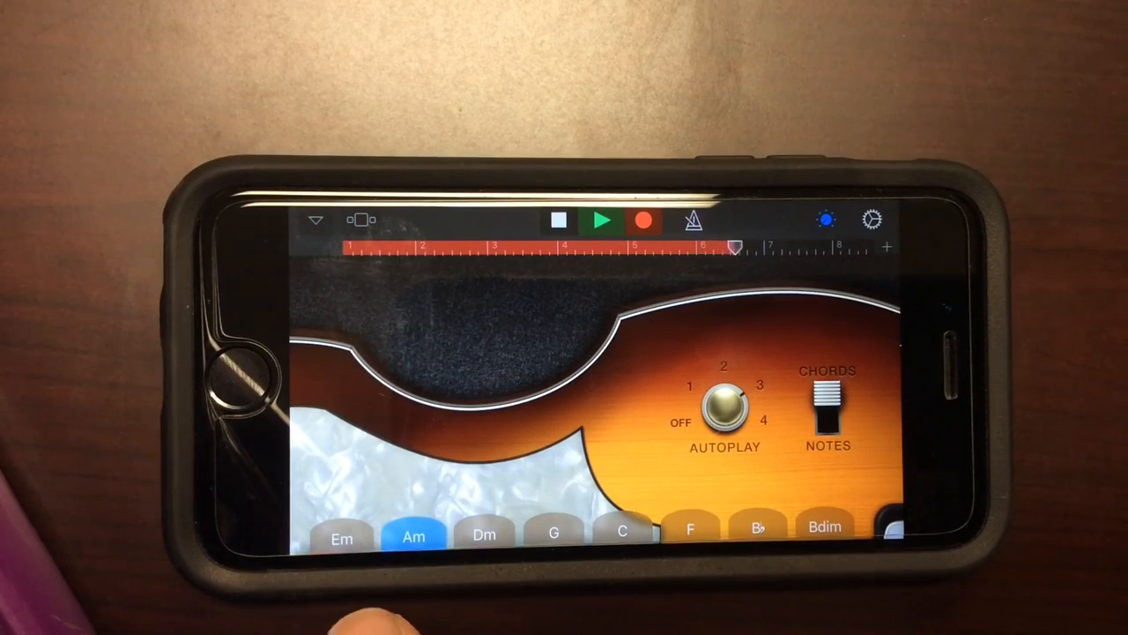
{"action": "left_click", "coordinate": [342, 536]}
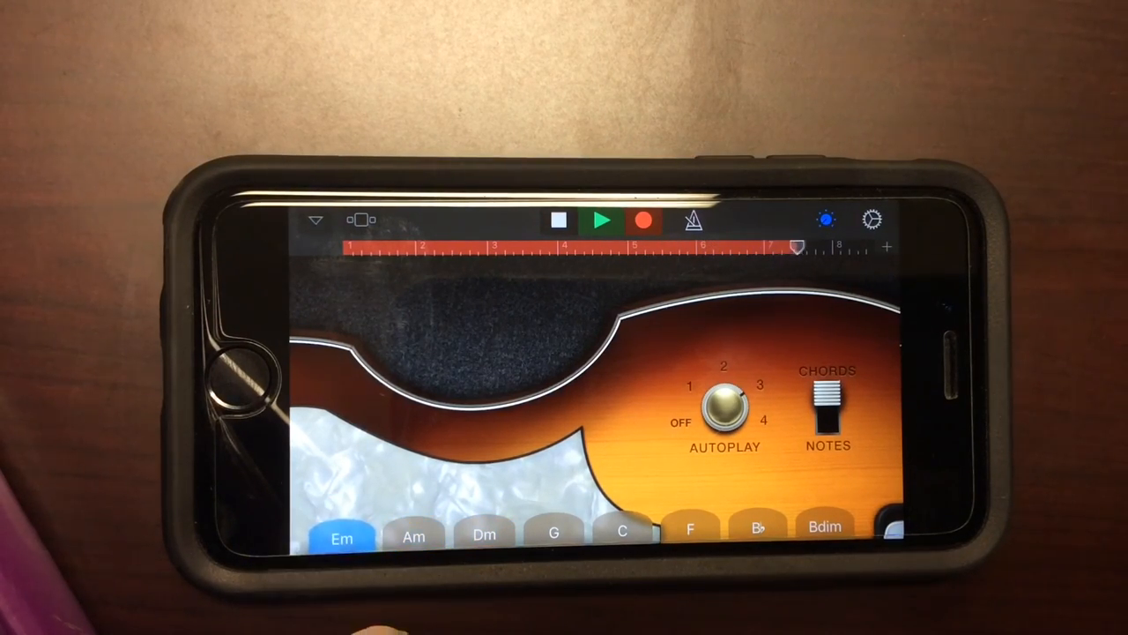
{"action": "left_click", "coordinate": [413, 536]}
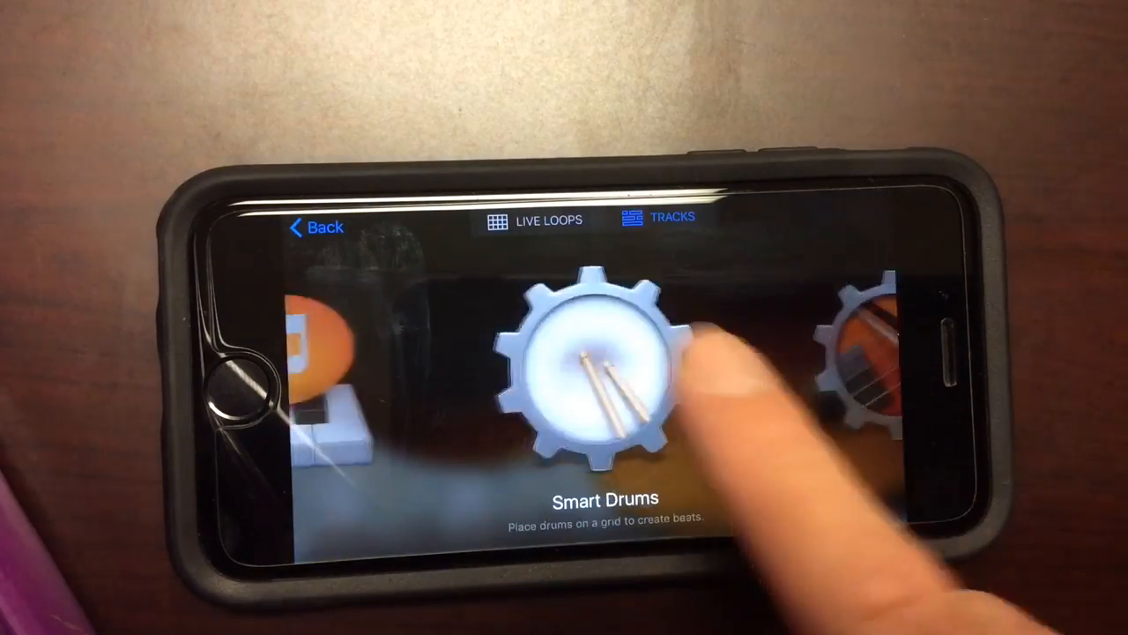
- Open Smart Guitar, switch to autoplay chords, and show the Hard Rock sound menu
{"action": "scroll", "scroll_direction": "left", "scroll_amount": 3}
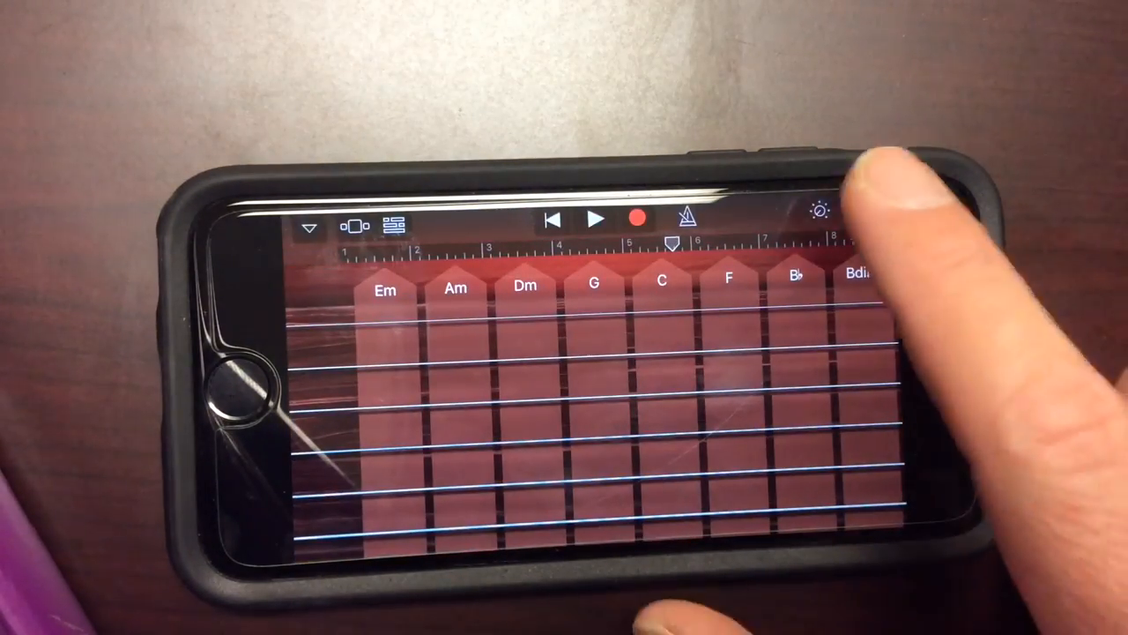
{"action": "left_click", "coordinate": [814, 212]}
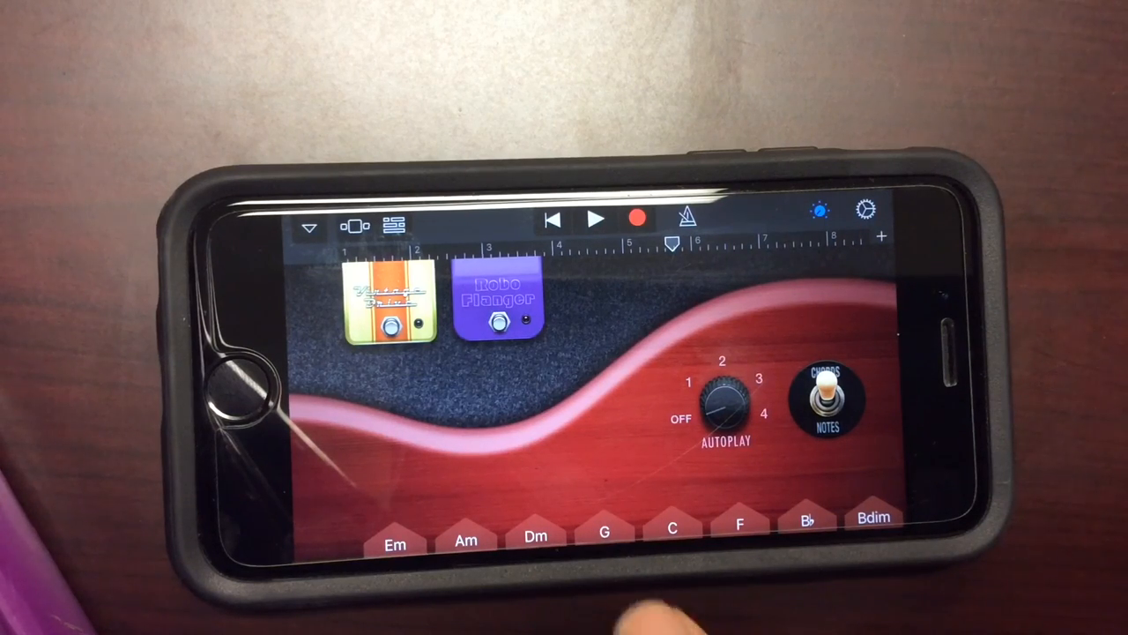
{"action": "left_click", "coordinate": [535, 536]}
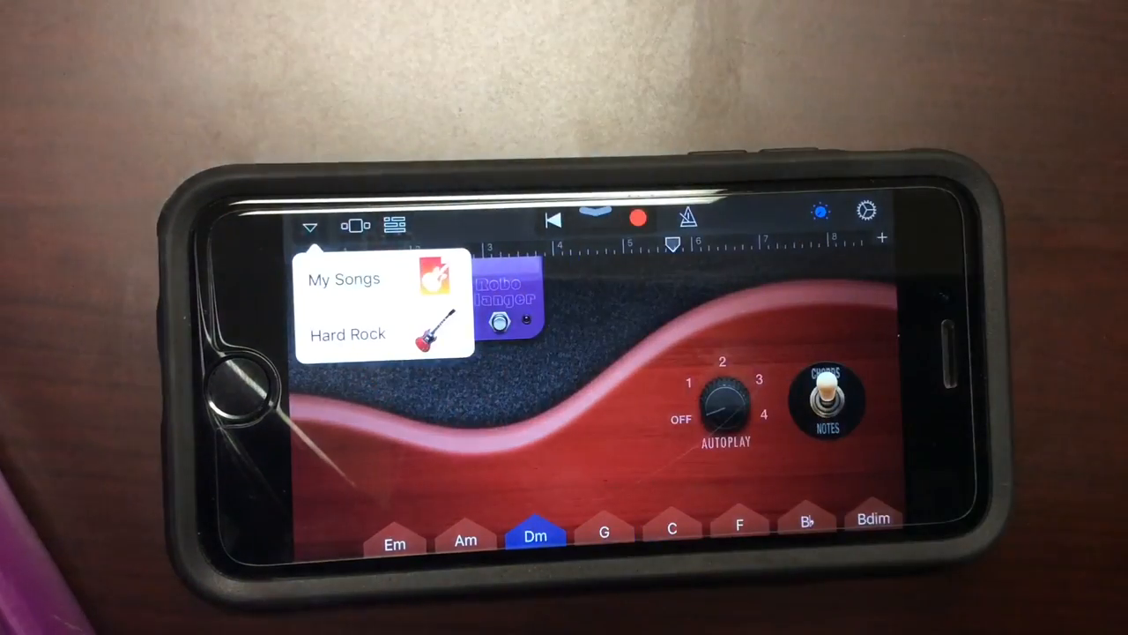
- Replace the guitar's Hard Rock sound with Acoustic in the Sound Chooser
{"action": "left_click", "coordinate": [596, 220]}
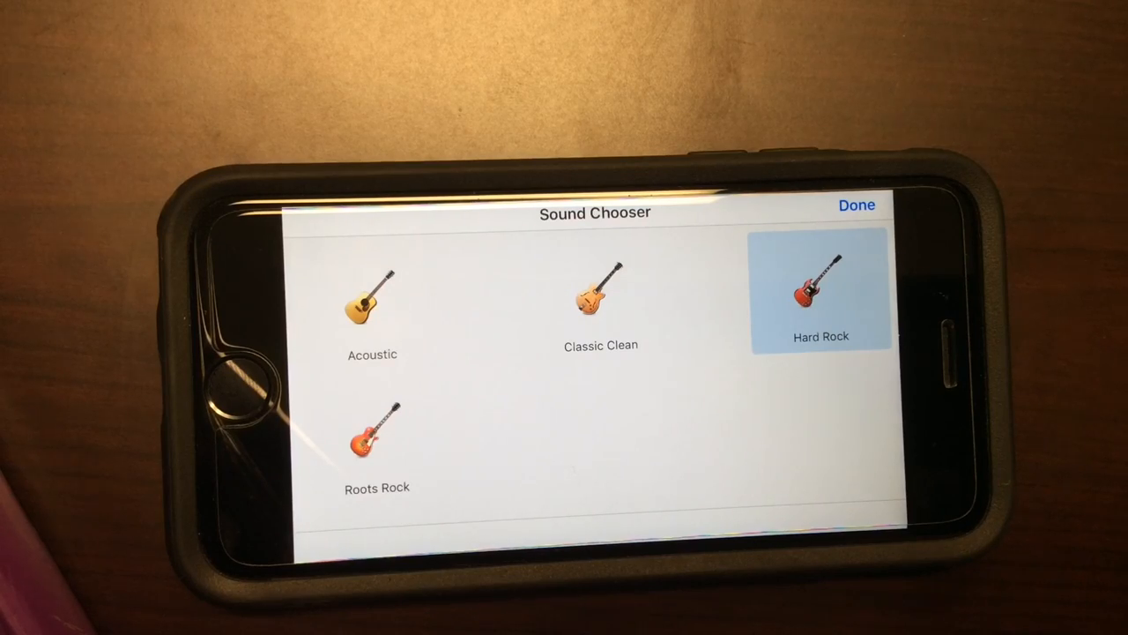
{"action": "left_click", "coordinate": [855, 206]}
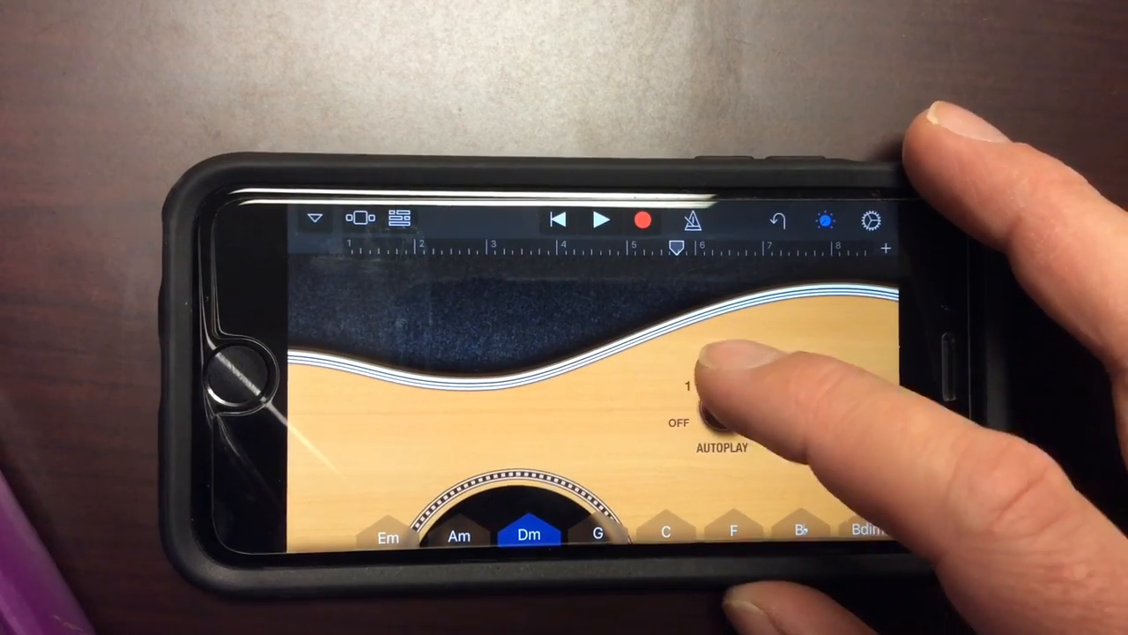
- Turn the acoustic guitar's Autoplay knob to 4 and start playback
{"action": "left_click_drag", "start_coordinate": [723, 406], "coordinate": [727, 388]}
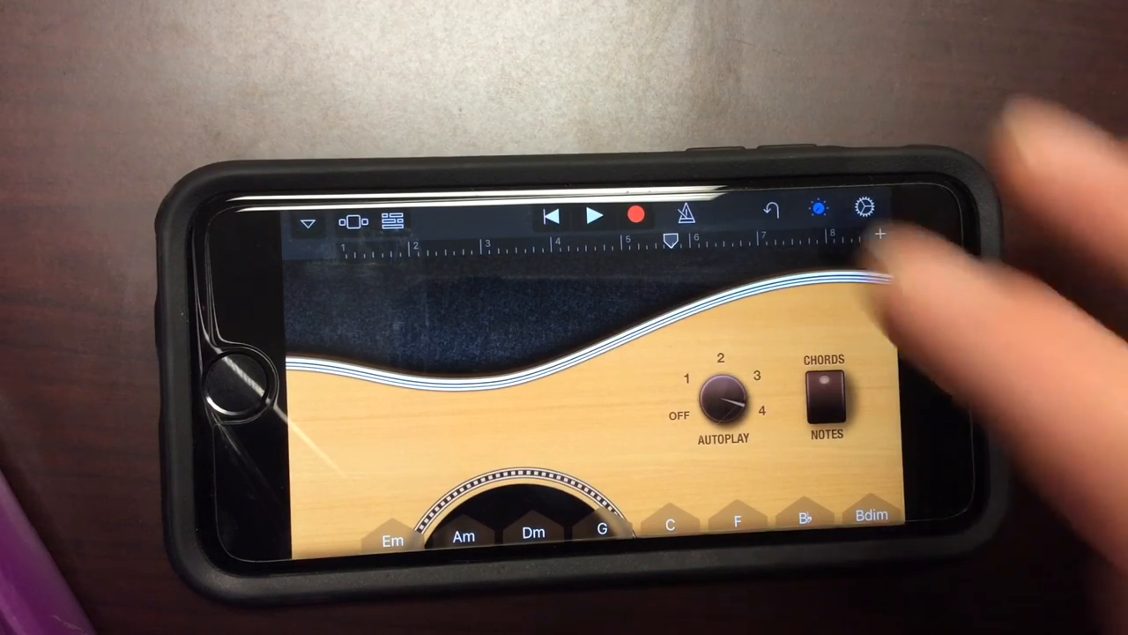
{"action": "left_click", "coordinate": [595, 214]}
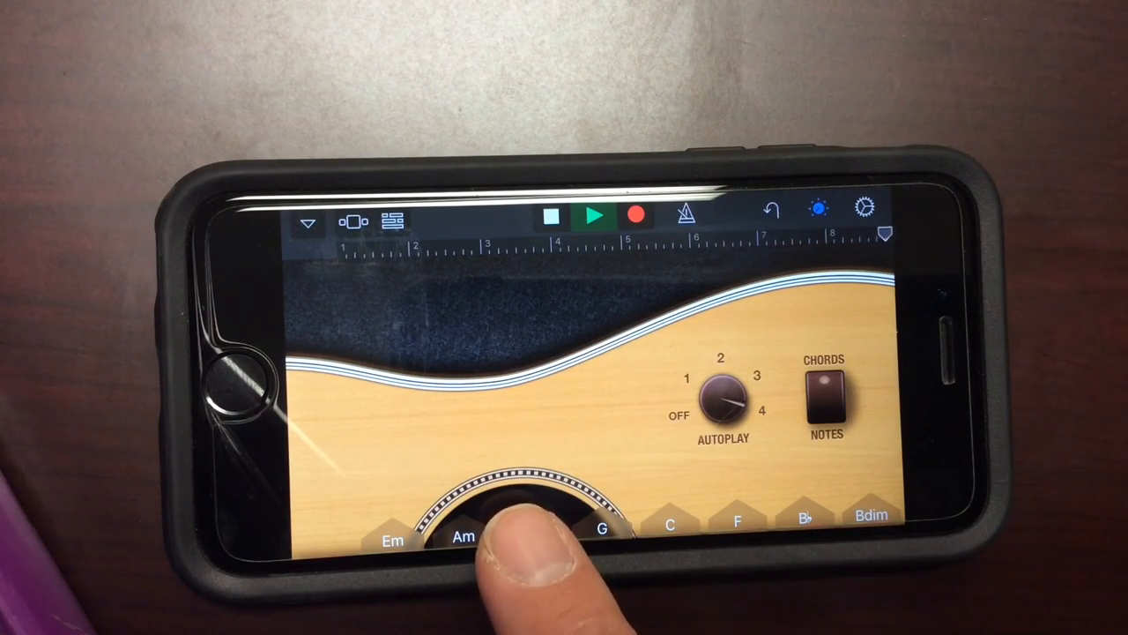
- Rehearse the Dm, Am and Em guitar chords and begin recording a take
{"action": "left_click", "coordinate": [532, 532]}
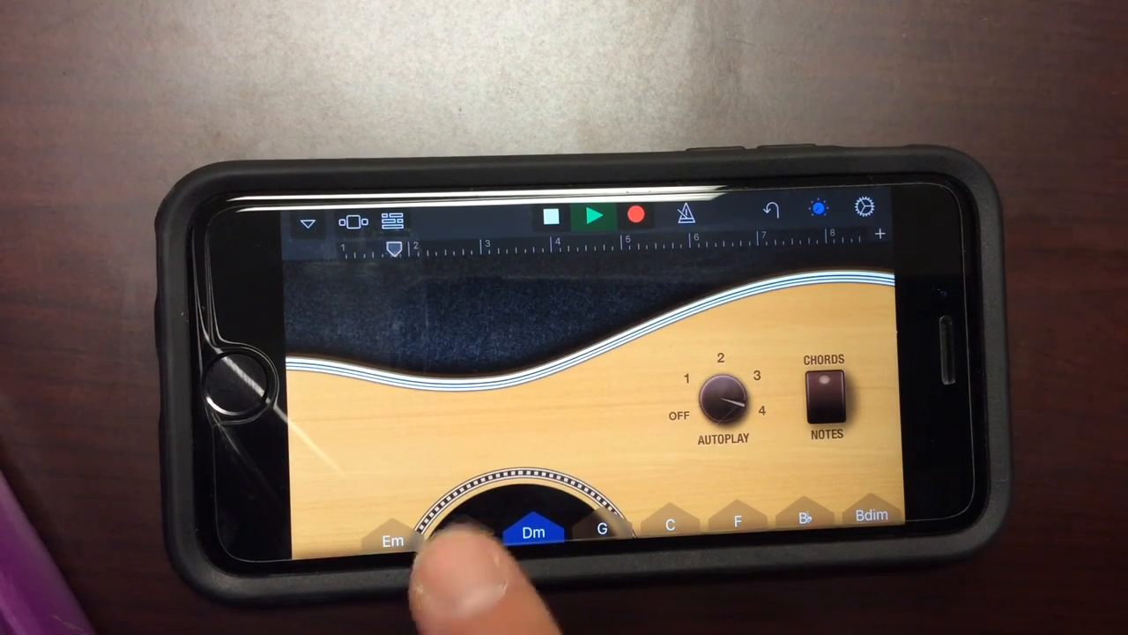
{"action": "left_click", "coordinate": [462, 535]}
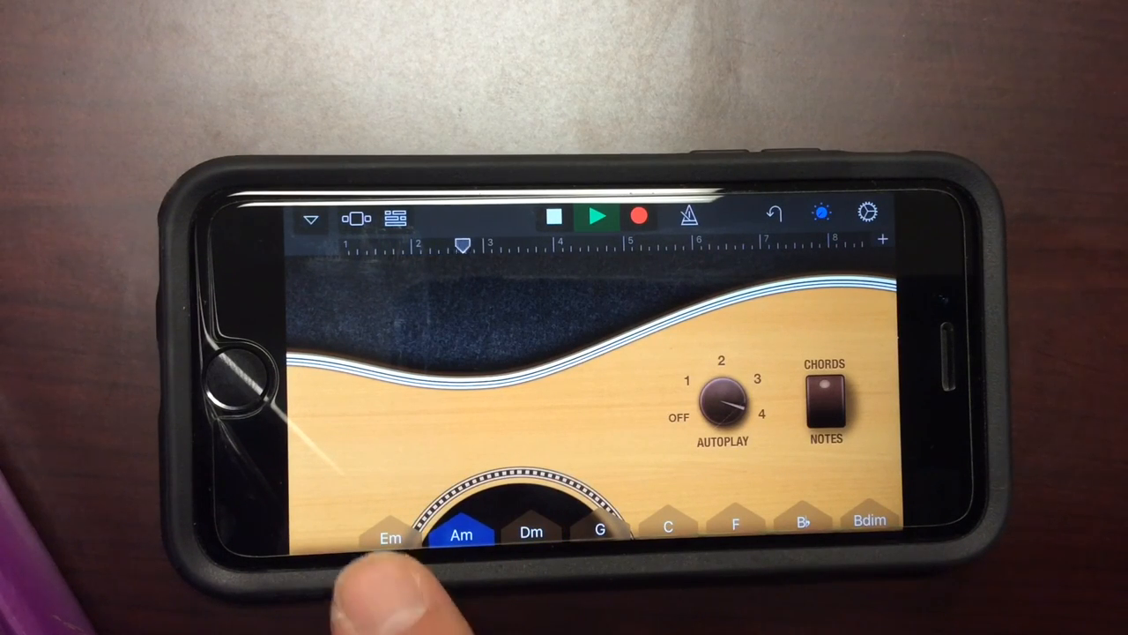
{"action": "left_click", "coordinate": [389, 538]}
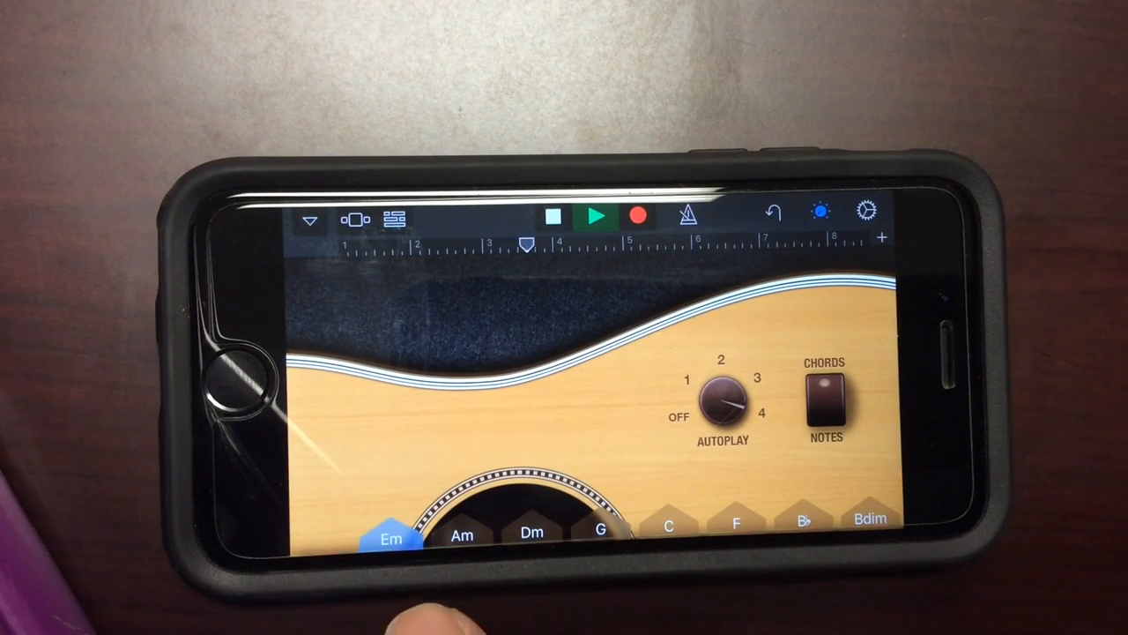
{"action": "left_click", "coordinate": [462, 533]}
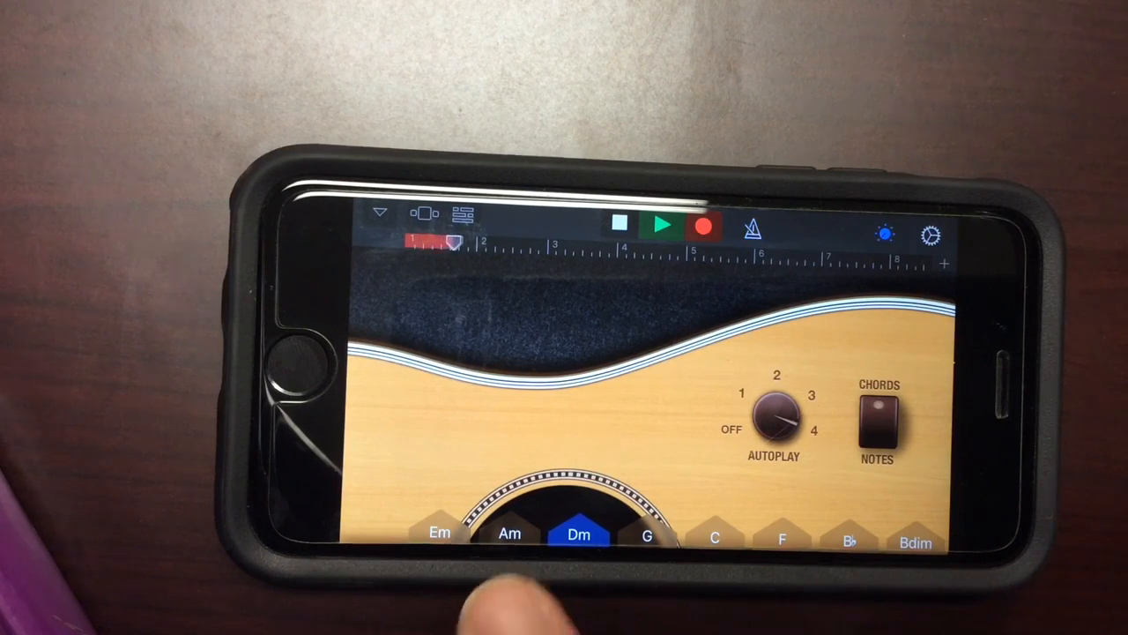
- Start the acoustic guitar take by playing the opening Dm chord strip
{"action": "left_click", "coordinate": [509, 534]}
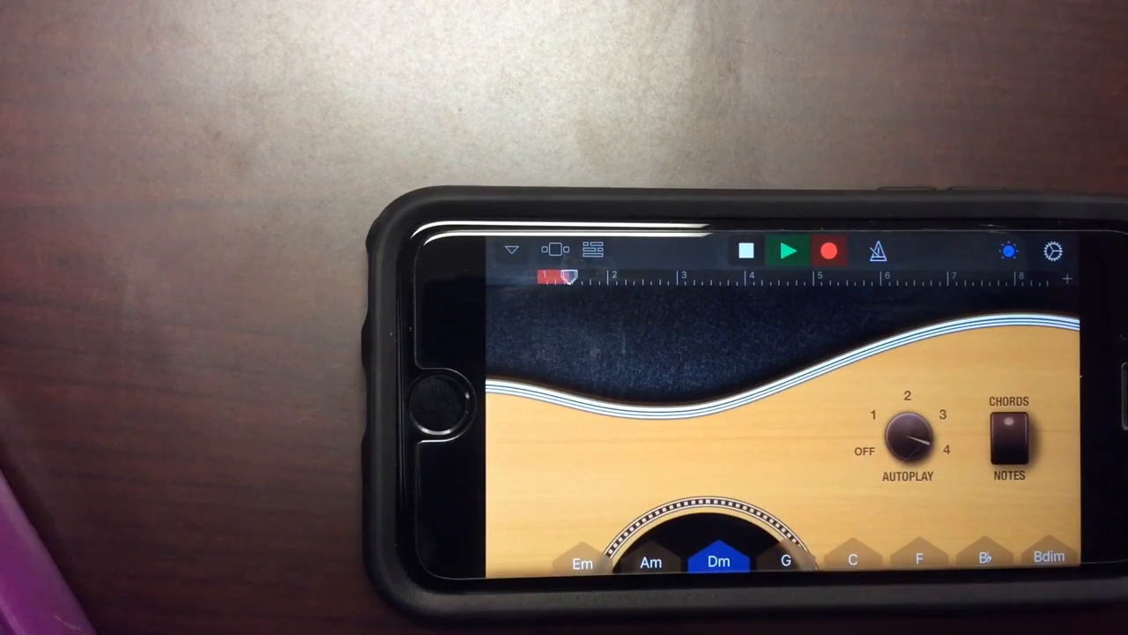
- Play the Am, Em, Am, Em chord strips through bar 8, then pick another instrument
{"action": "left_click", "coordinate": [650, 561]}
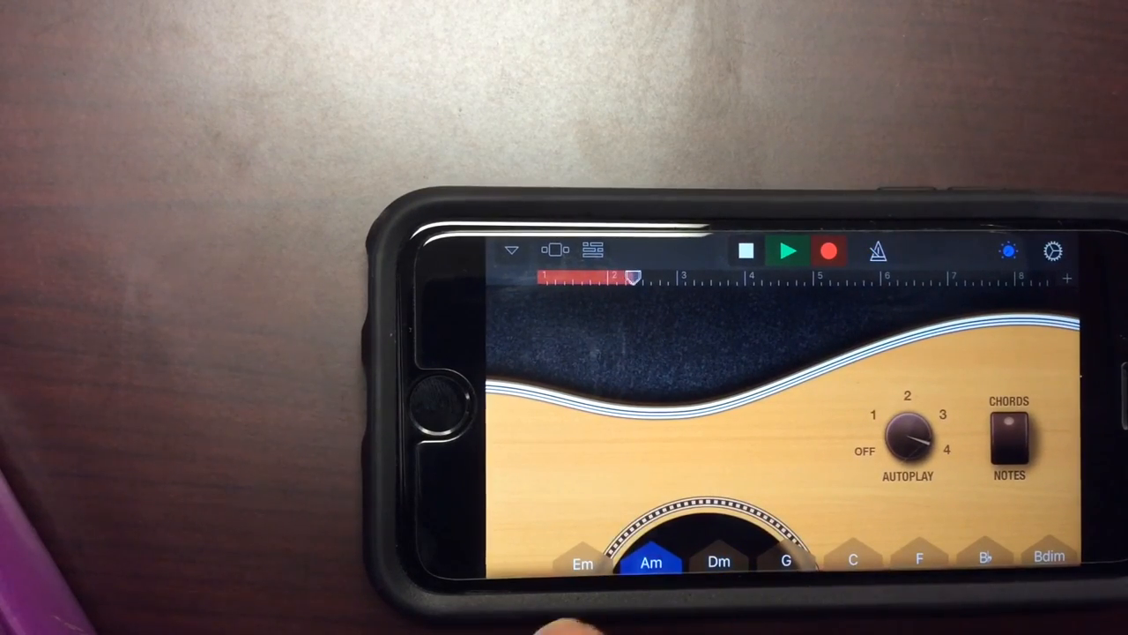
{"action": "left_click", "coordinate": [581, 563]}
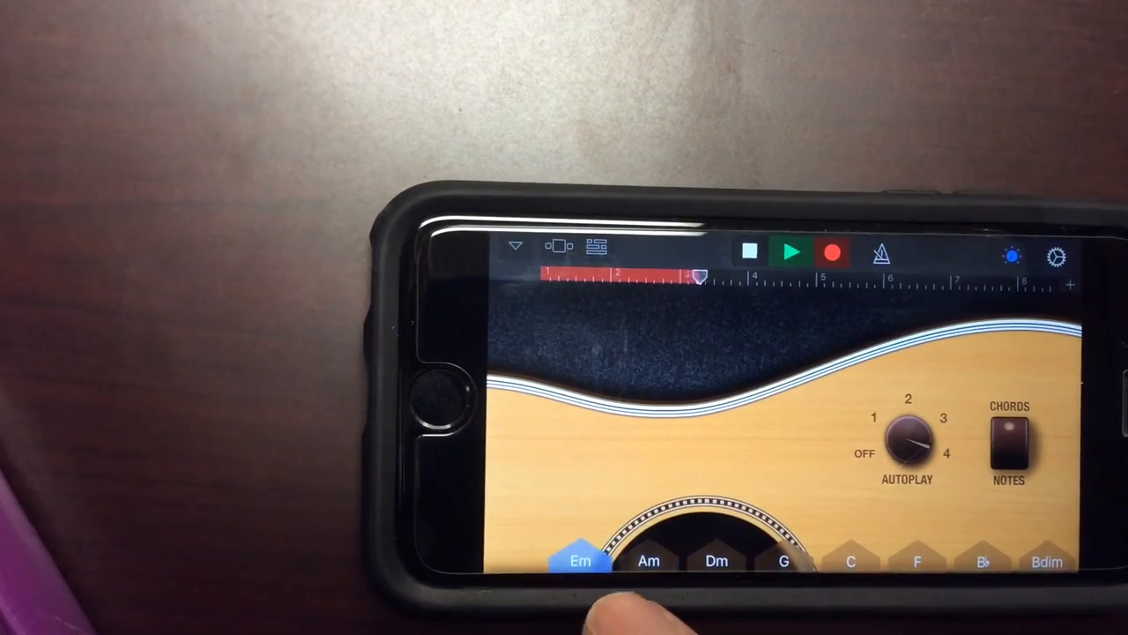
{"action": "left_click", "coordinate": [647, 562]}
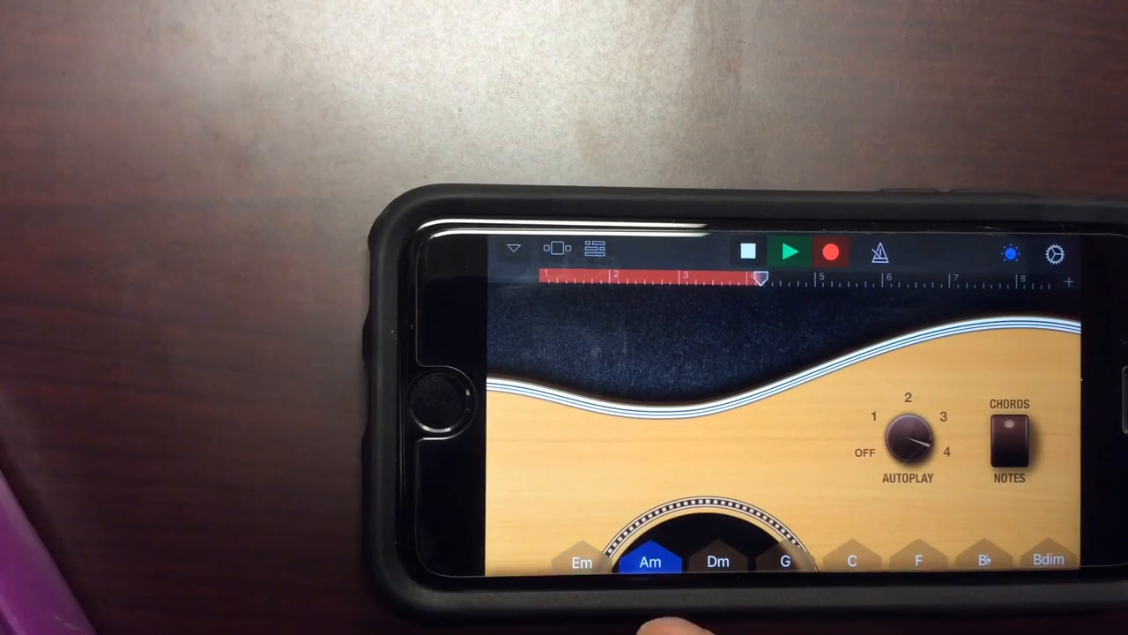
{"action": "left_click", "coordinate": [718, 560]}
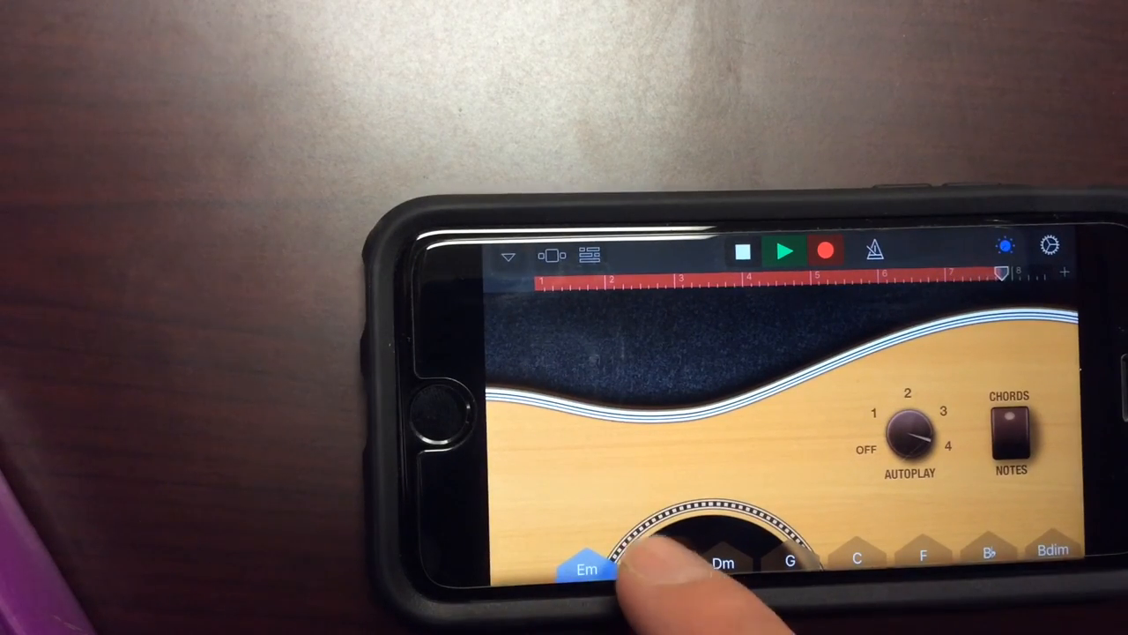
{"action": "left_click", "coordinate": [657, 566]}
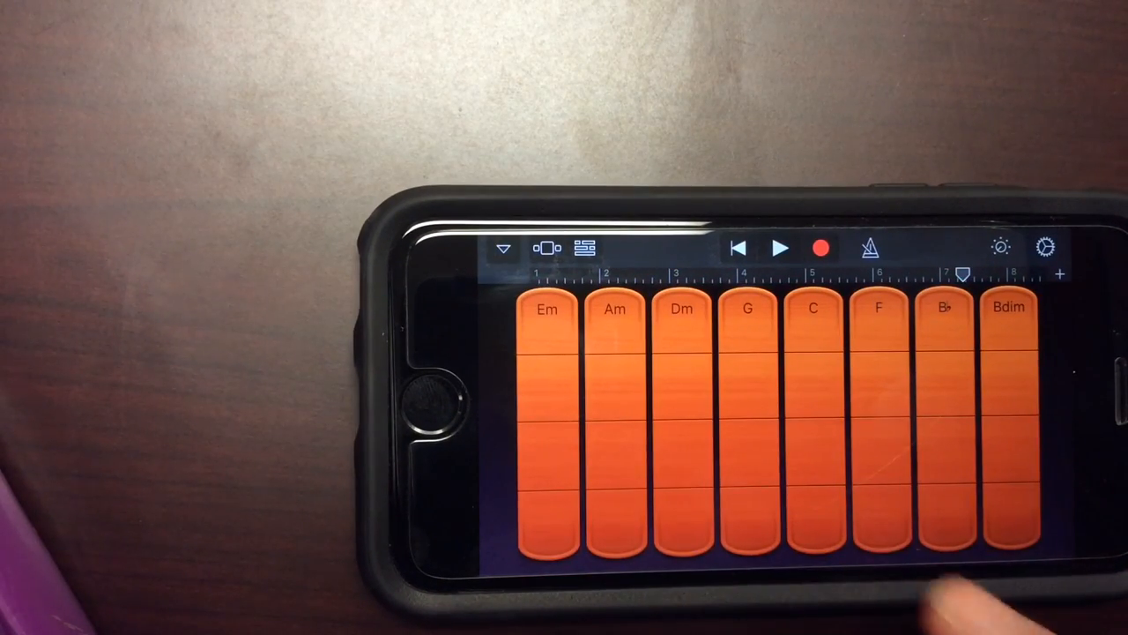
{"action": "left_click", "coordinate": [682, 511]}
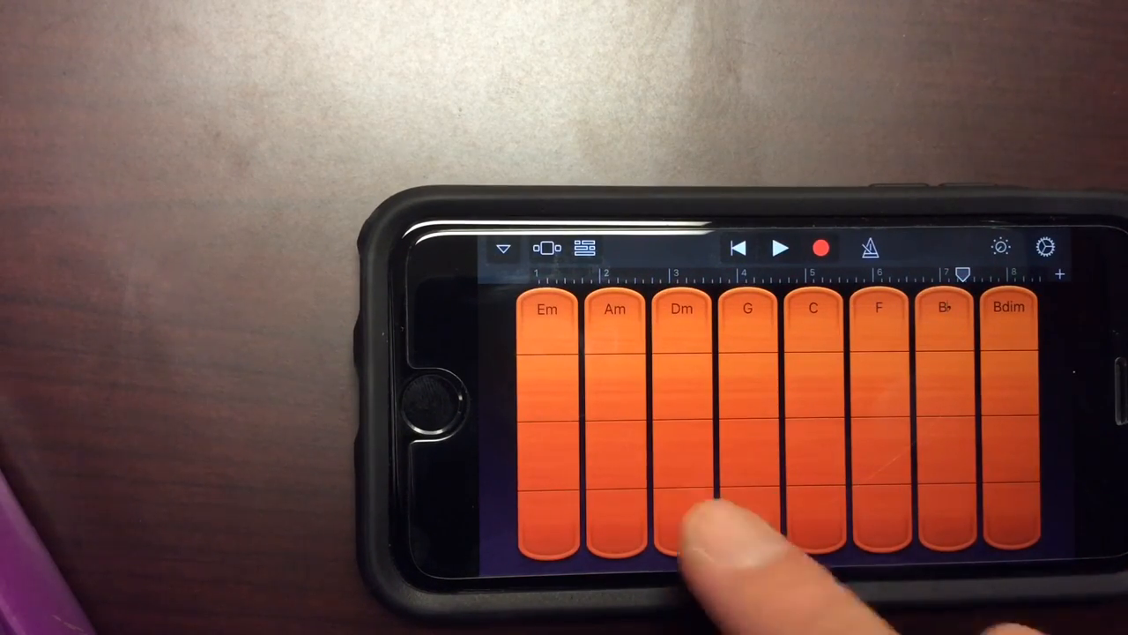
{"action": "left_click", "coordinate": [681, 441]}
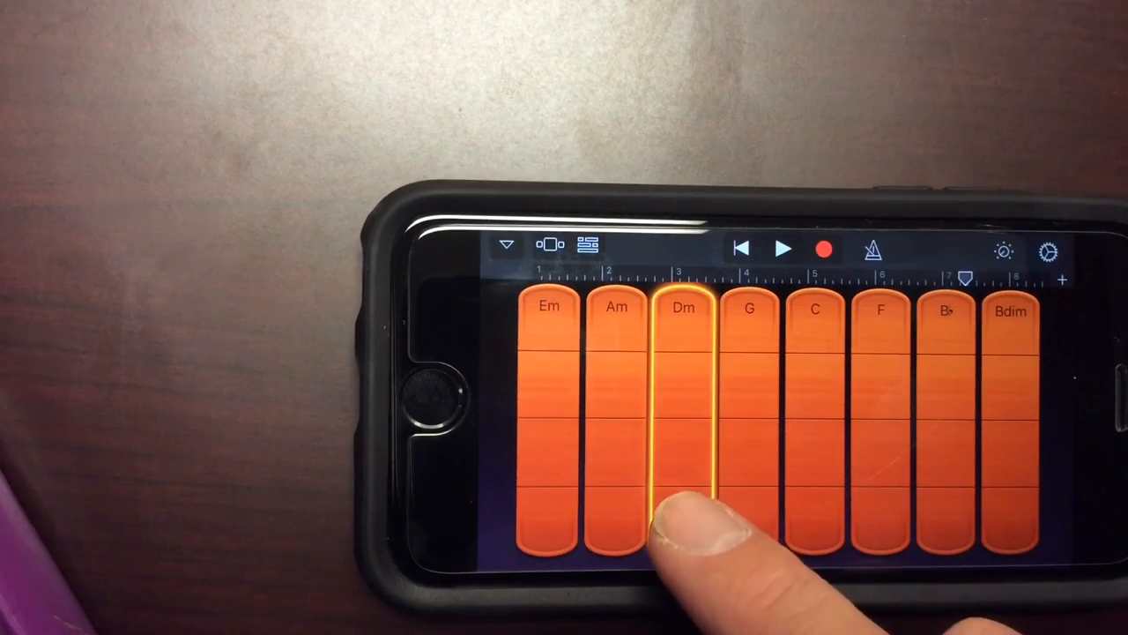
{"action": "left_click", "coordinate": [615, 423]}
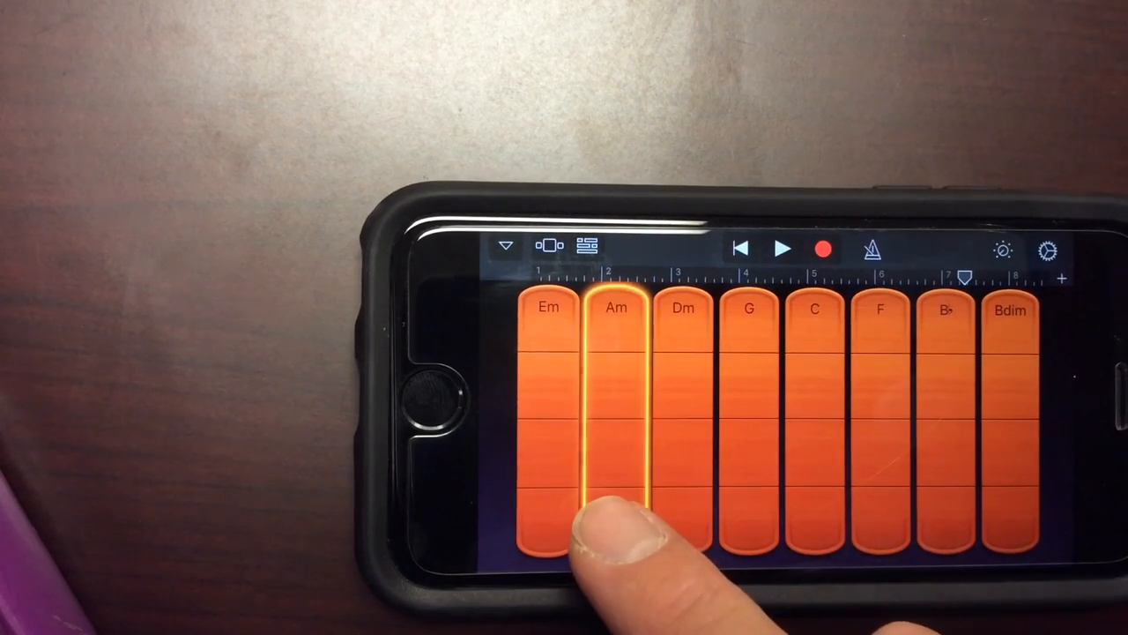
{"action": "left_click", "coordinate": [549, 423]}
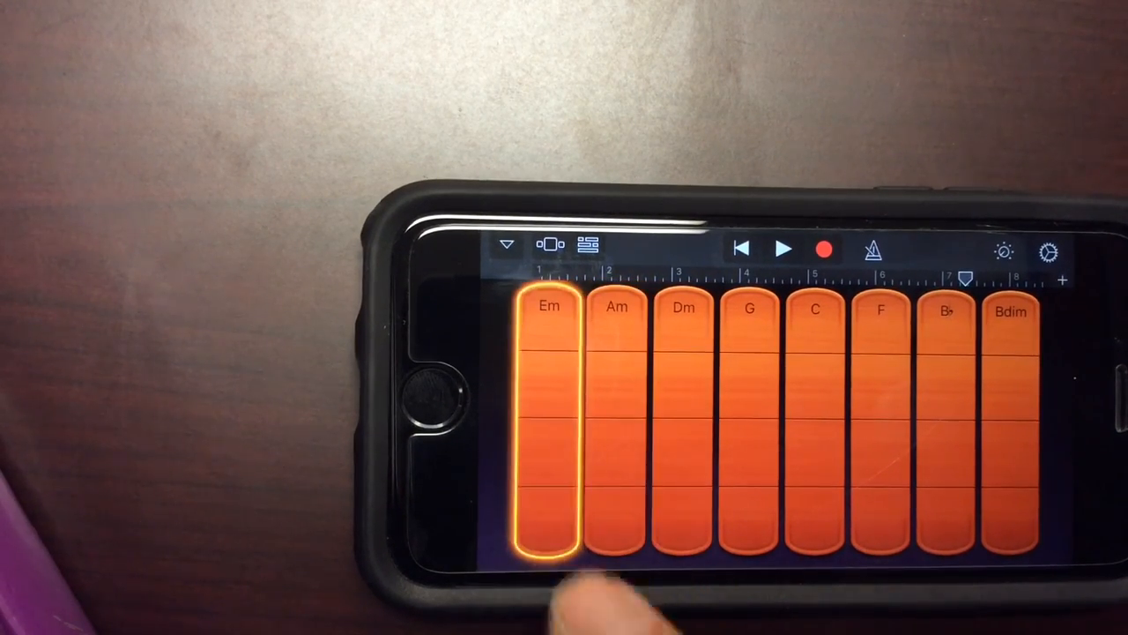
{"action": "left_click", "coordinate": [616, 441]}
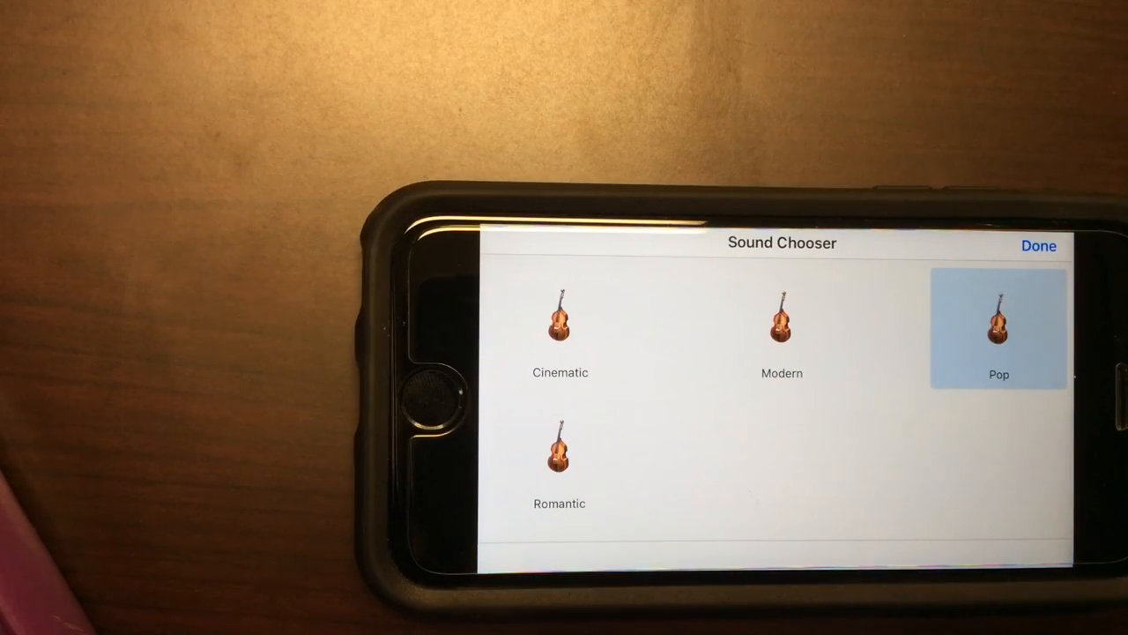
- Keep the Pop strings sound and audition the Am, Dm and Em chord strips
{"action": "left_click", "coordinate": [1038, 245]}
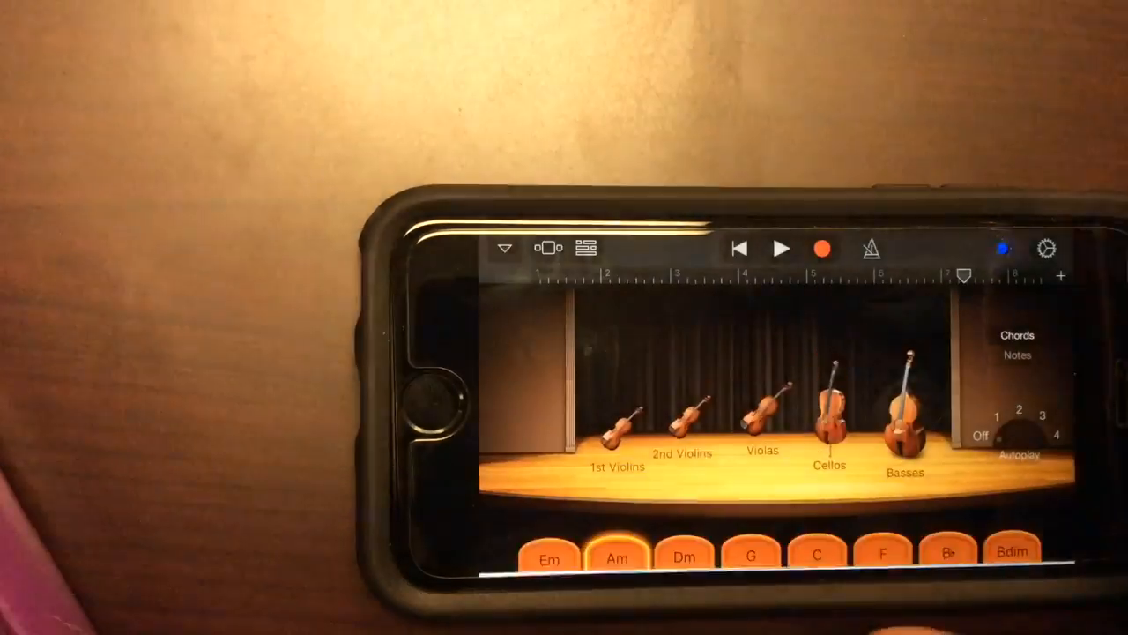
{"action": "left_click", "coordinate": [683, 555]}
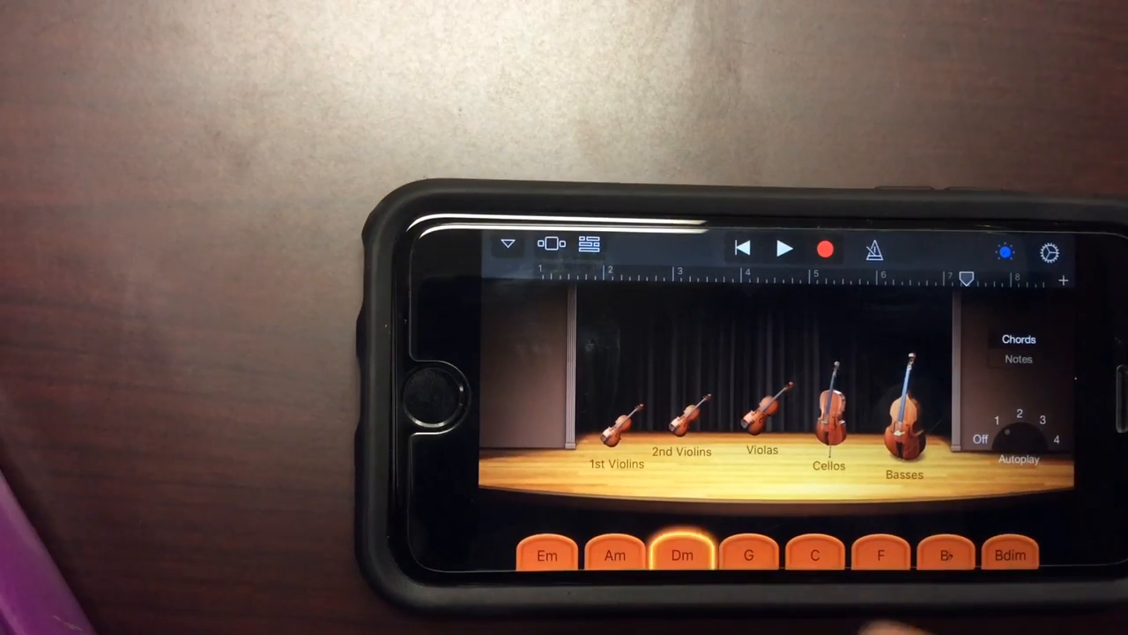
{"action": "left_click", "coordinate": [614, 556]}
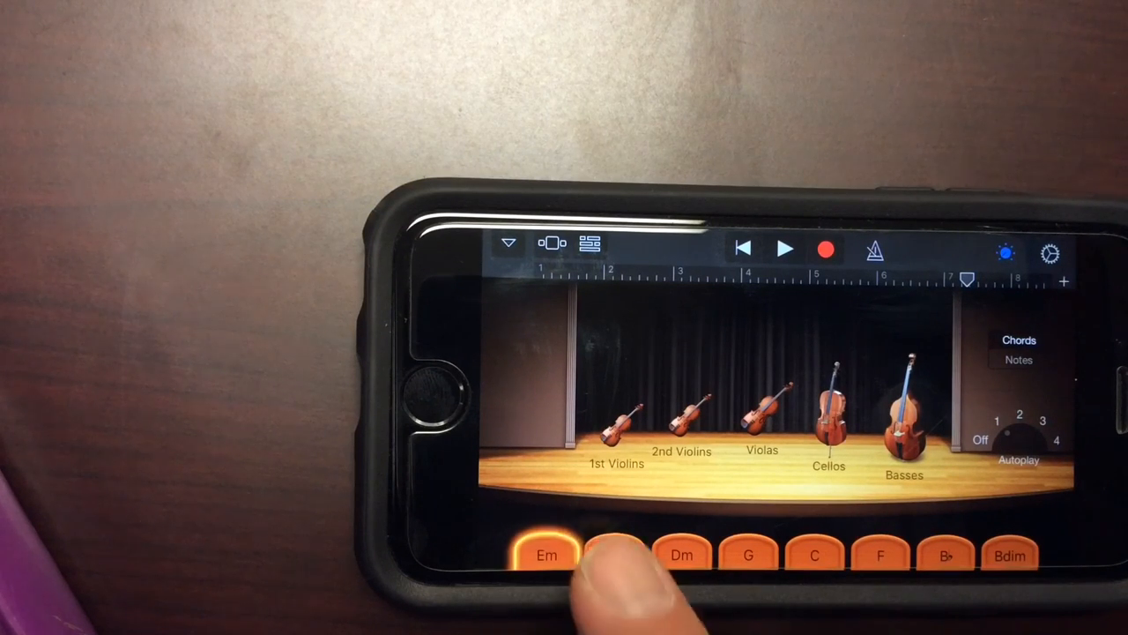
{"action": "left_click", "coordinate": [616, 555]}
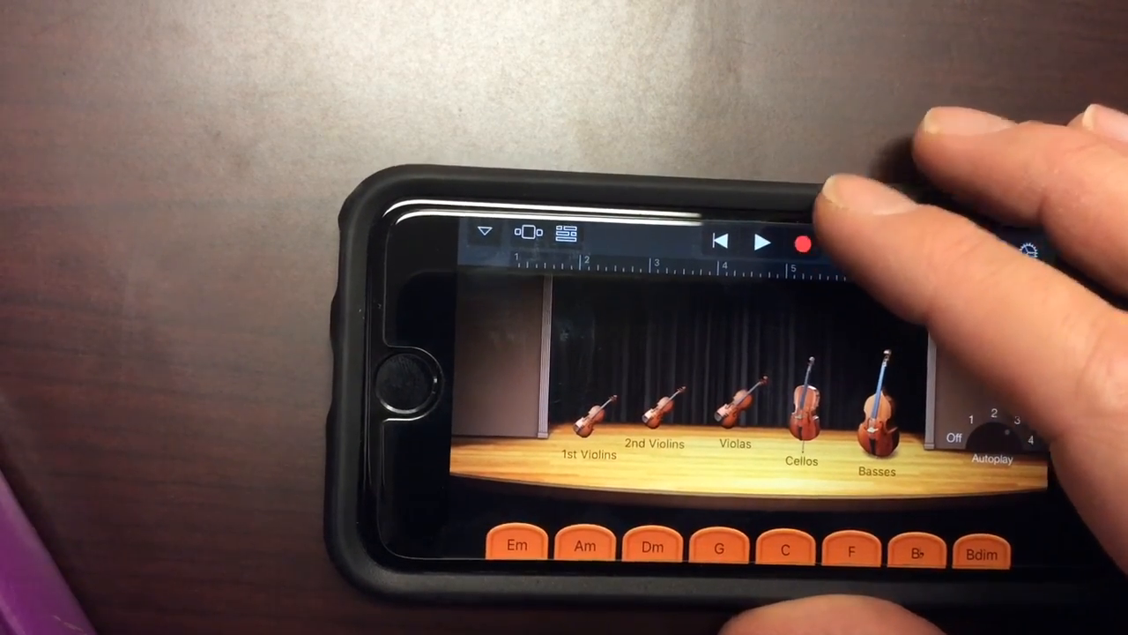
- Record a trial Smart Strings take with Am and Em chords, then stop and discard it
{"action": "left_click", "coordinate": [803, 244]}
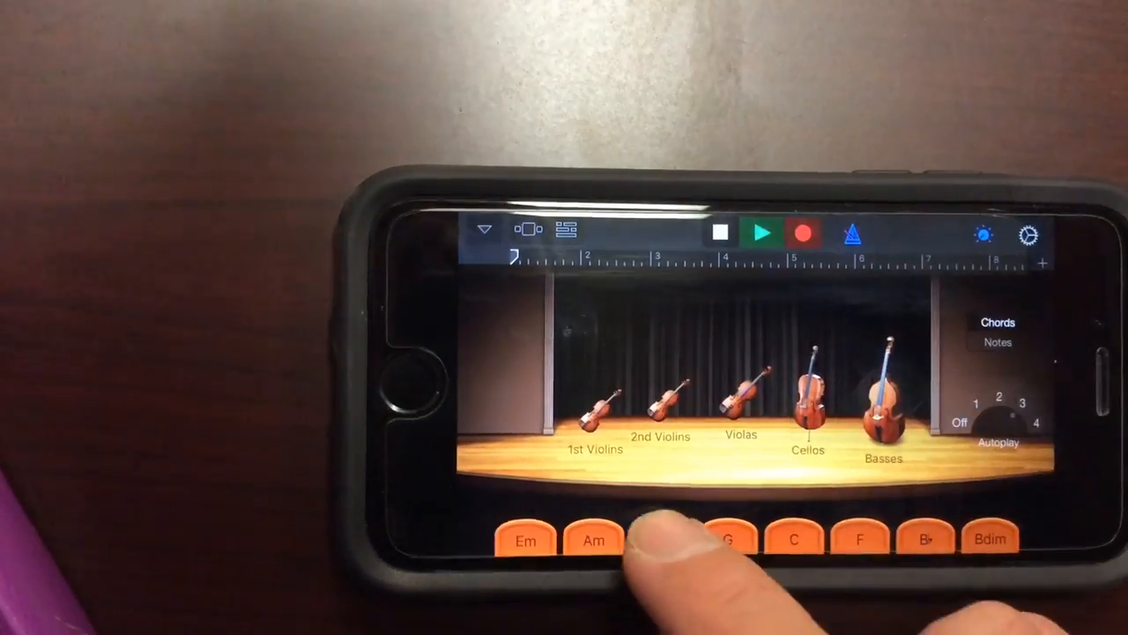
{"action": "left_click", "coordinate": [659, 539]}
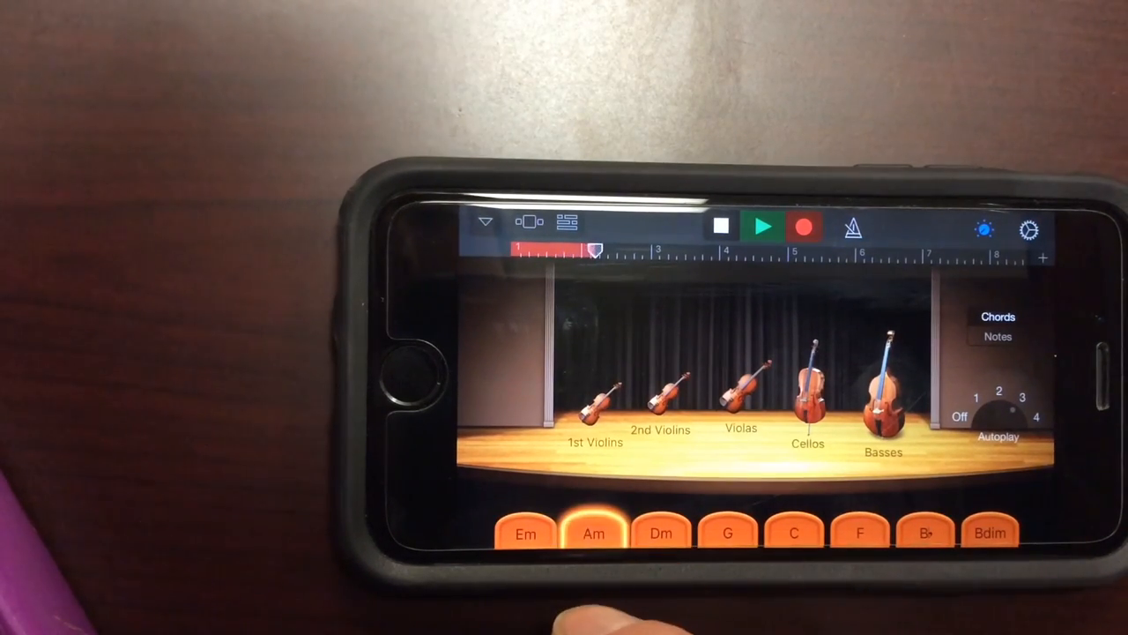
{"action": "left_click", "coordinate": [526, 534]}
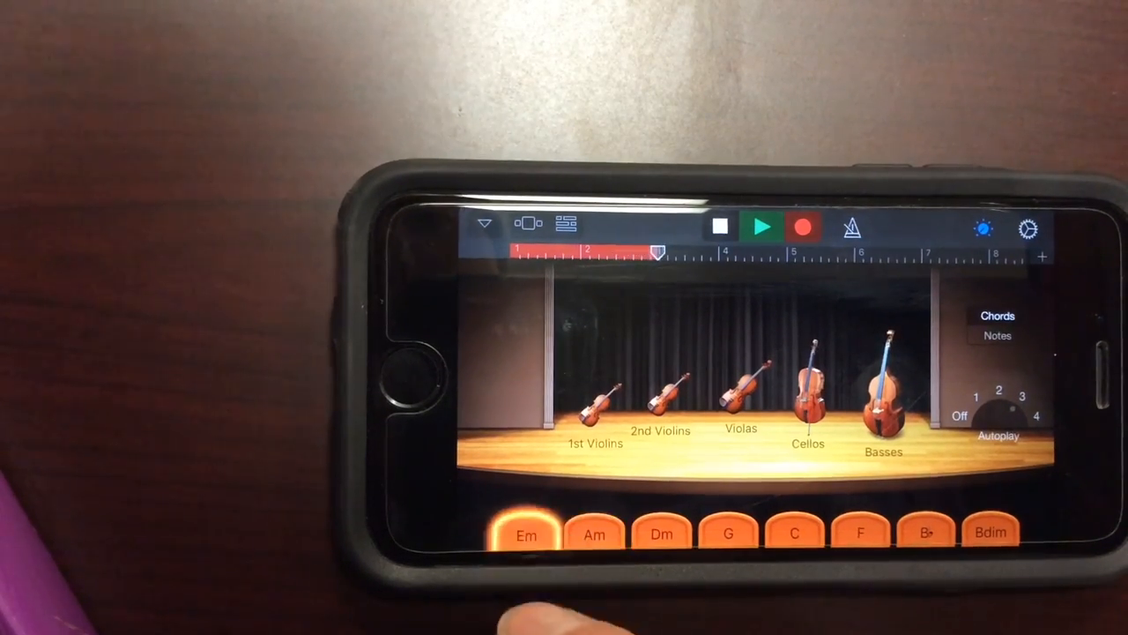
{"action": "left_click", "coordinate": [593, 534]}
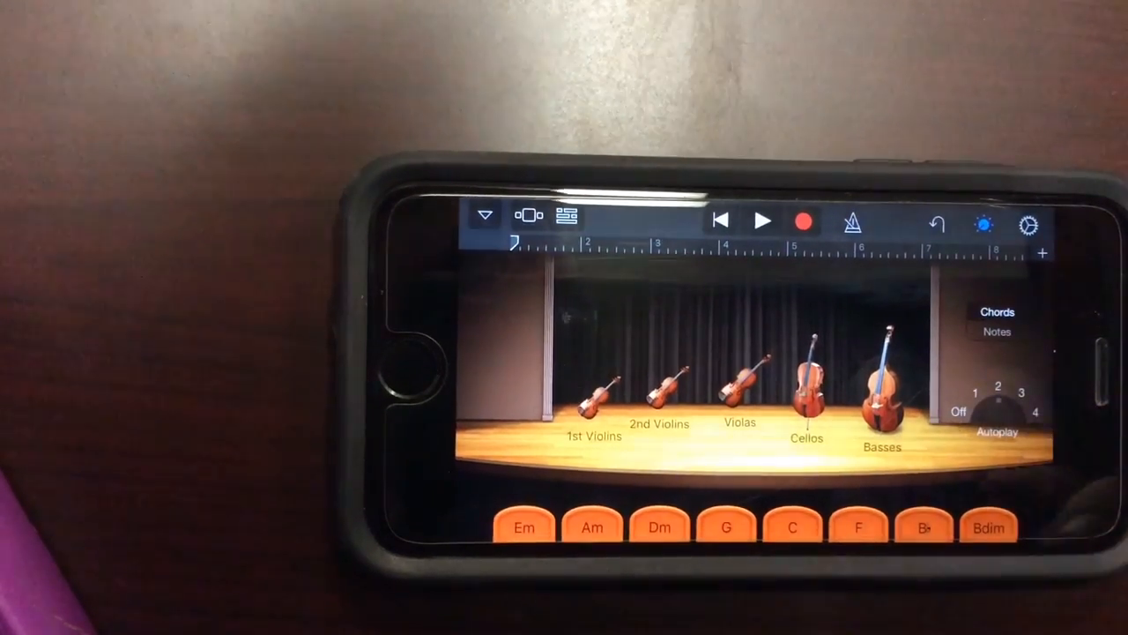
- Record a new strings take playing Em, Am and Dm chords across eight bars
{"action": "left_click", "coordinate": [658, 528]}
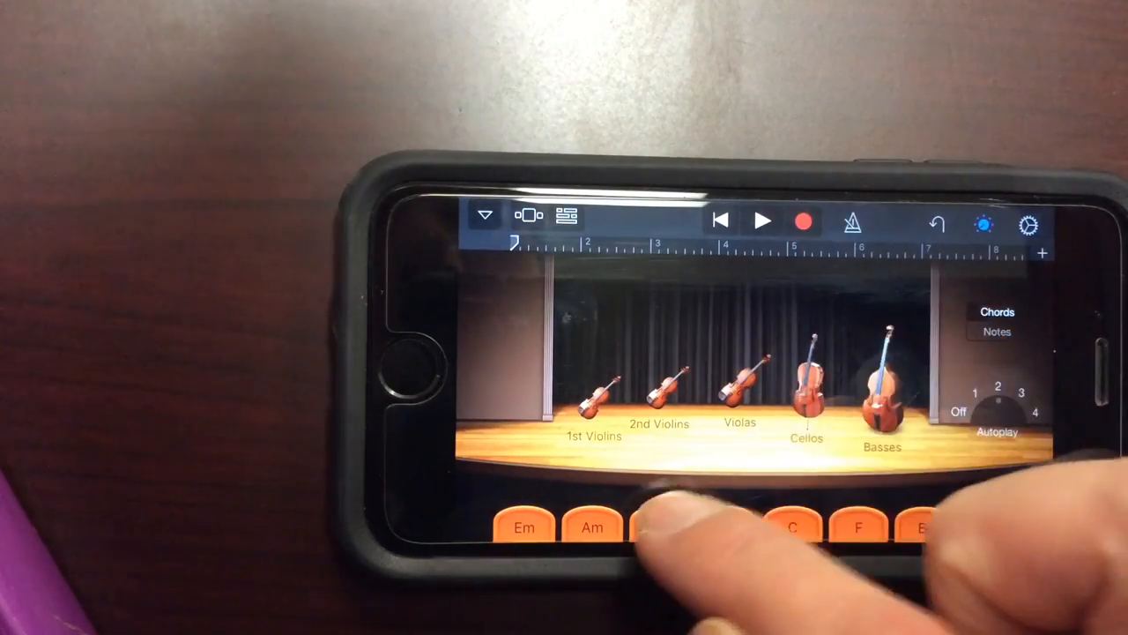
{"action": "left_click", "coordinate": [660, 527]}
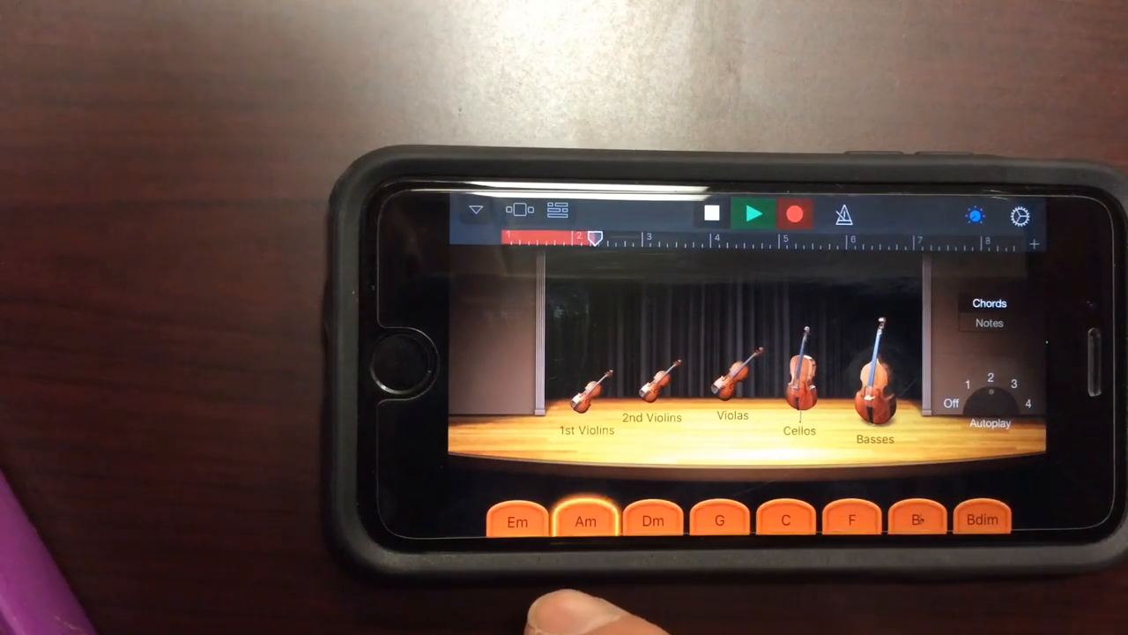
{"action": "left_click", "coordinate": [517, 520]}
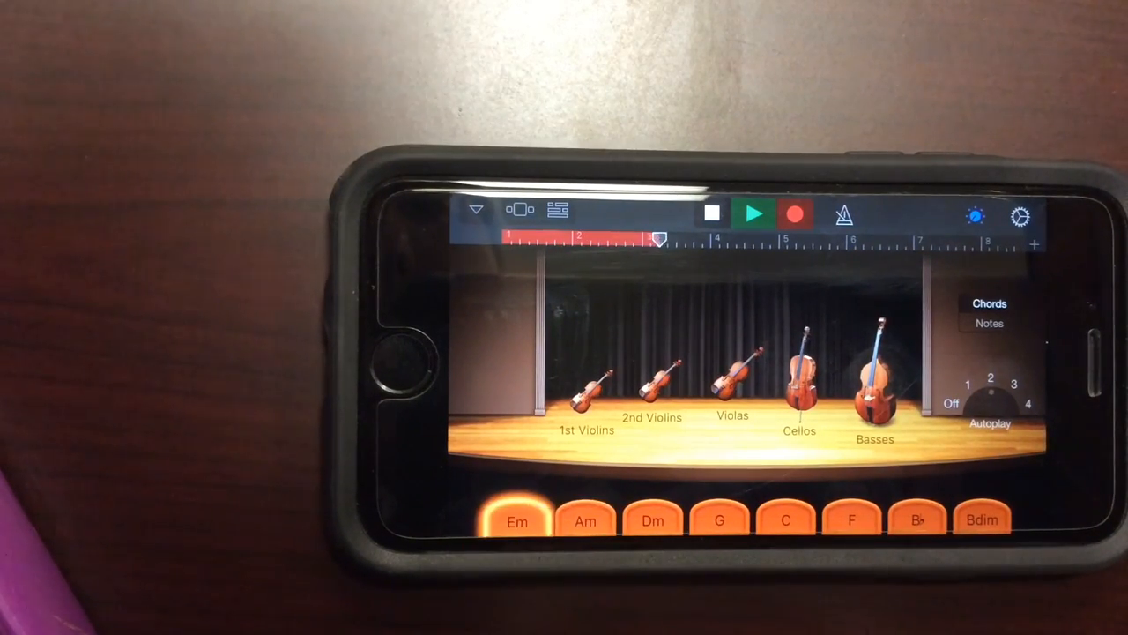
{"action": "left_click", "coordinate": [585, 520]}
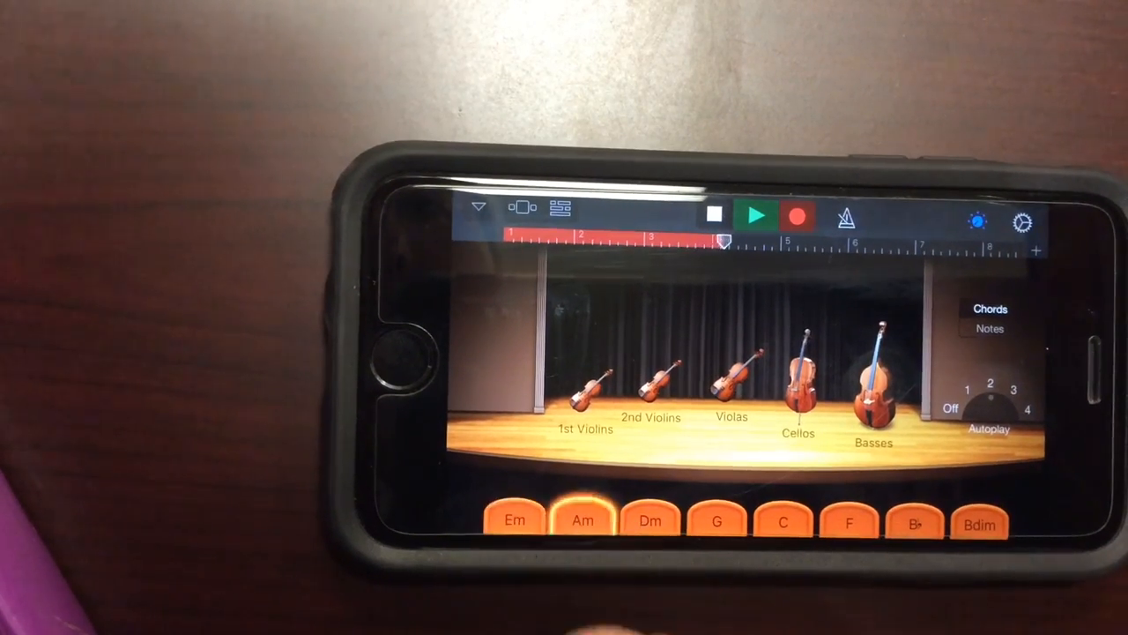
{"action": "left_click", "coordinate": [650, 519]}
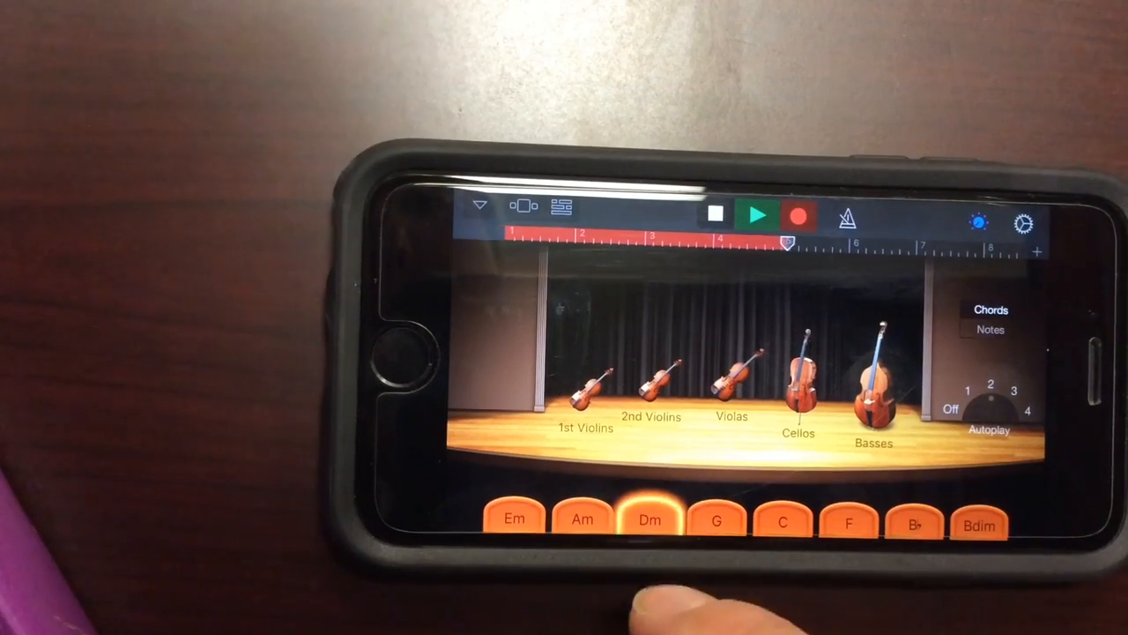
{"action": "left_click", "coordinate": [581, 518]}
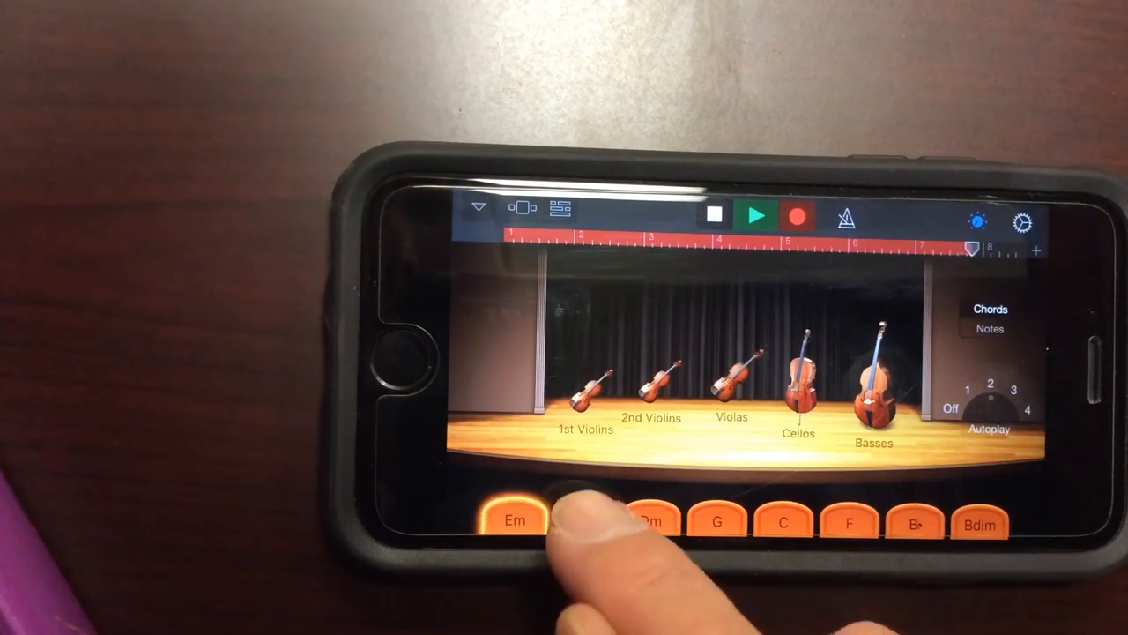
{"action": "left_click", "coordinate": [581, 520]}
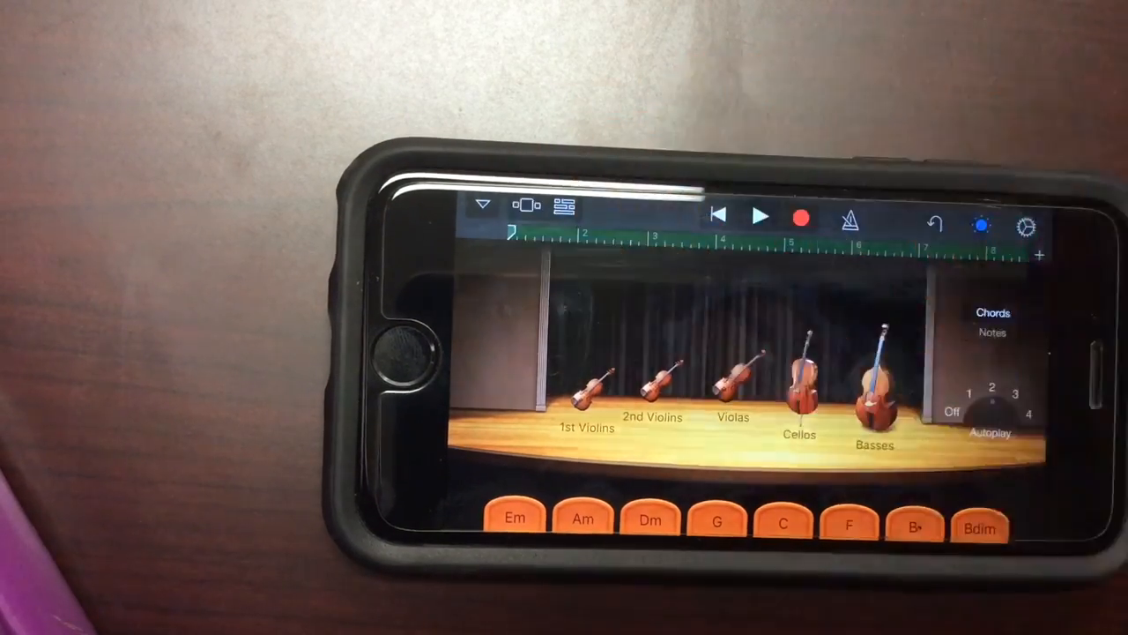
- Add a Smart Keyboard track, keeping the Grand Piano sound
{"action": "left_click", "coordinate": [480, 206]}
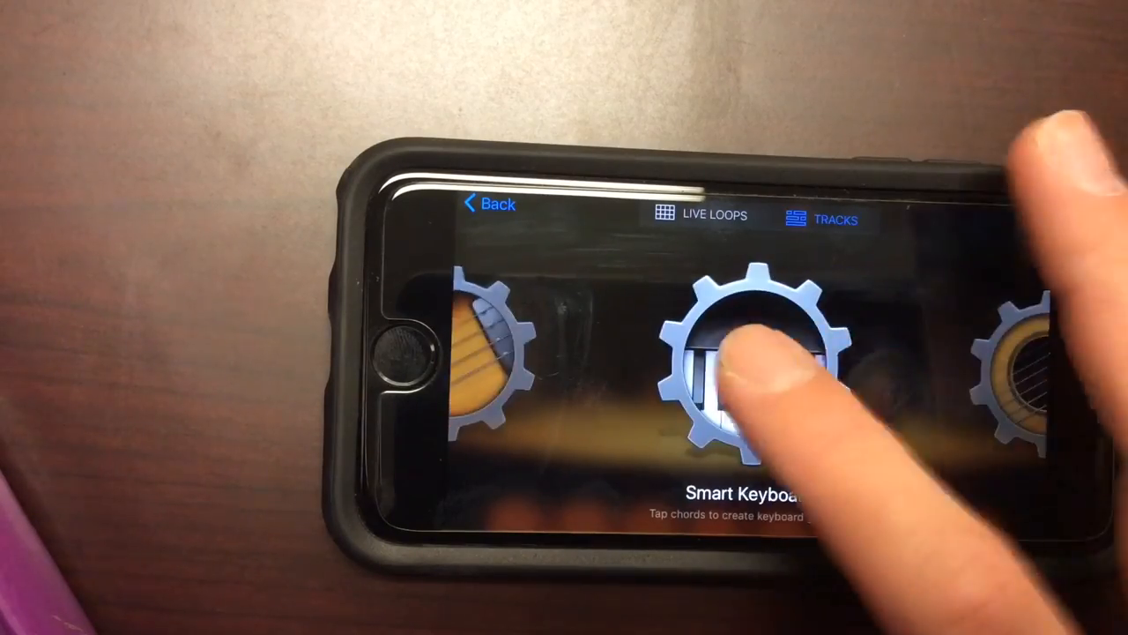
{"action": "left_click", "coordinate": [745, 362]}
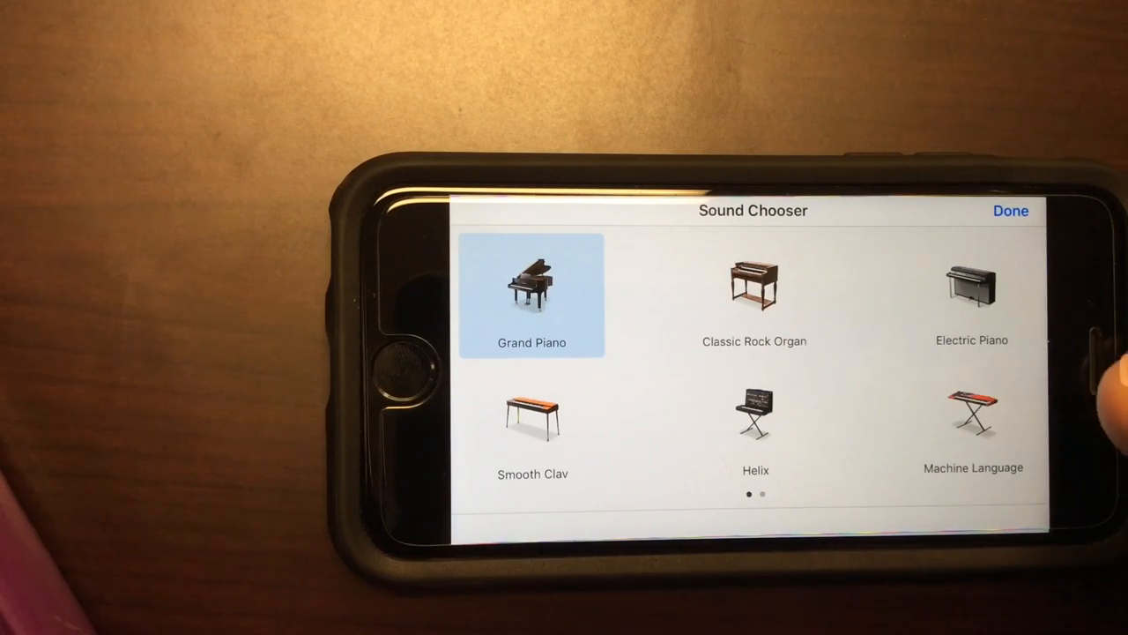
{"action": "scroll", "scroll_direction": "left", "scroll_amount": 3}
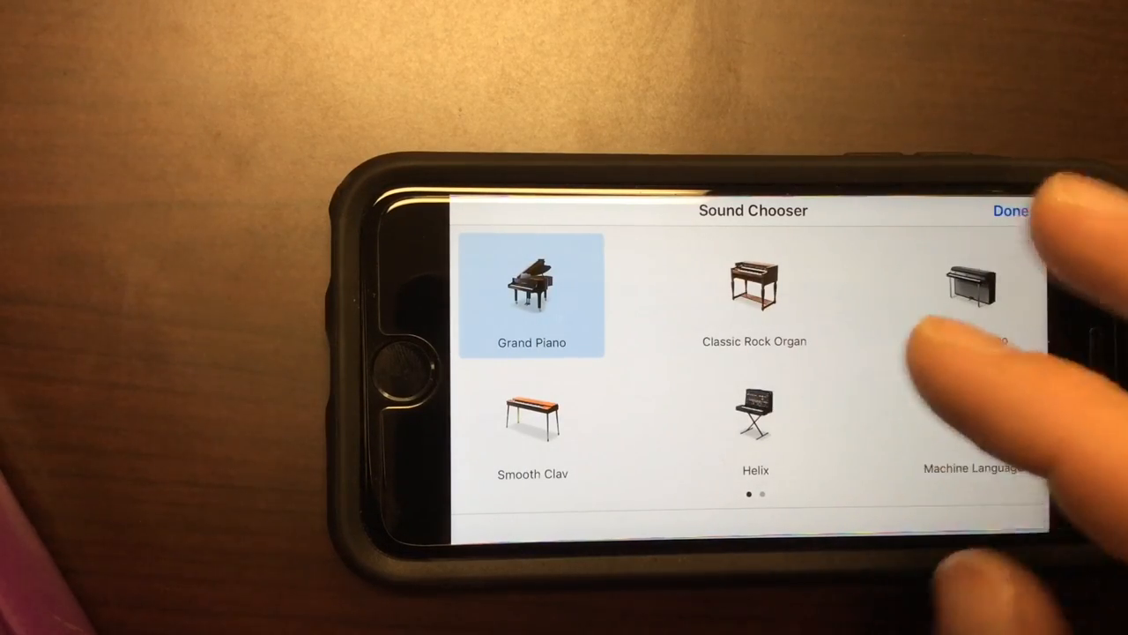
{"action": "left_click", "coordinate": [1009, 212]}
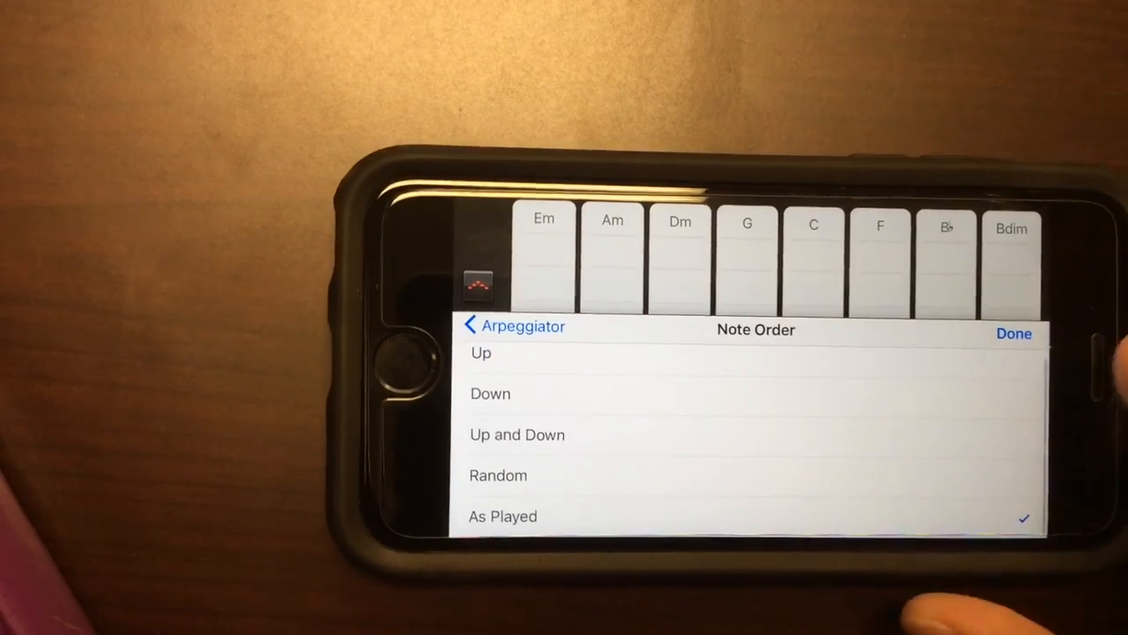
- Set the arpeggiator note order to Down, then try Up and Down
{"action": "left_click", "coordinate": [490, 393]}
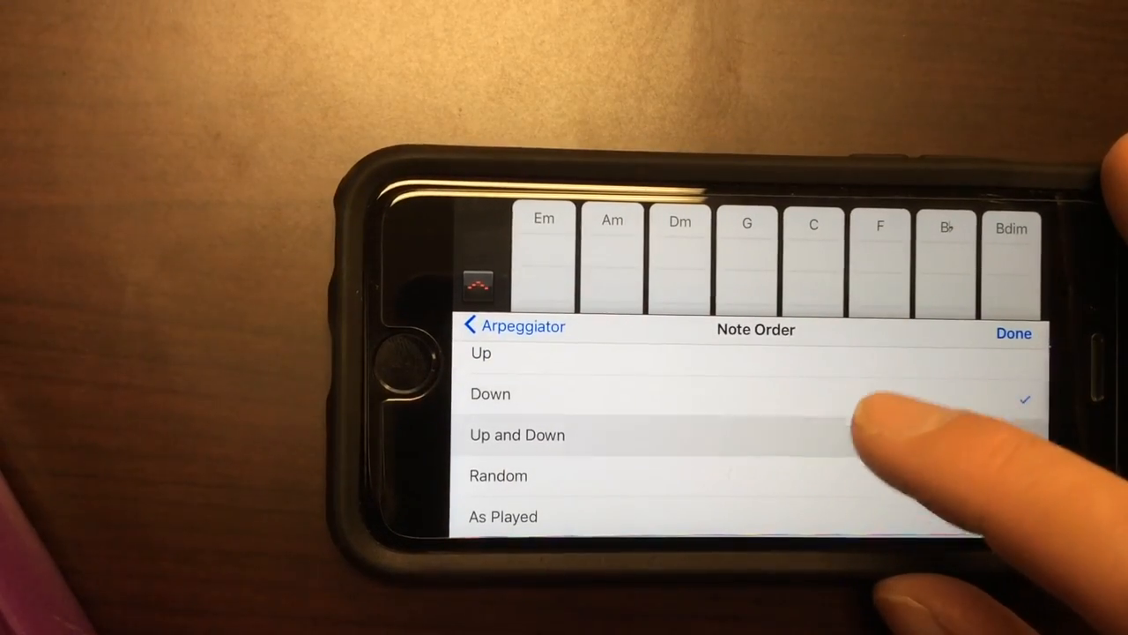
{"action": "left_click", "coordinate": [1013, 334]}
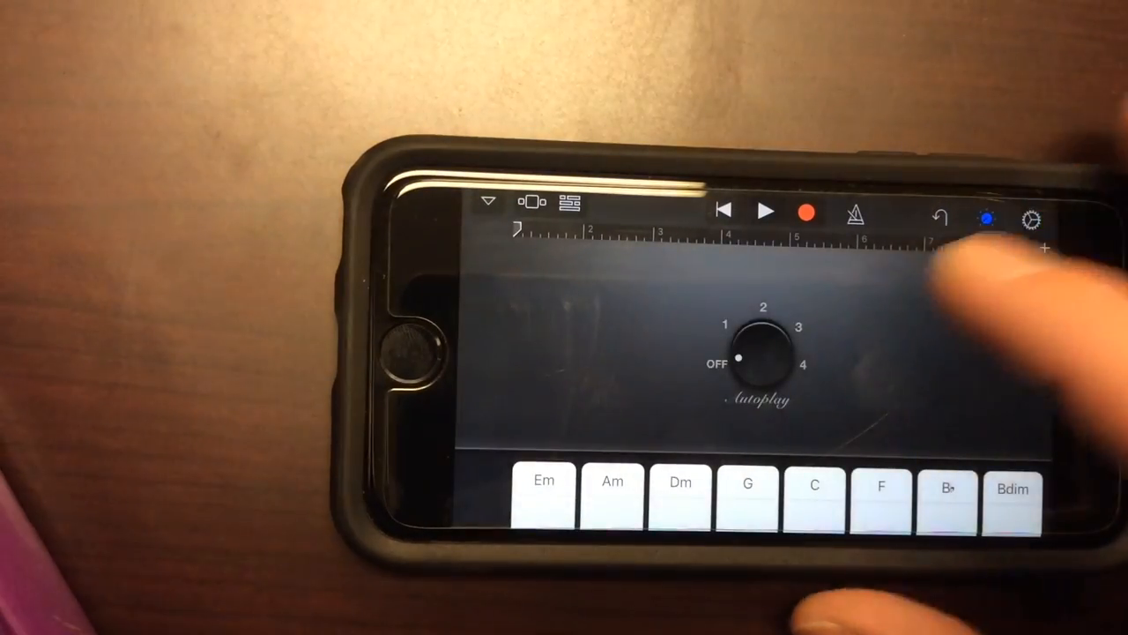
- Set Autoplay to 1 and record a piano take cycling through Dm, Am and Em chords
{"action": "left_click", "coordinate": [679, 485]}
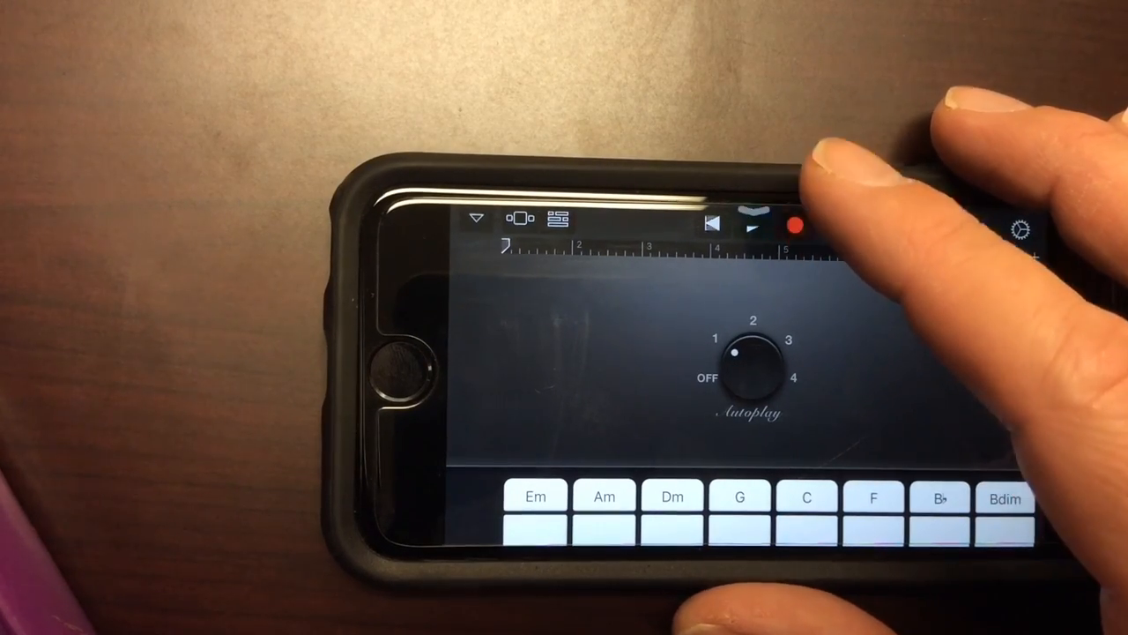
{"action": "left_click", "coordinate": [671, 511]}
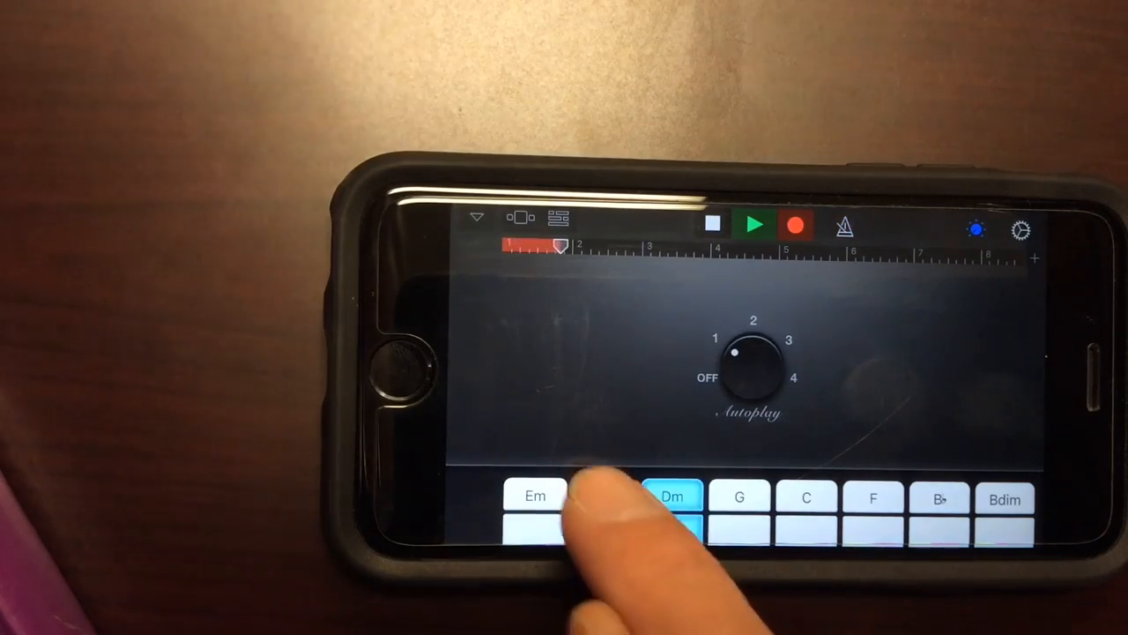
{"action": "left_click", "coordinate": [604, 507]}
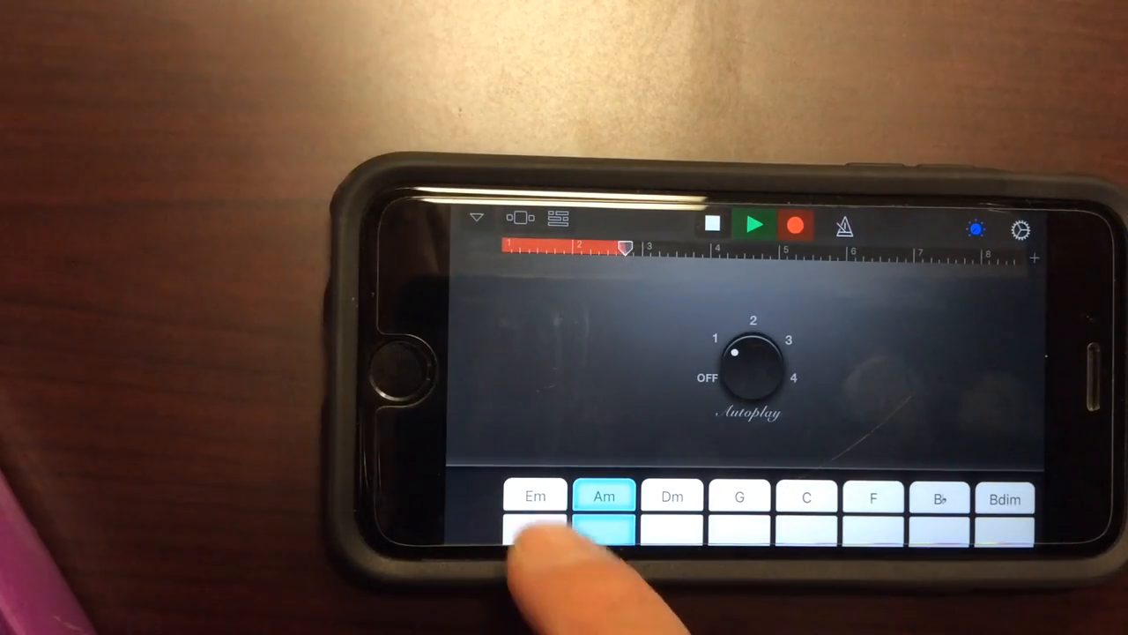
{"action": "left_click", "coordinate": [536, 511]}
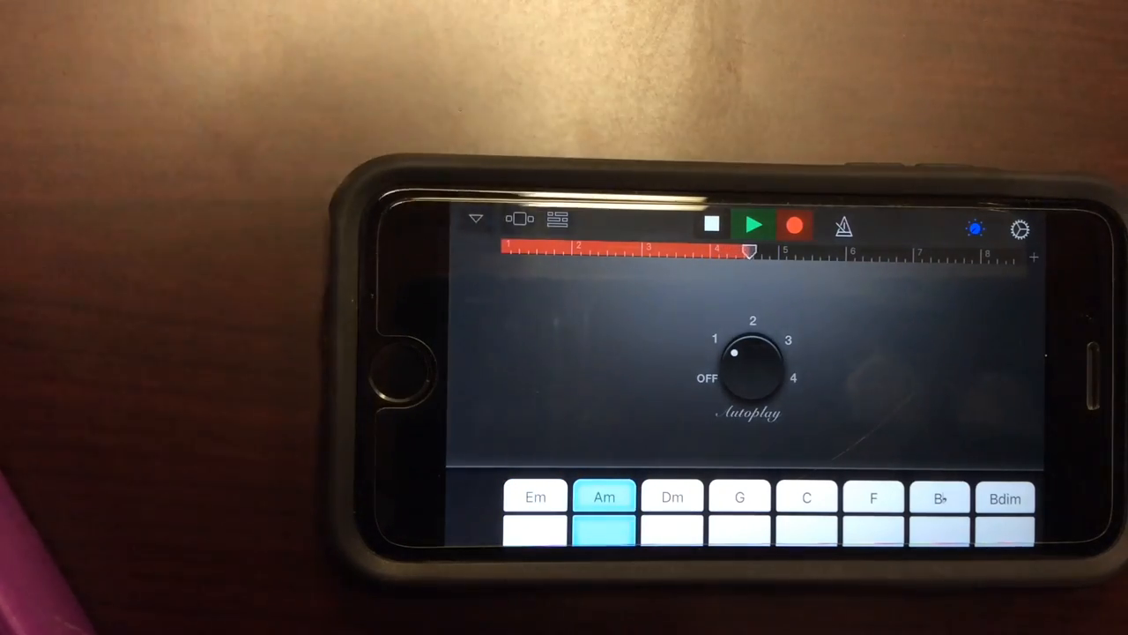
{"action": "left_click", "coordinate": [671, 498]}
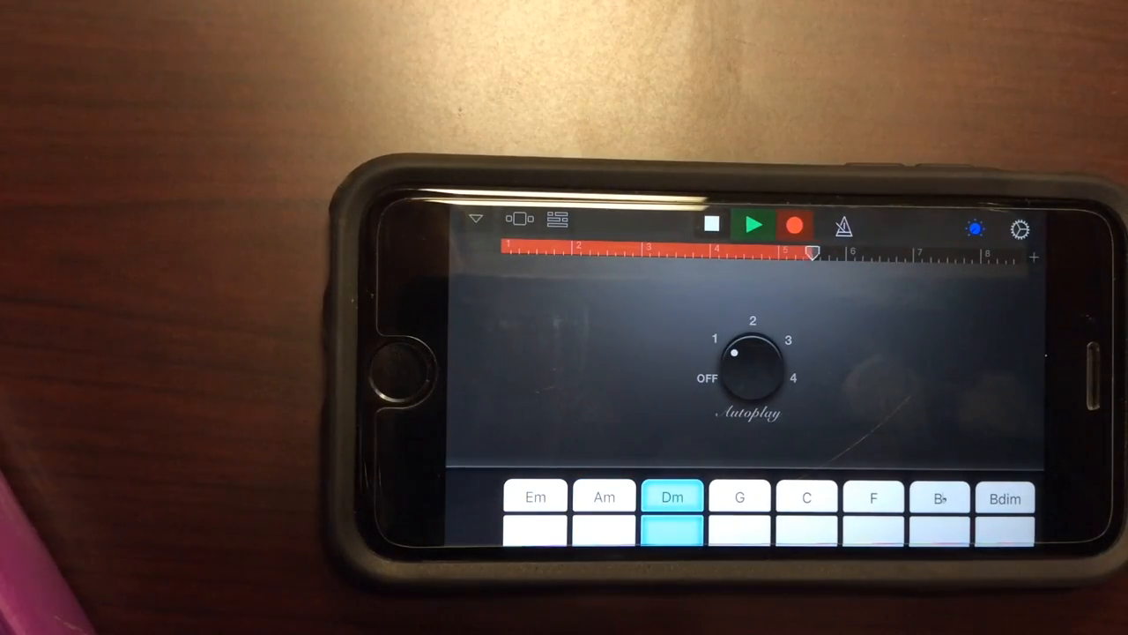
{"action": "left_click", "coordinate": [603, 512]}
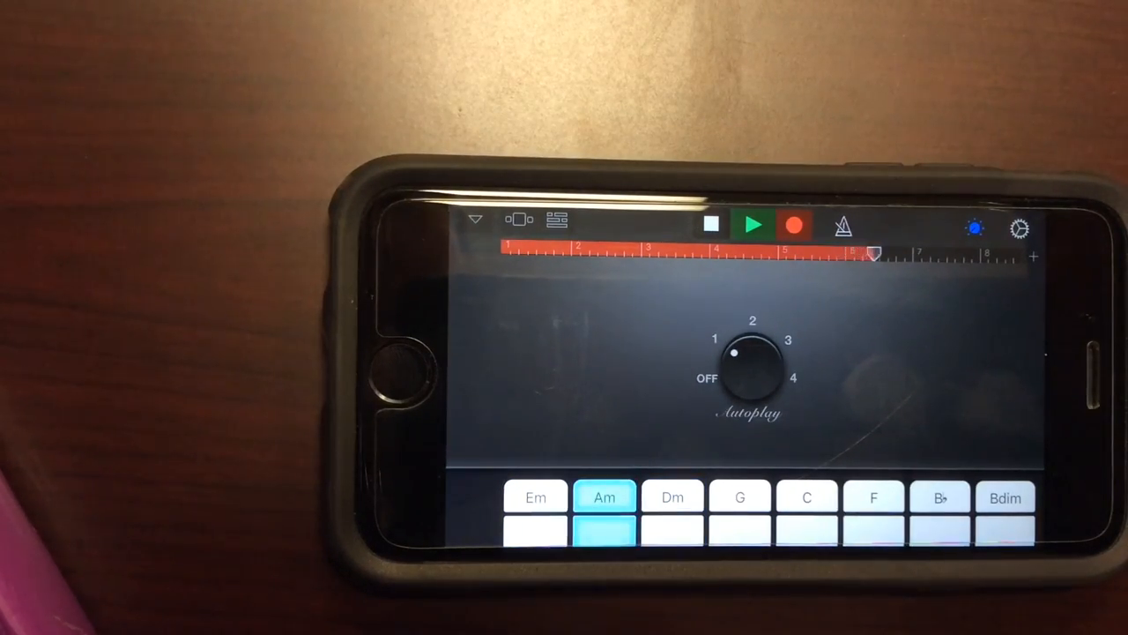
{"action": "left_click", "coordinate": [535, 496]}
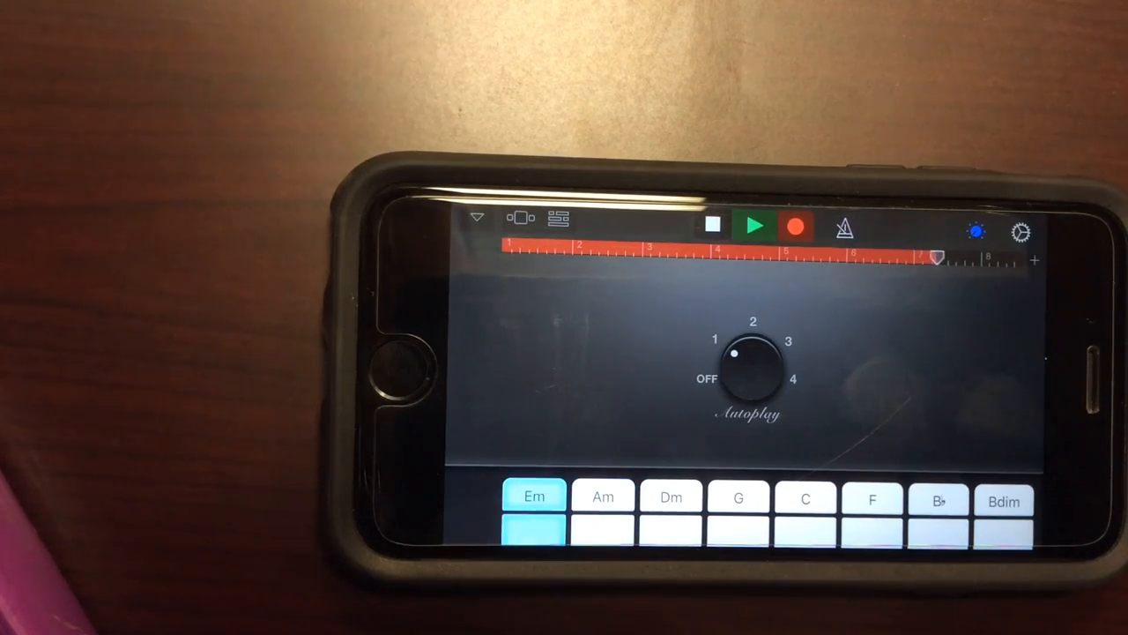
{"action": "left_click", "coordinate": [602, 511]}
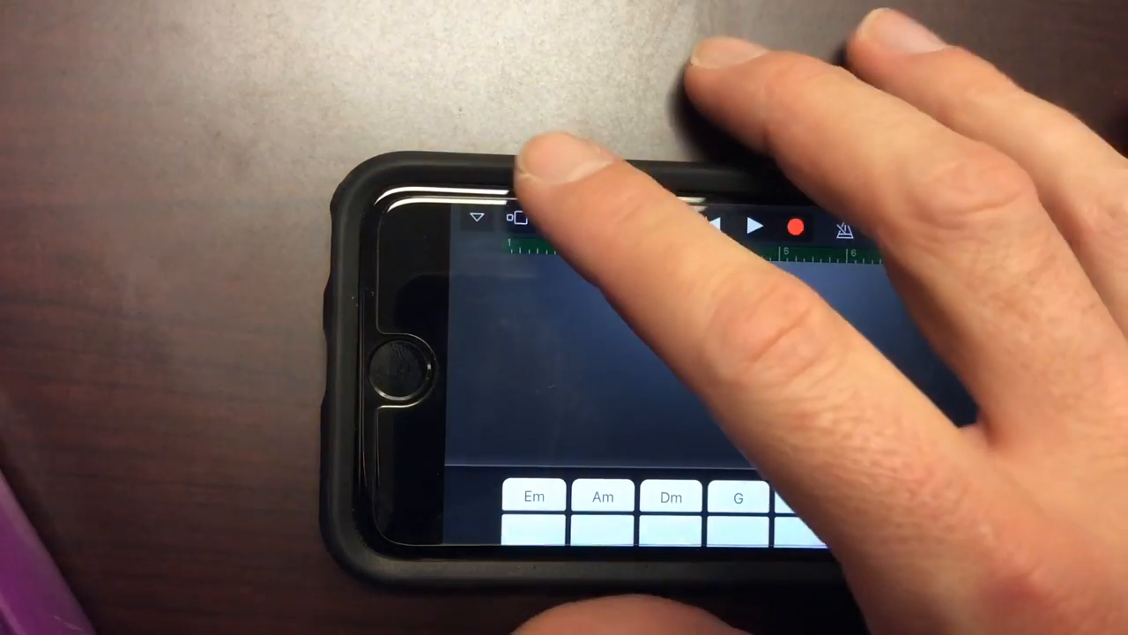
- Stop the piano recording and try out a drum kit sound
{"action": "left_click", "coordinate": [476, 219]}
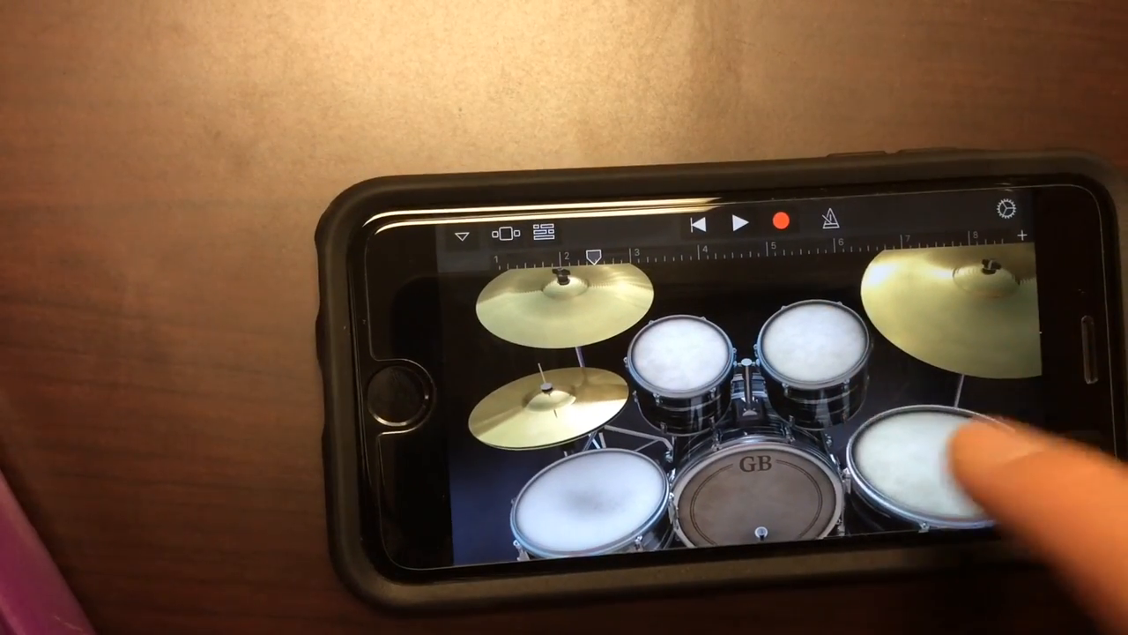
{"action": "left_click", "coordinate": [917, 476]}
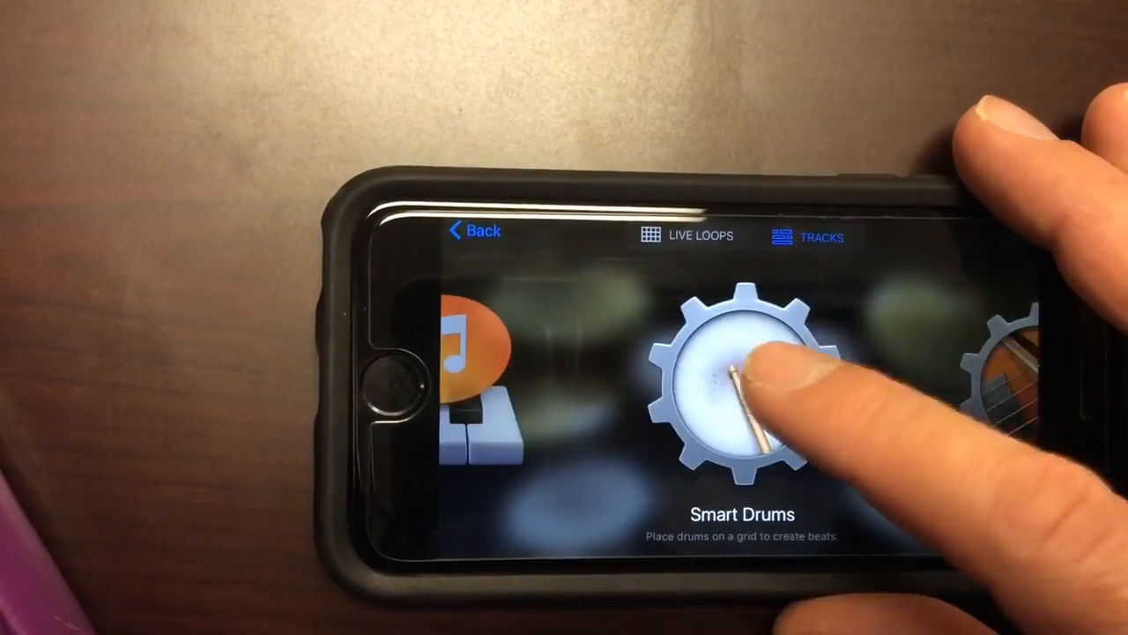
- Choose Smart Drums, place a drum piece on the grid, and randomize the pattern
{"action": "left_click", "coordinate": [743, 388]}
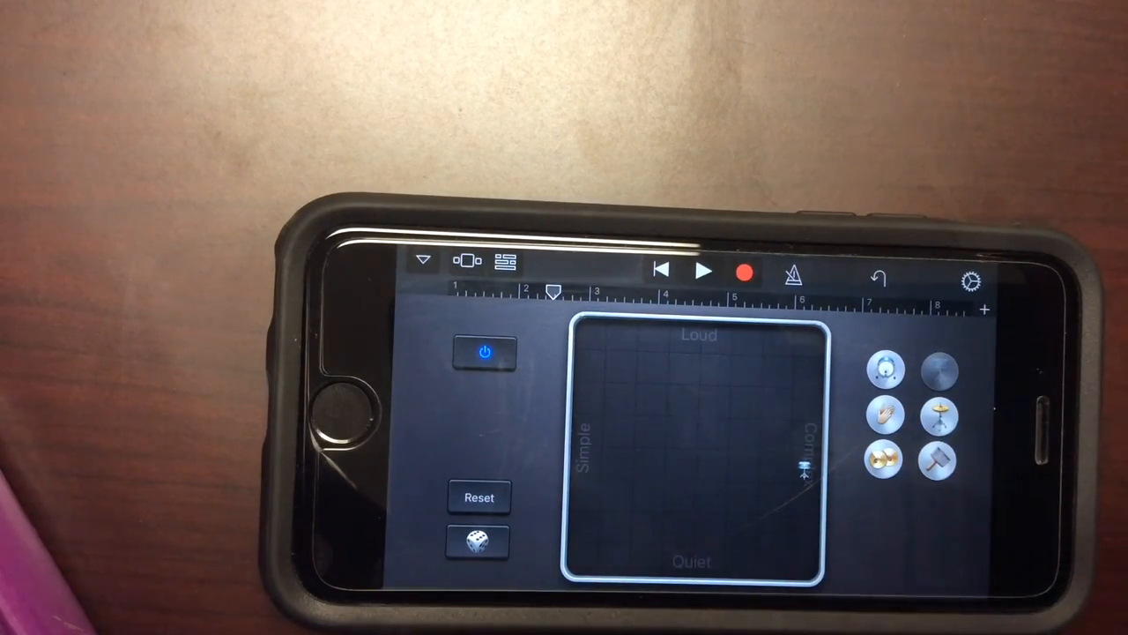
{"action": "left_click", "coordinate": [939, 417]}
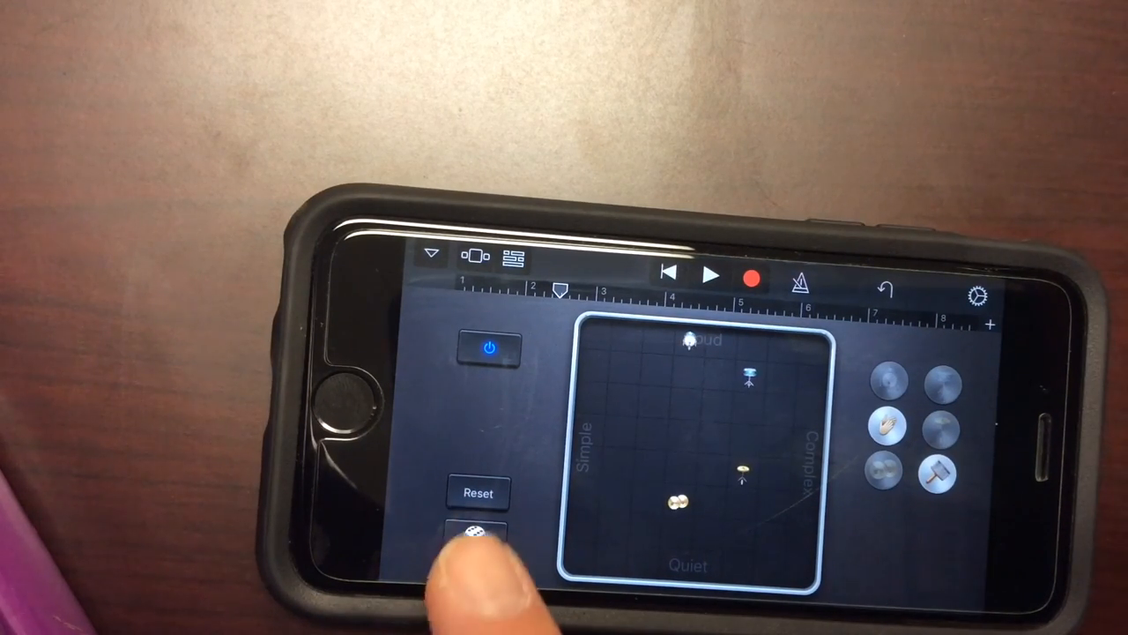
{"action": "left_click", "coordinate": [477, 538]}
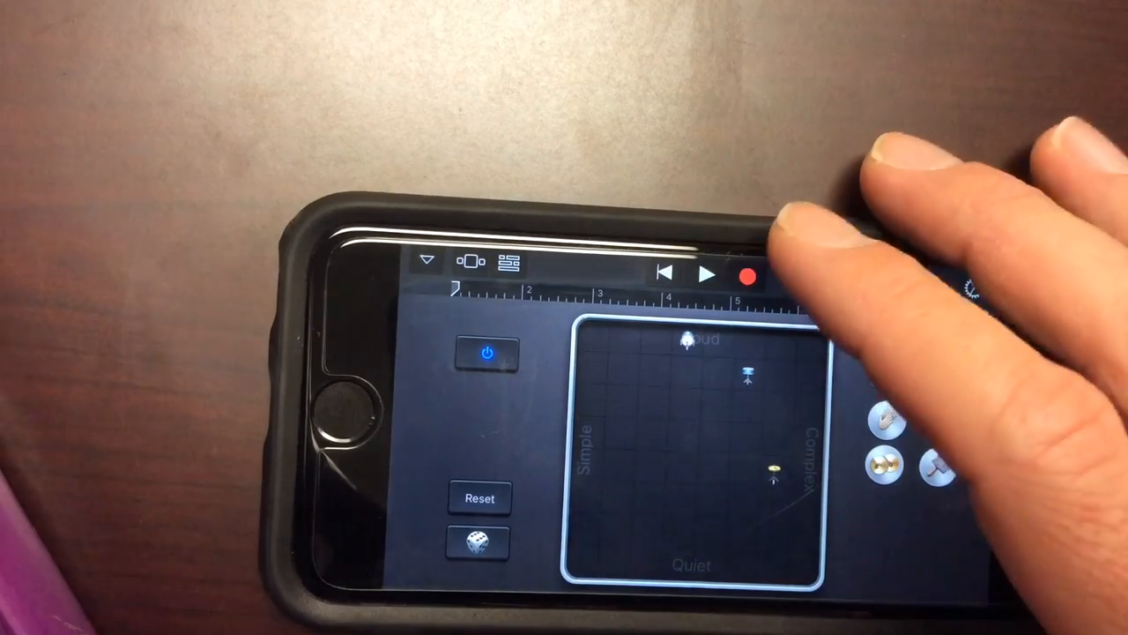
- Record the Hip Hop Drum Machine Smart Drums pattern as the fifth track
{"action": "left_click", "coordinate": [710, 275]}
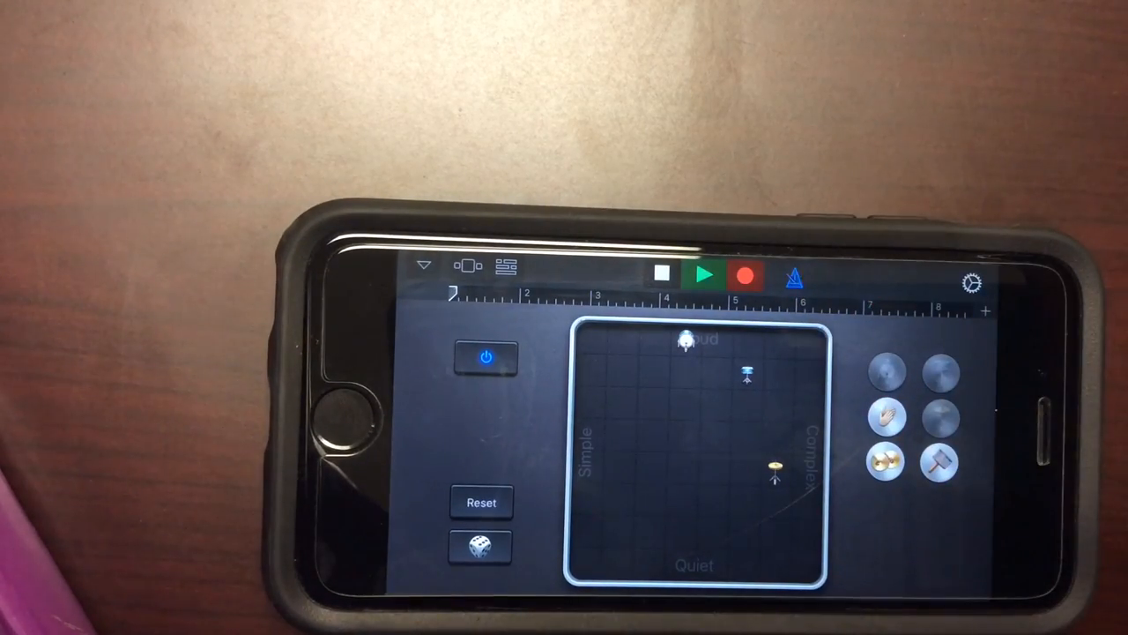
{"action": "left_click", "coordinate": [705, 275]}
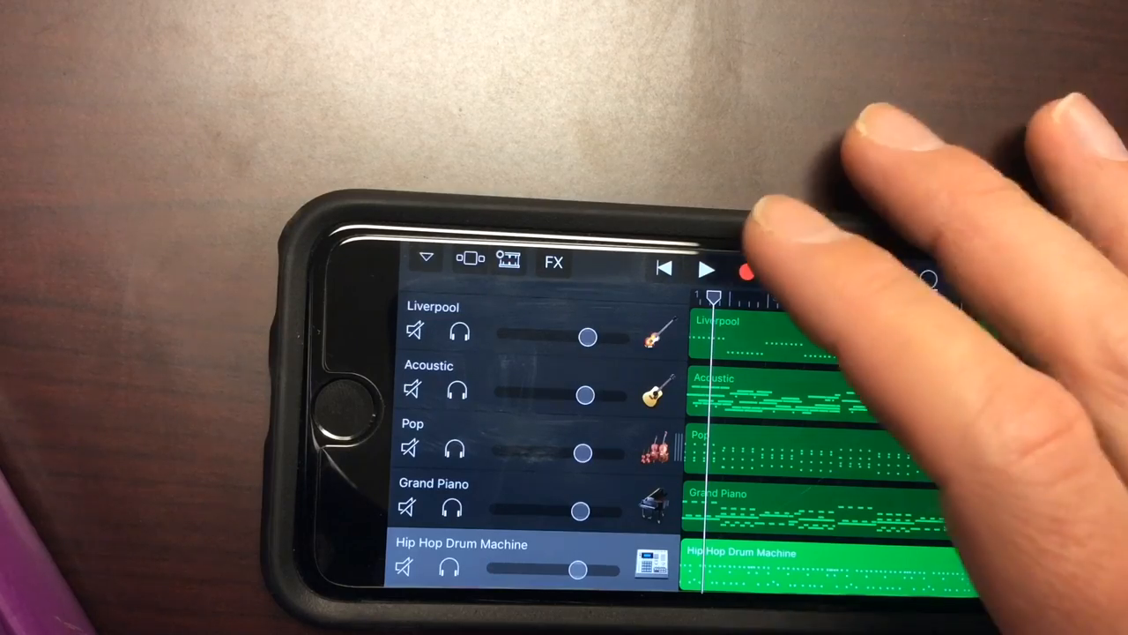
- Play the five-track song, raise the drum machine volume fully, and replay to check
{"action": "left_click", "coordinate": [710, 269]}
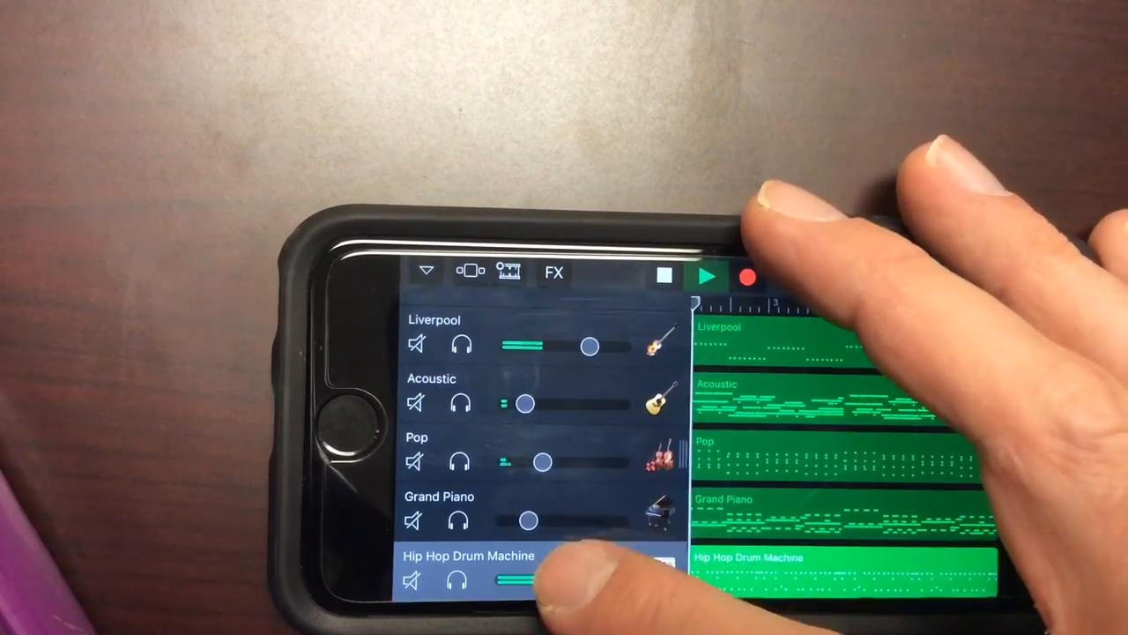
{"action": "left_click", "coordinate": [708, 277]}
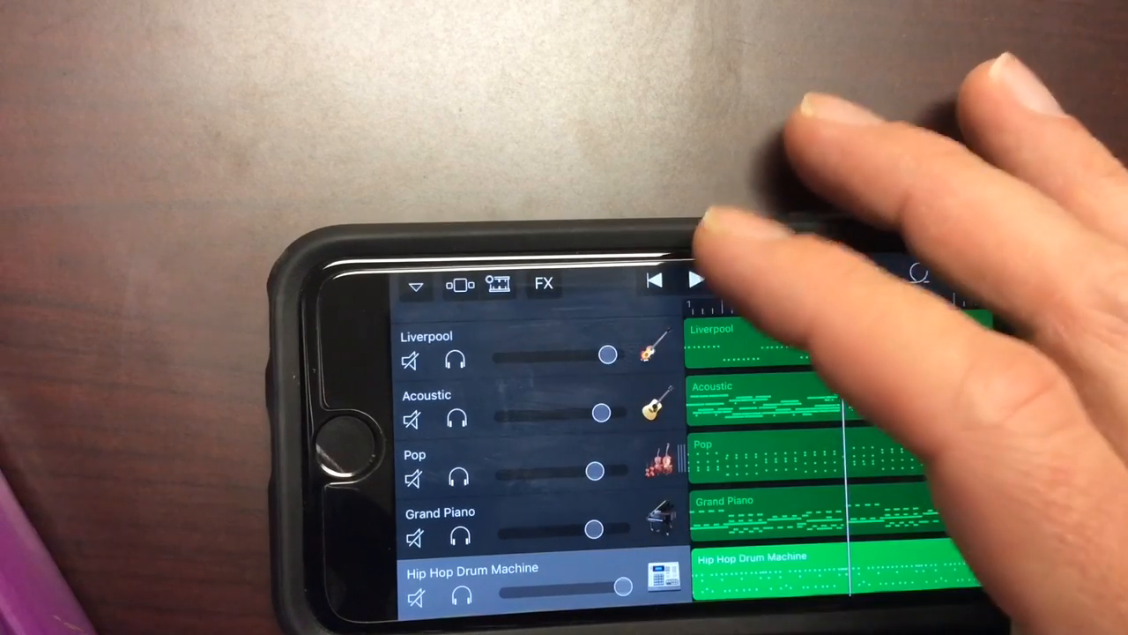
{"action": "left_click", "coordinate": [697, 281]}
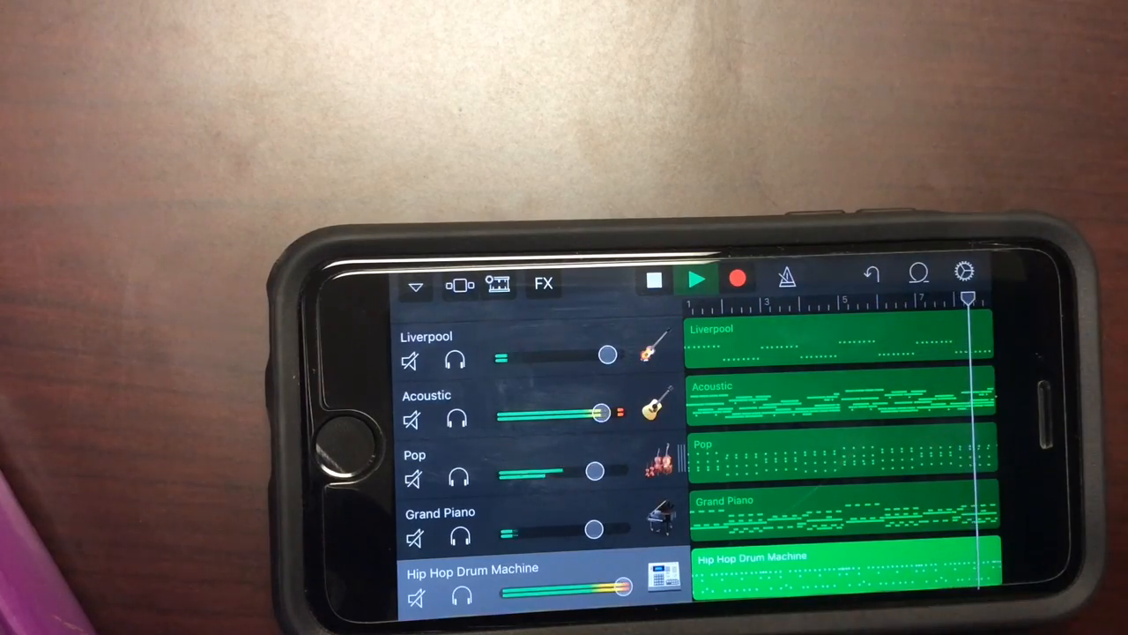
{"action": "left_click", "coordinate": [697, 279]}
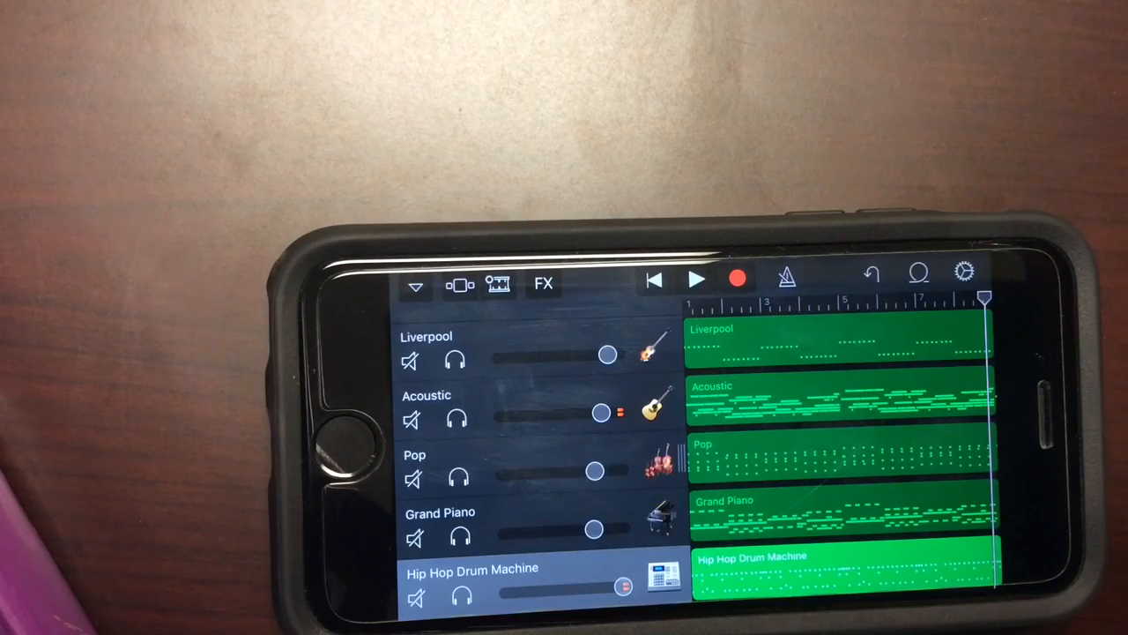
- Rename My Song 4 to 'Tutorial' in the song browser
{"action": "left_click", "coordinate": [415, 284]}
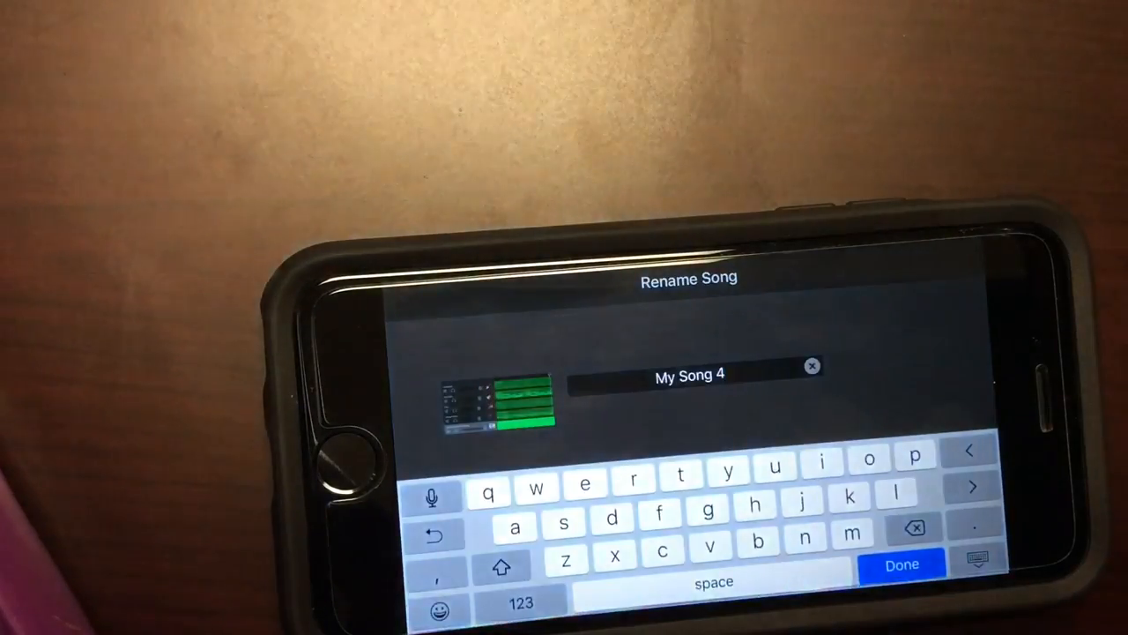
{"action": "left_click", "coordinate": [812, 365]}
{"action": "type", "text": "Titor"}
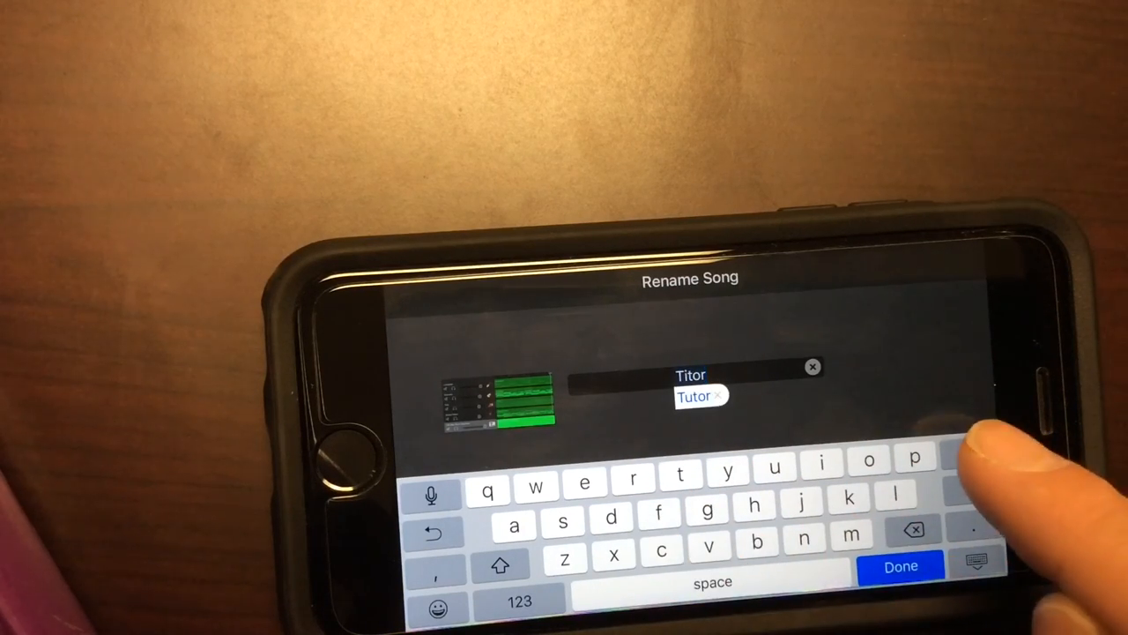
{"action": "left_click", "coordinate": [693, 396]}
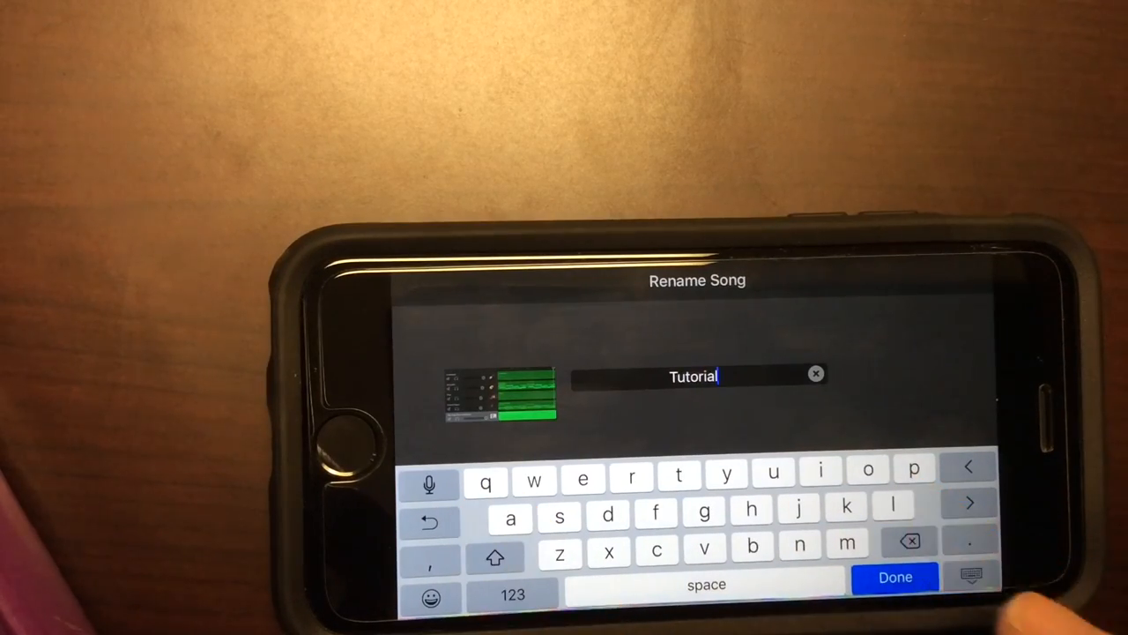
{"action": "left_click", "coordinate": [896, 577]}
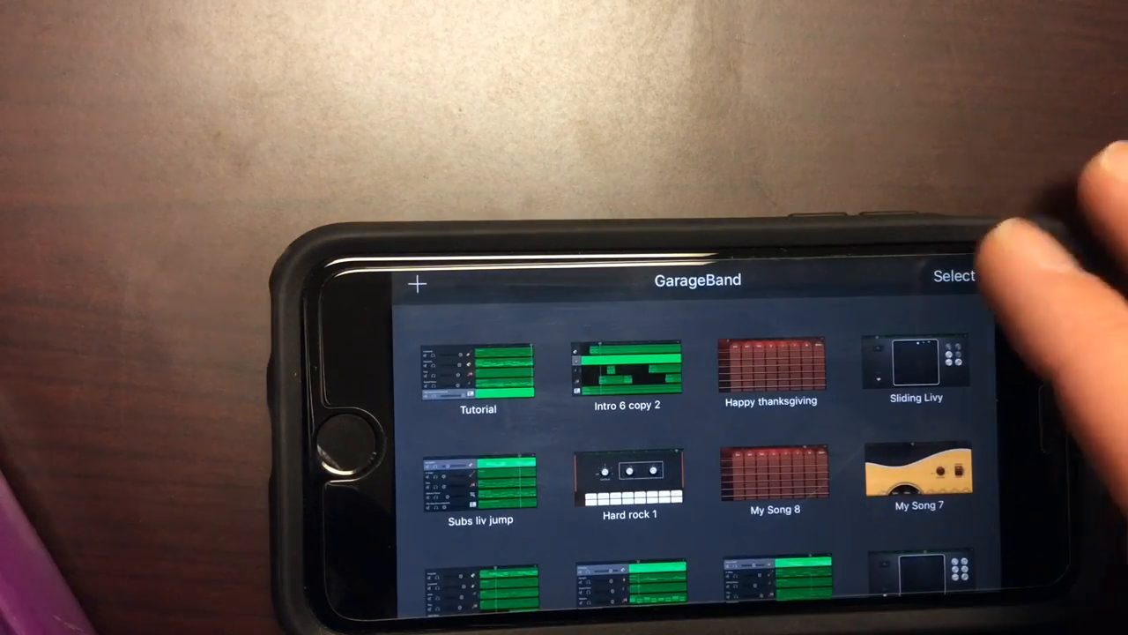
- Select the Tutorial song and share it as a Song audio export
{"action": "left_click", "coordinate": [954, 276]}
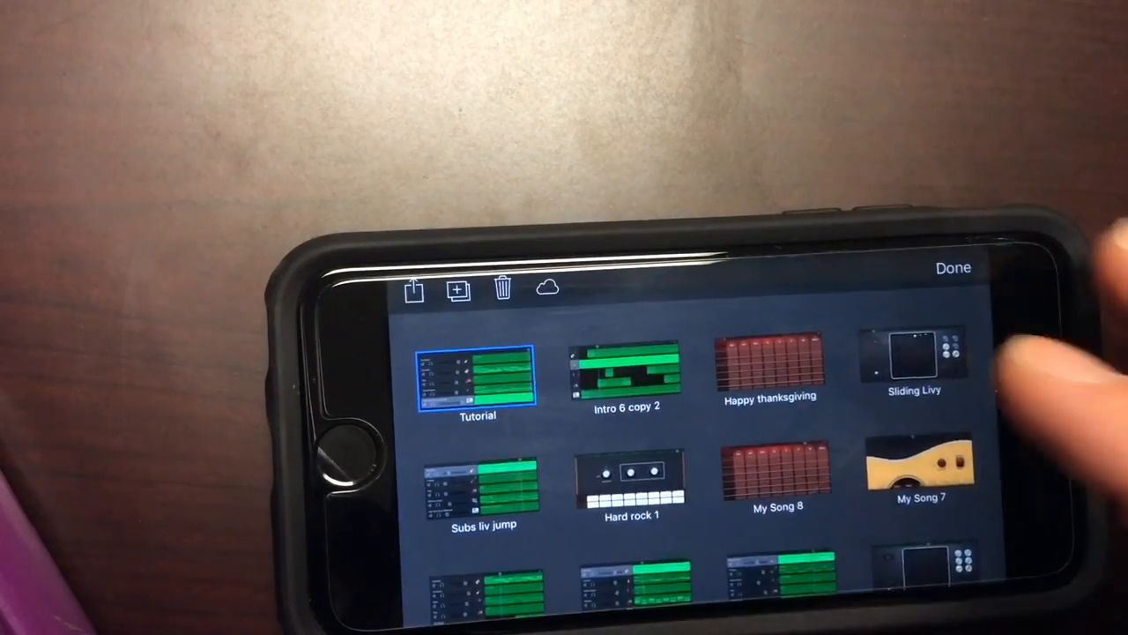
{"action": "left_click", "coordinate": [414, 289]}
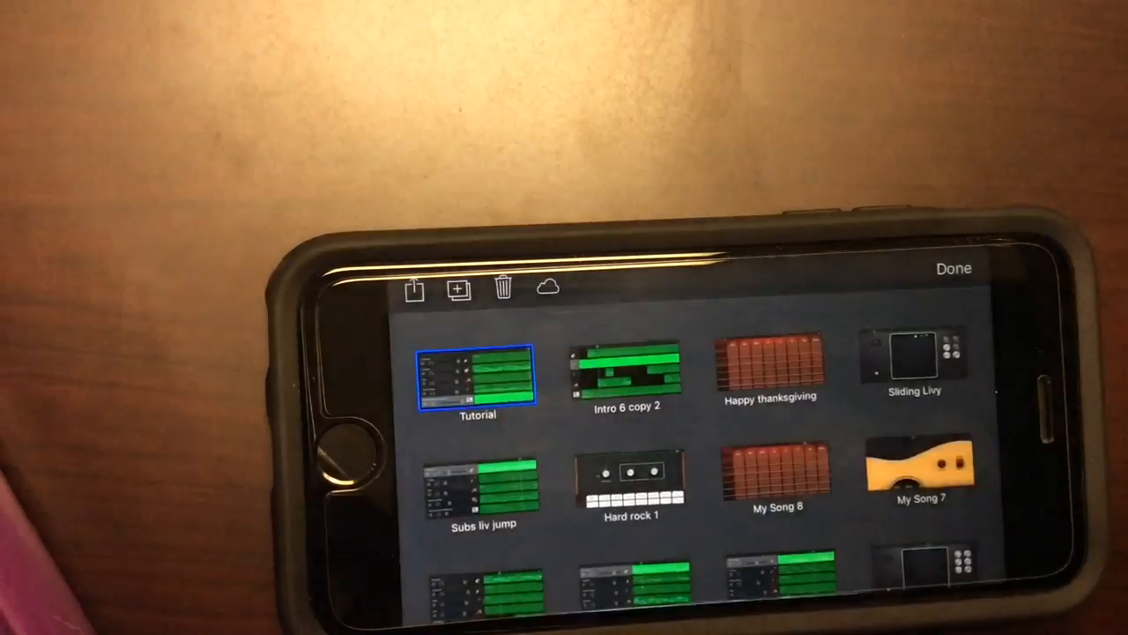
{"action": "left_click", "coordinate": [414, 288]}
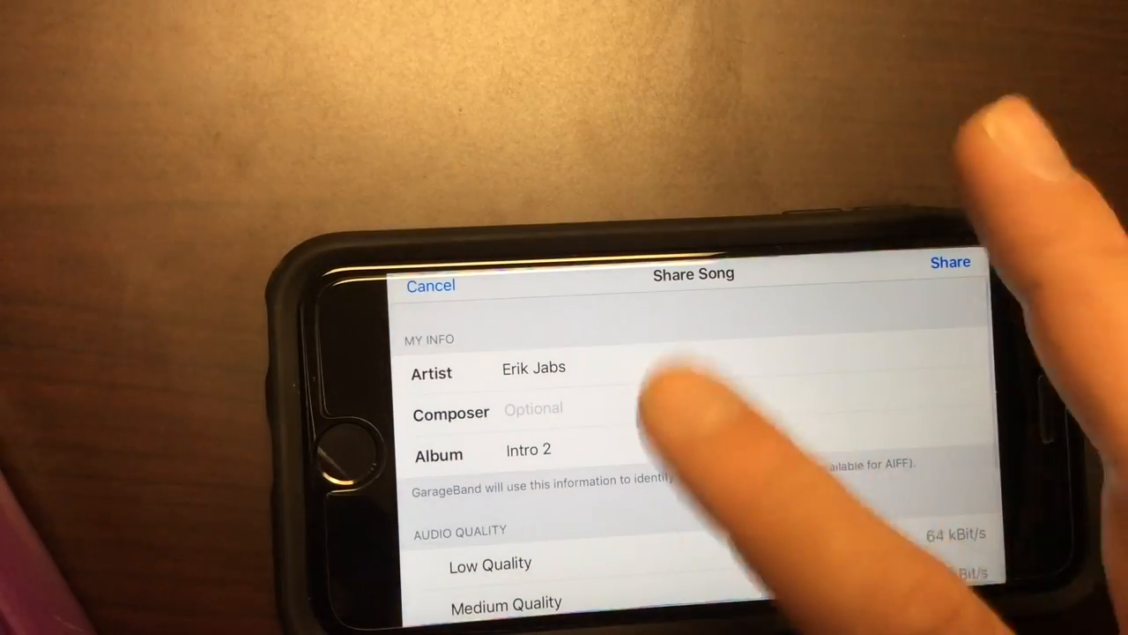
{"action": "left_click", "coordinate": [950, 263]}
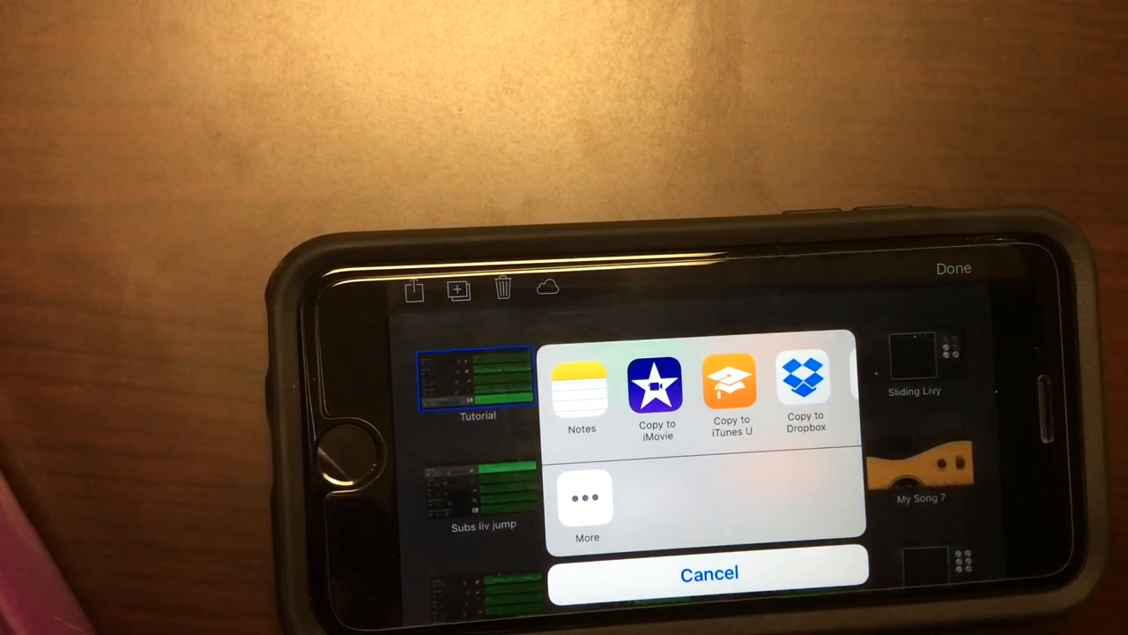
- Copy the Tutorial song to iMovie into the Feb 21 2016 project
{"action": "left_click", "coordinate": [709, 573]}
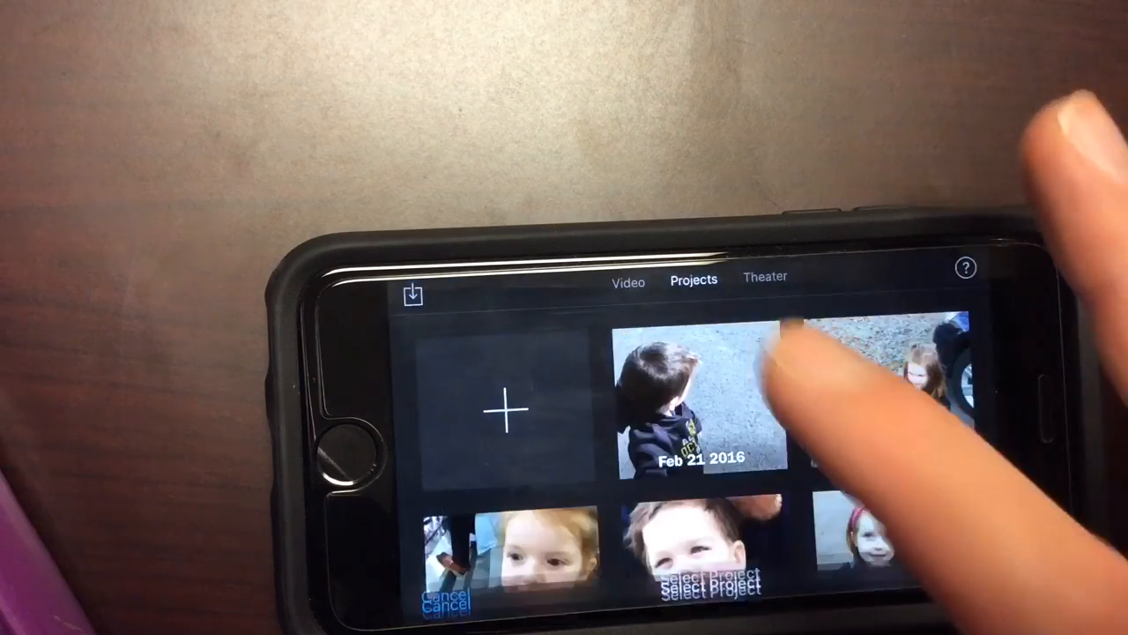
{"action": "left_click", "coordinate": [694, 406]}
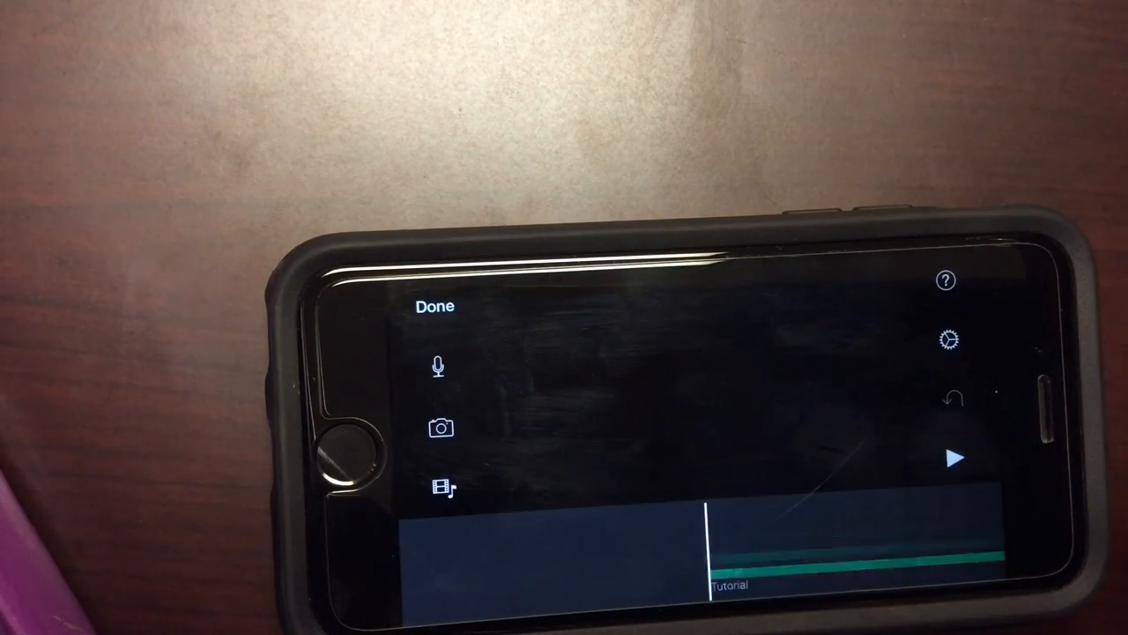